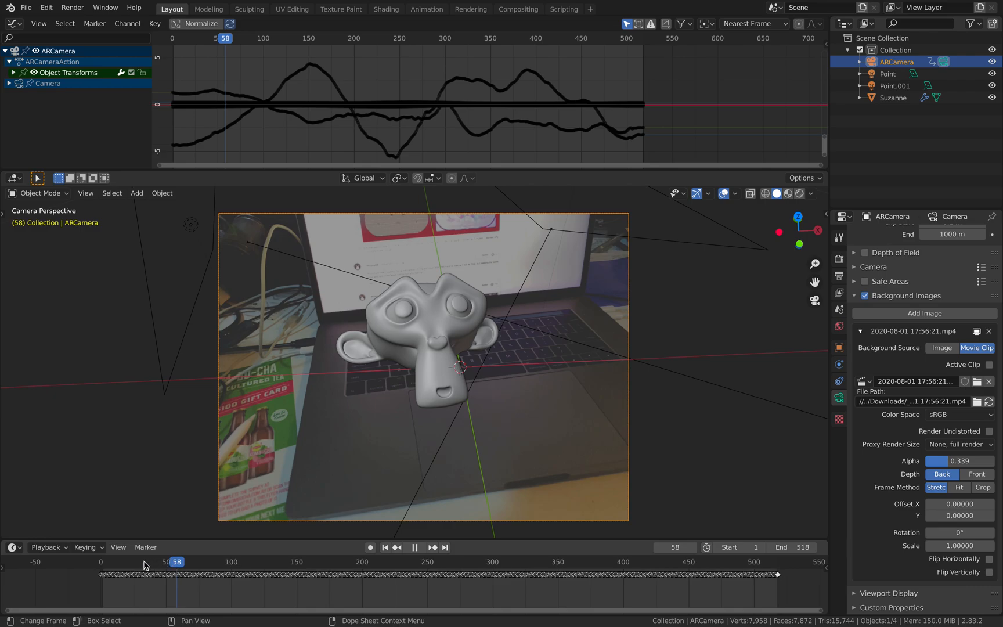
Pause playback and check the tracking at frames 80, 148, 176, 310, 356 and 396
{"action": "left_click", "coordinate": [147, 562]}
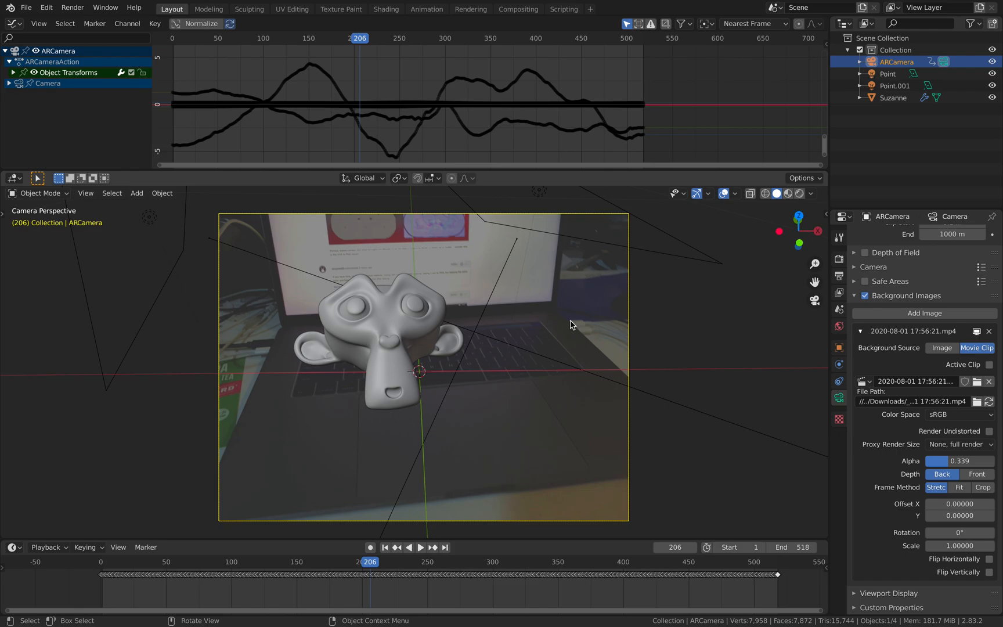
{"action": "mouse_move", "coordinate": [220, 566]}
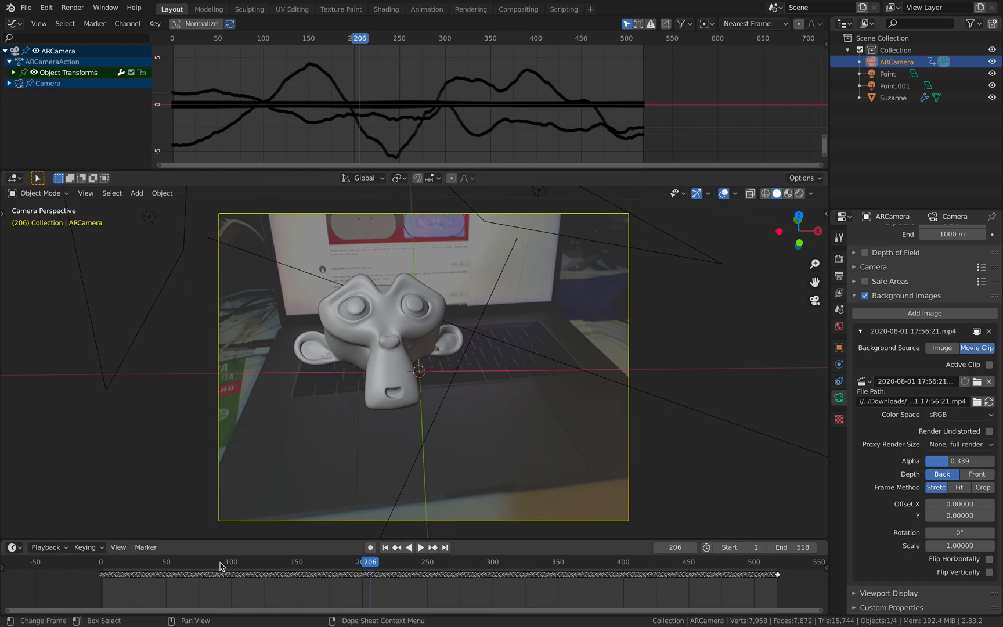
{"action": "left_click", "coordinate": [420, 547]}
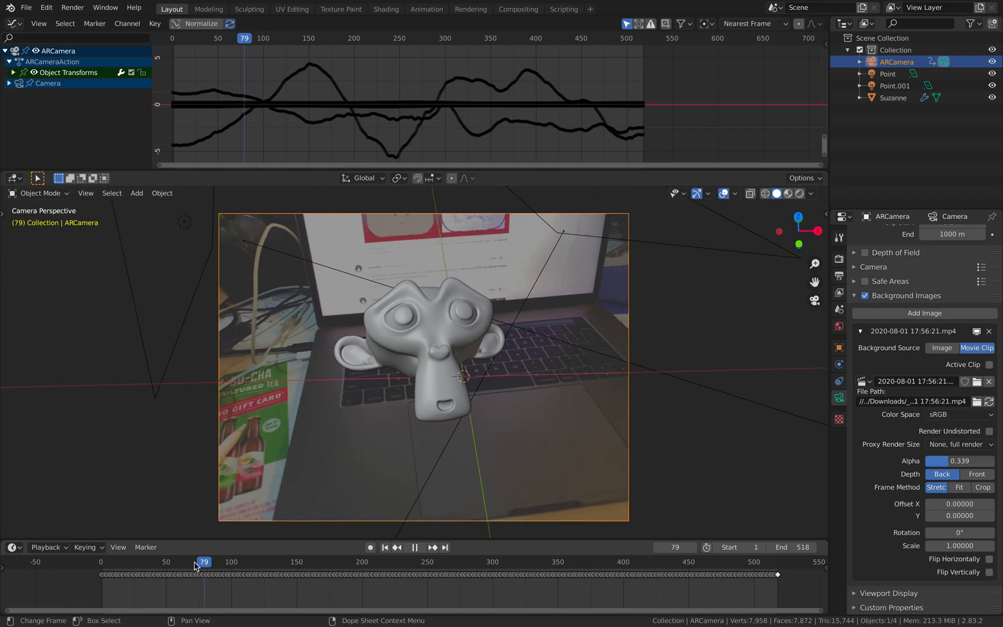
{"action": "left_click", "coordinate": [205, 561]}
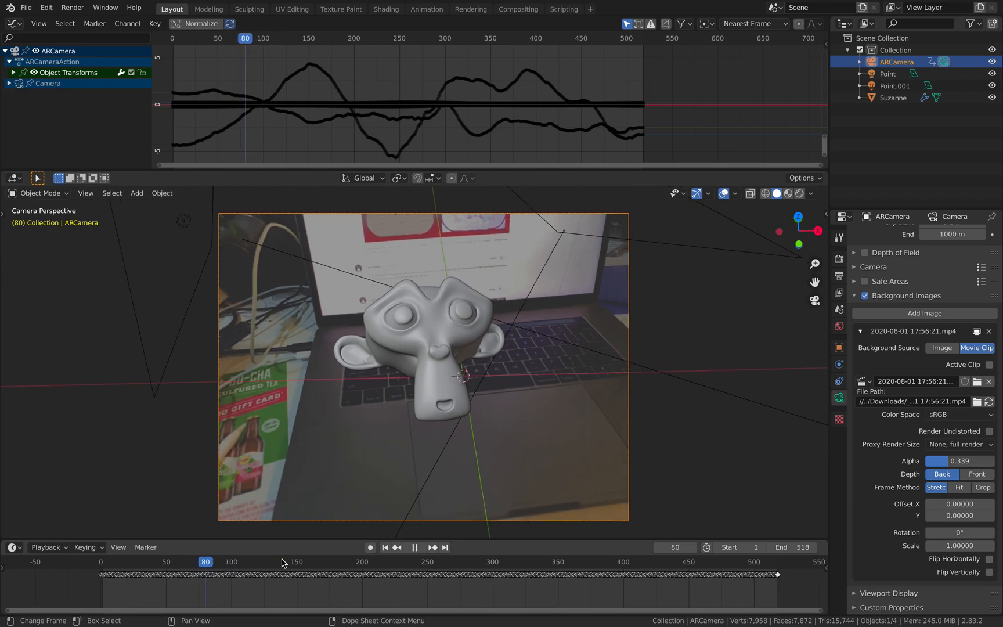
{"action": "left_click", "coordinate": [293, 562]}
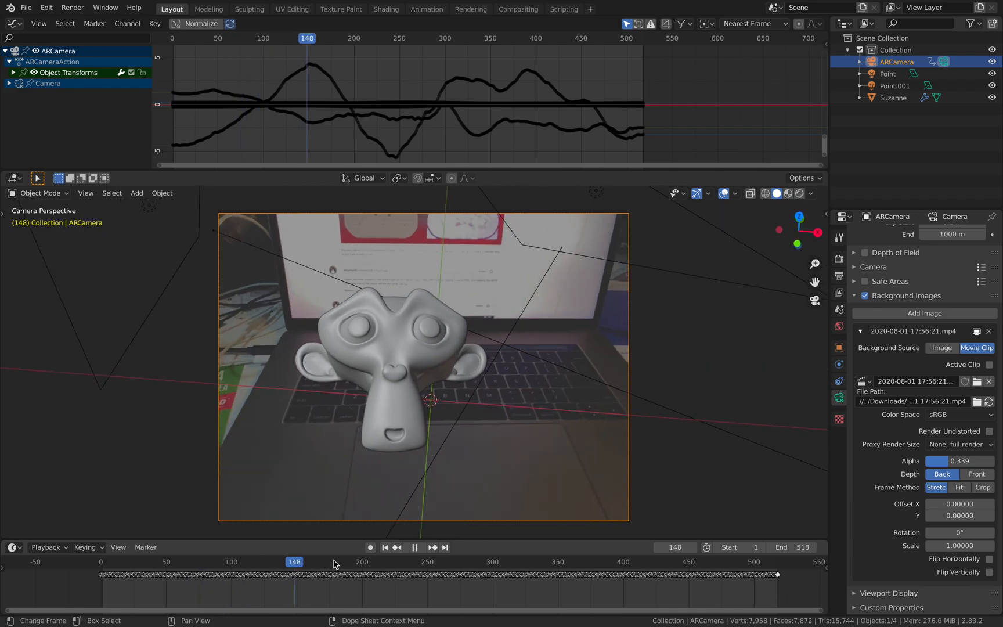
{"action": "left_click", "coordinate": [433, 547]}
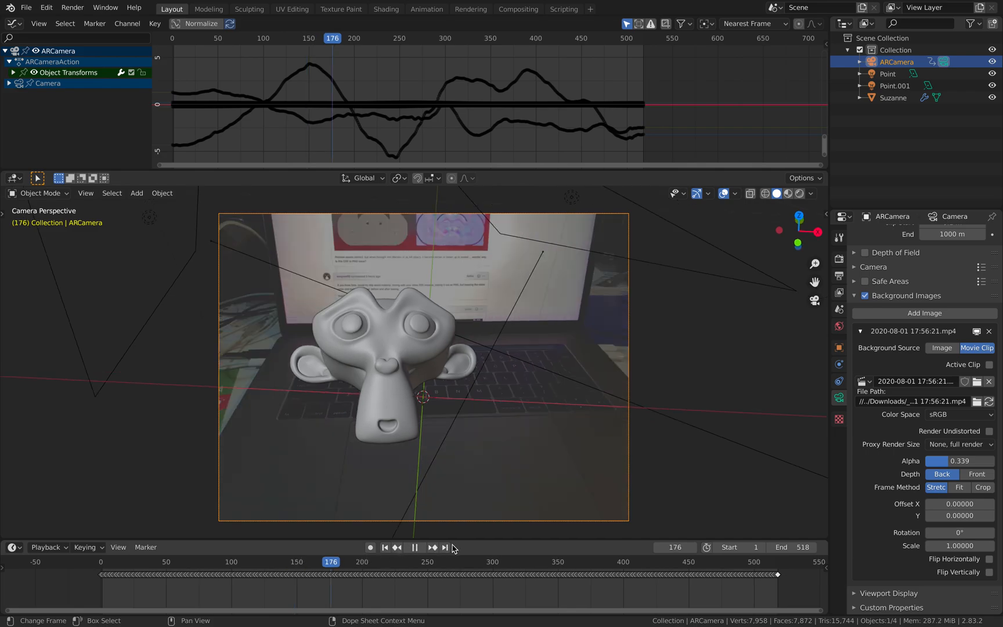
{"action": "left_click", "coordinate": [506, 562]}
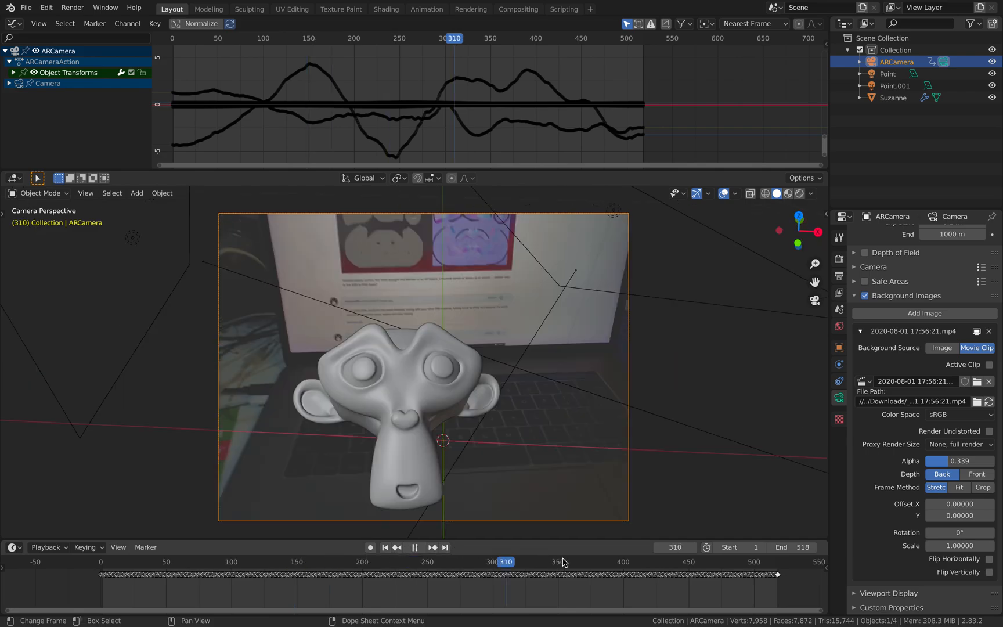
{"action": "left_click", "coordinate": [565, 562]}
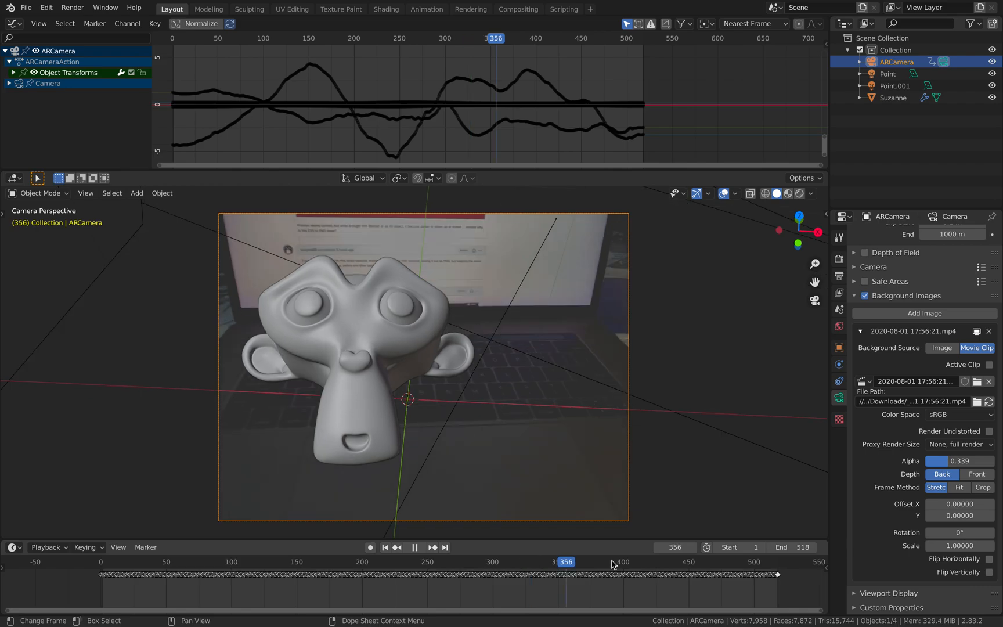
{"action": "left_click", "coordinate": [618, 562]}
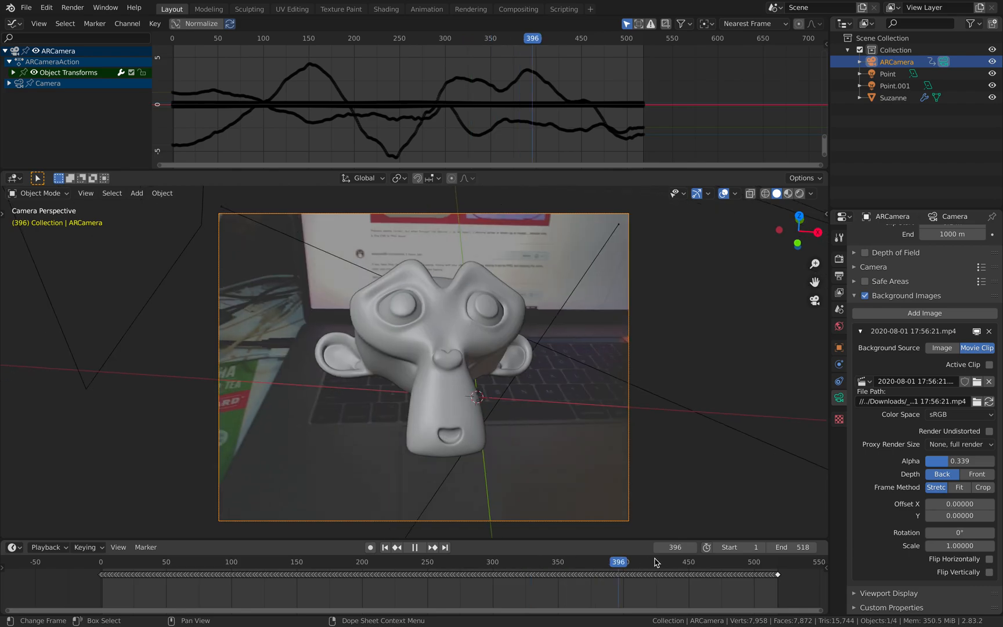
{"action": "left_click", "coordinate": [637, 562]}
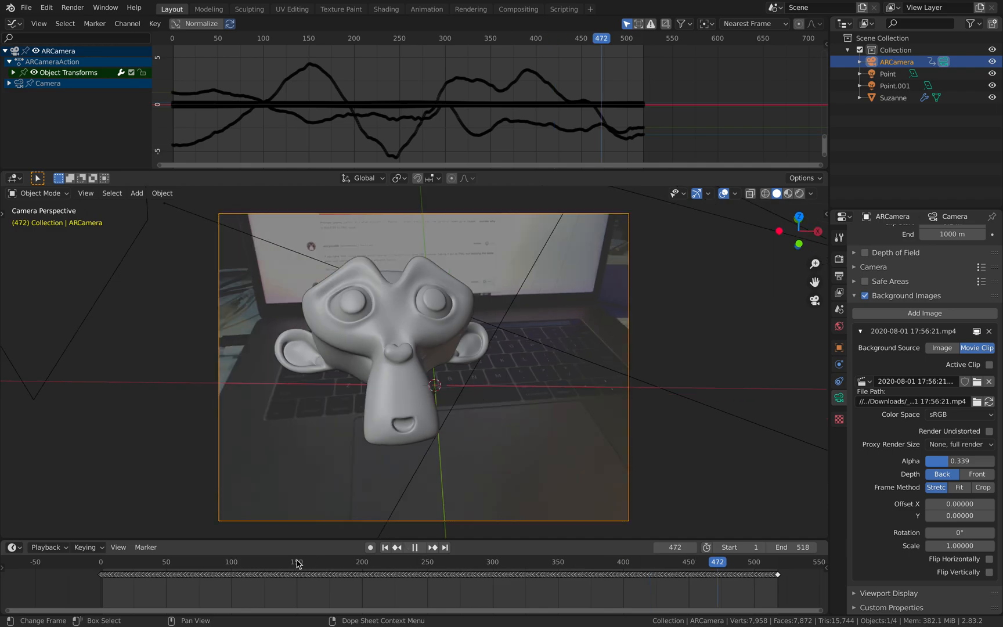
{"action": "left_click", "coordinate": [274, 561]}
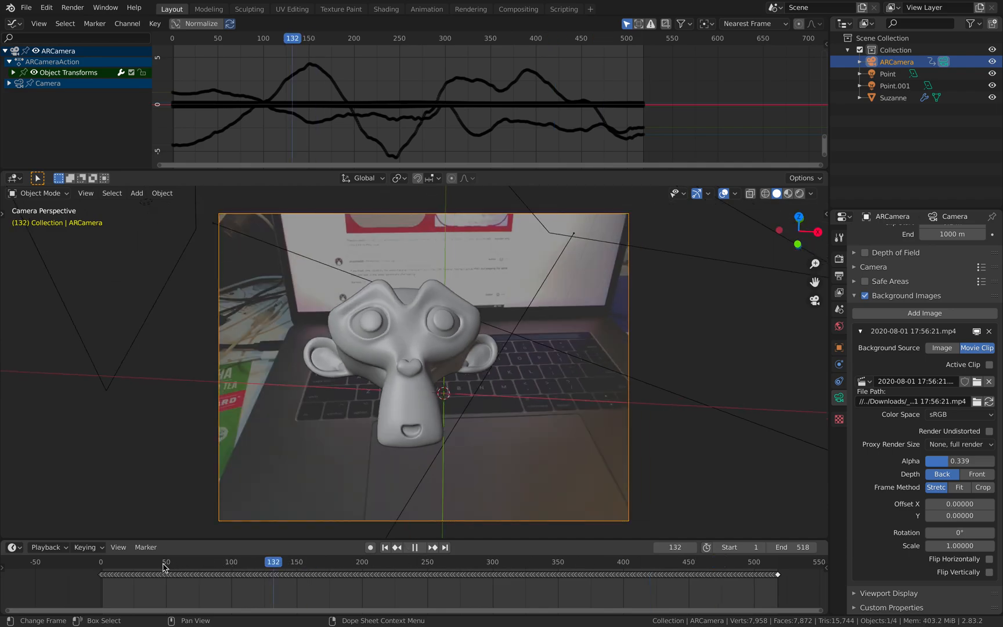
{"action": "left_click", "coordinate": [156, 562]}
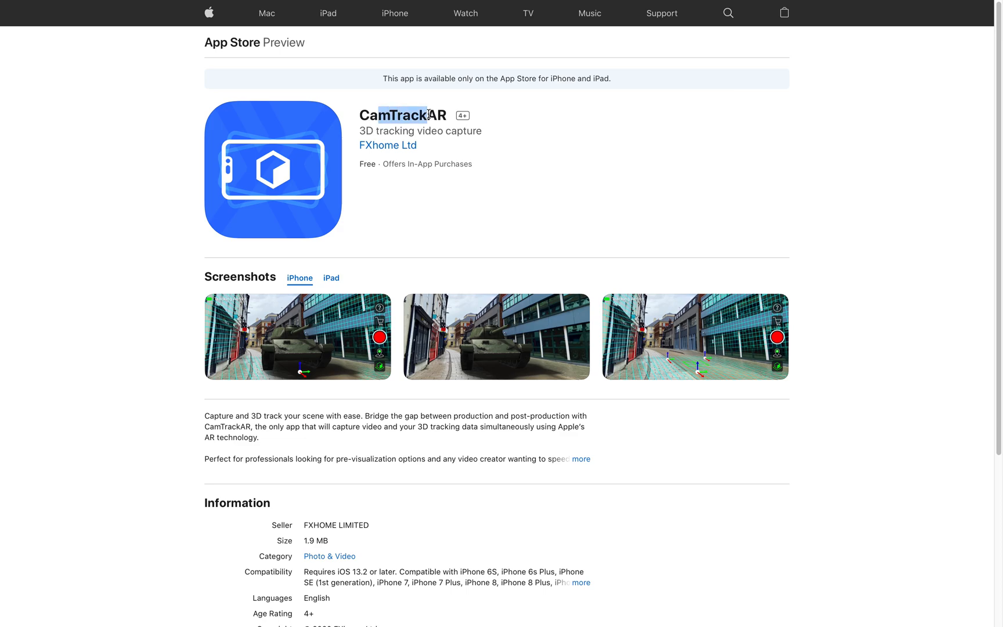
Set the background clip's Alpha to 1.0 for full opacity
{"action": "scroll", "scroll_direction": "down", "scroll_amount": 3}
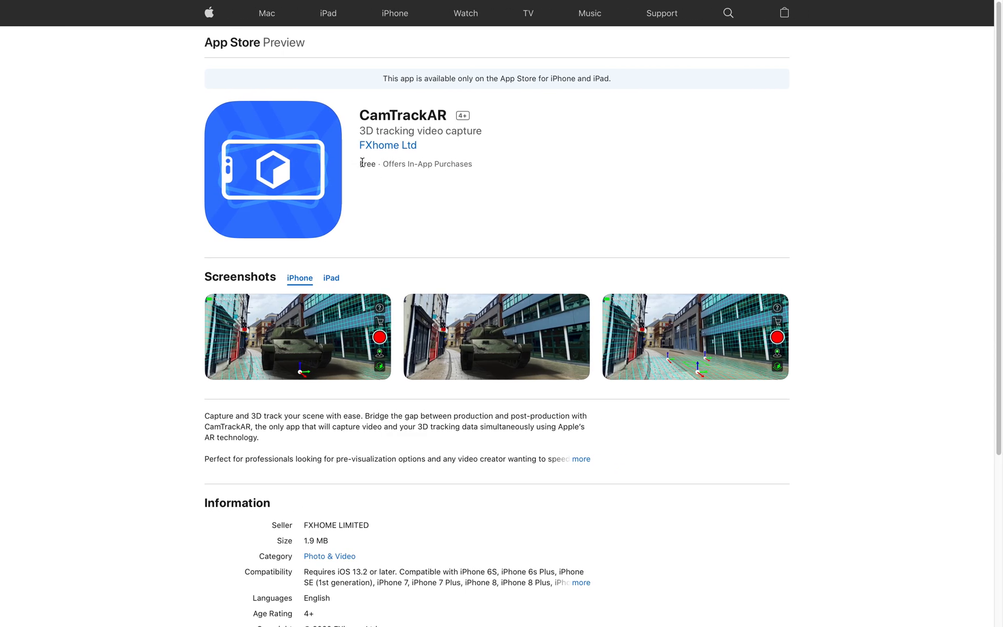
{"action": "scroll", "scroll_direction": "down", "scroll_amount": 3}
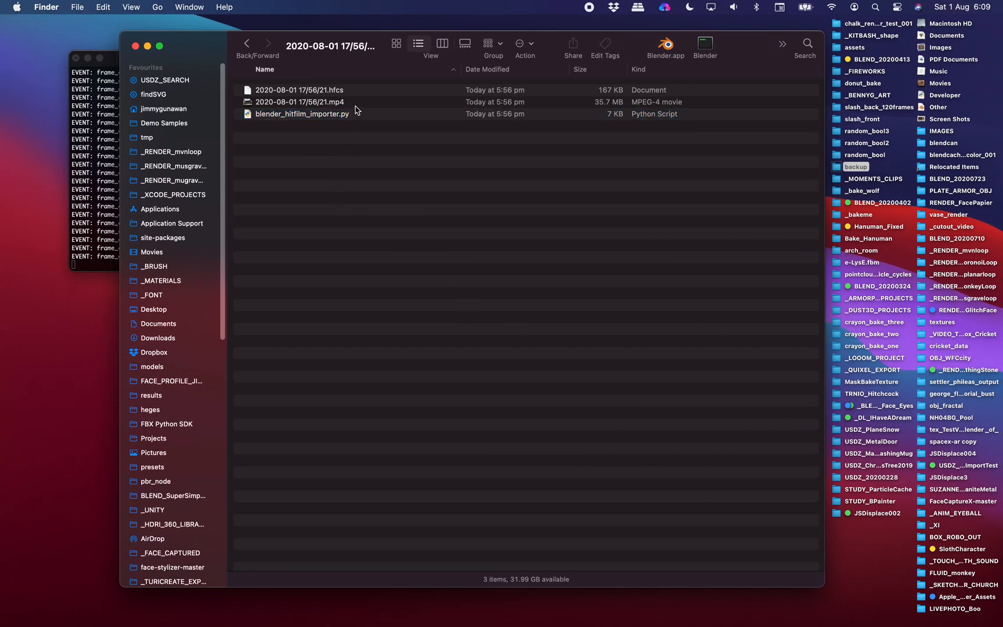
{"action": "double_click", "coordinate": [300, 102]}
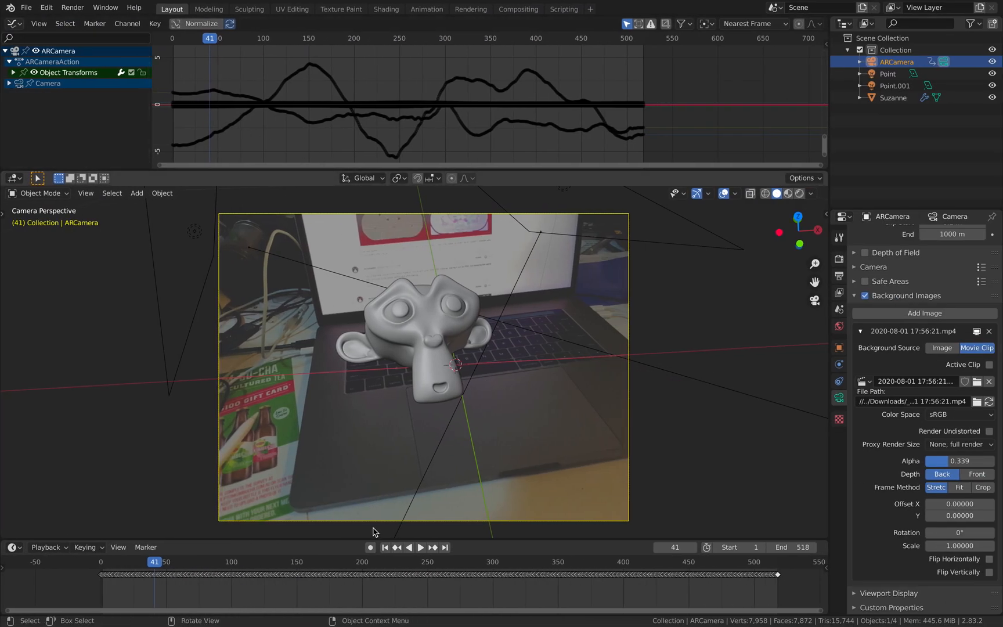
Switch to Rendered shading and scrub through frames 370 and 409 toward the shot's end
{"action": "left_click", "coordinate": [799, 194]}
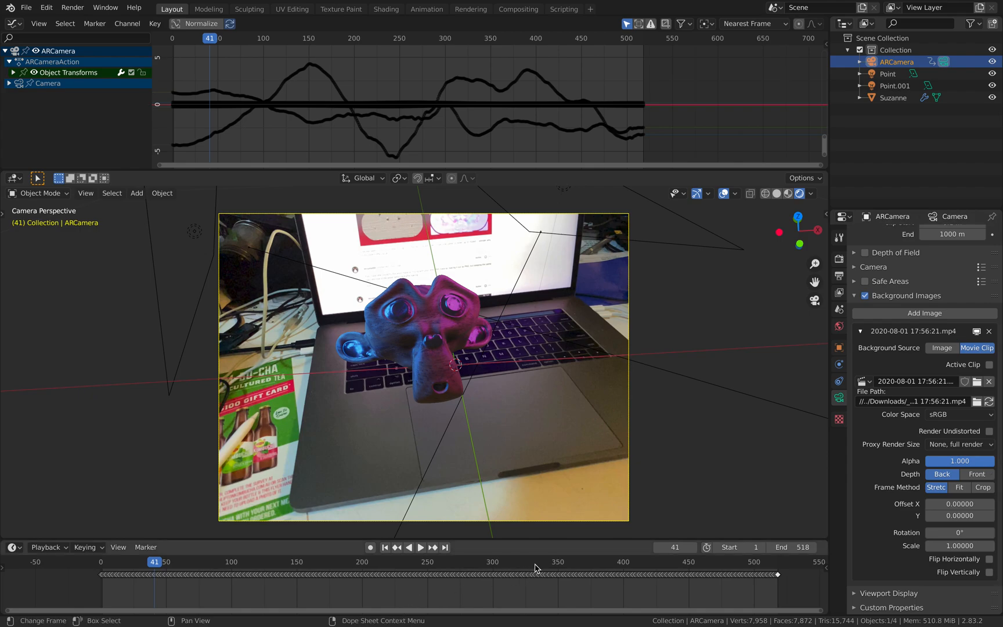
{"action": "left_click", "coordinate": [421, 547]}
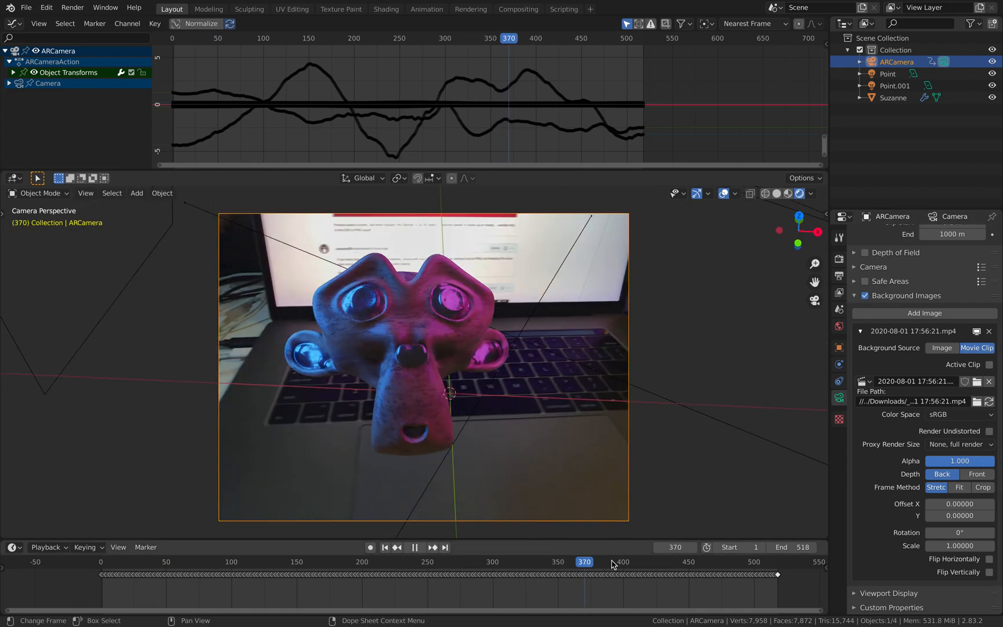
{"action": "left_click", "coordinate": [634, 562]}
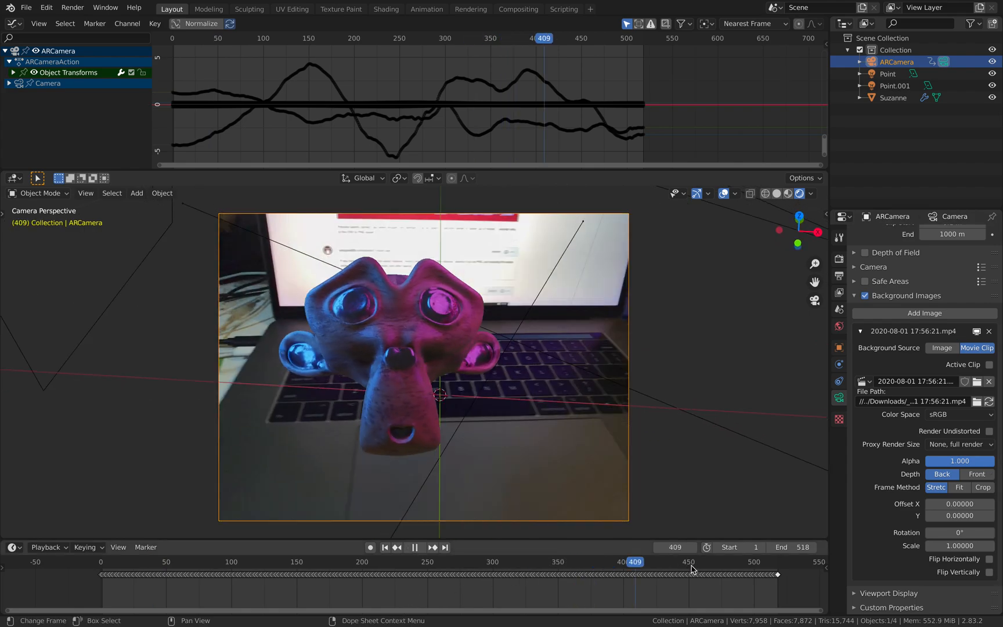
{"action": "left_click", "coordinate": [689, 566]}
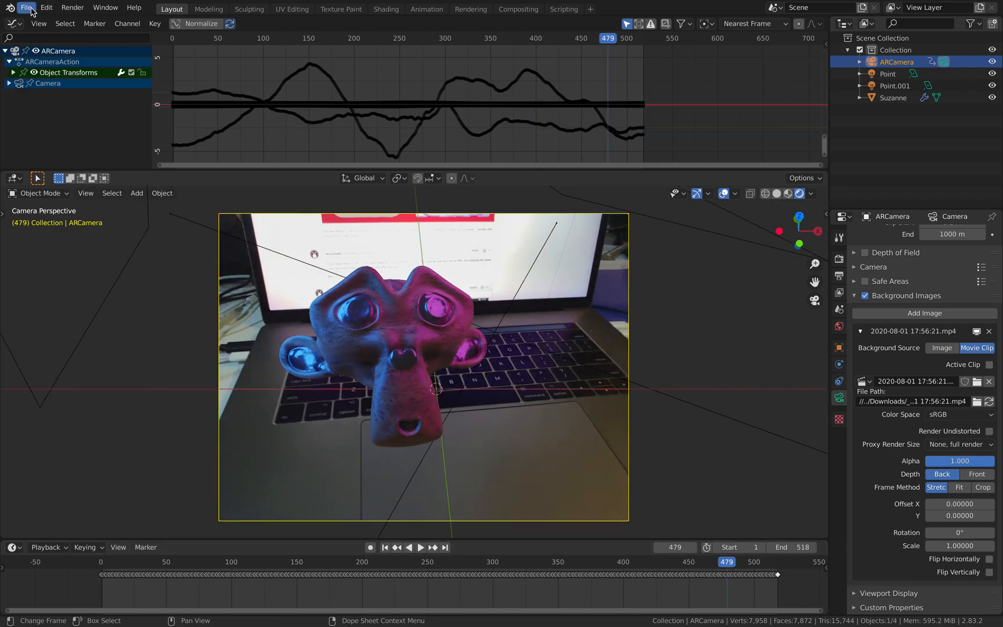
Load suzanne_bake_EXR.blend from File > Open Recent
{"action": "left_click", "coordinate": [25, 7]}
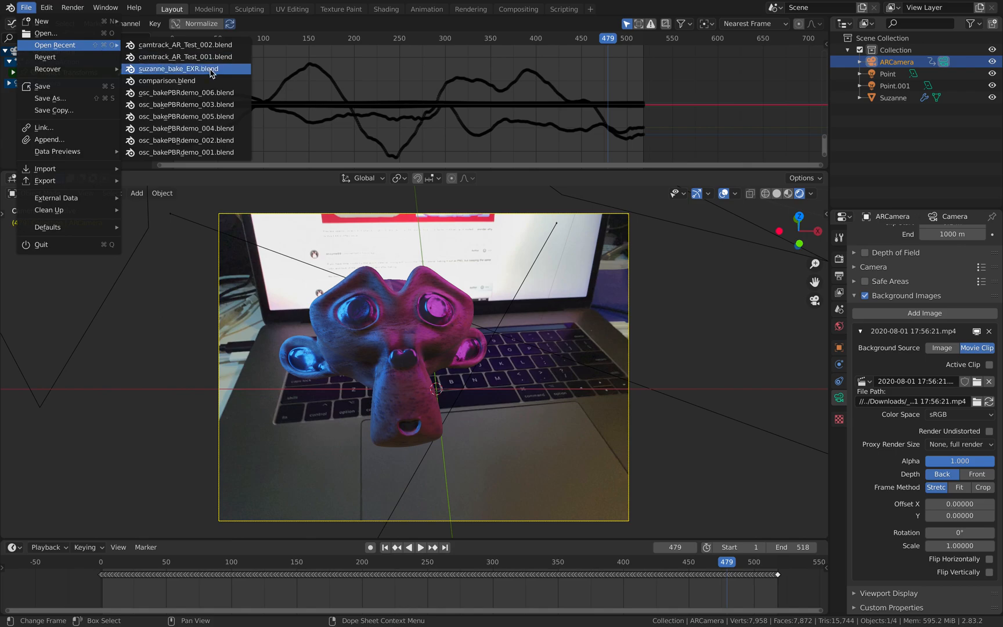
{"action": "left_click", "coordinate": [180, 69]}
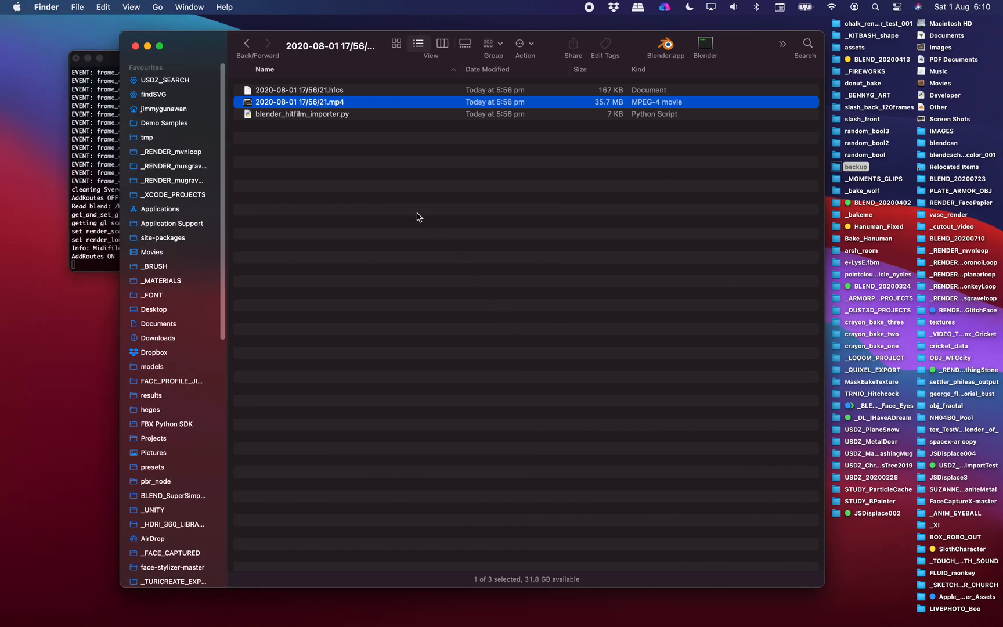
{"action": "left_click", "coordinate": [302, 114]}
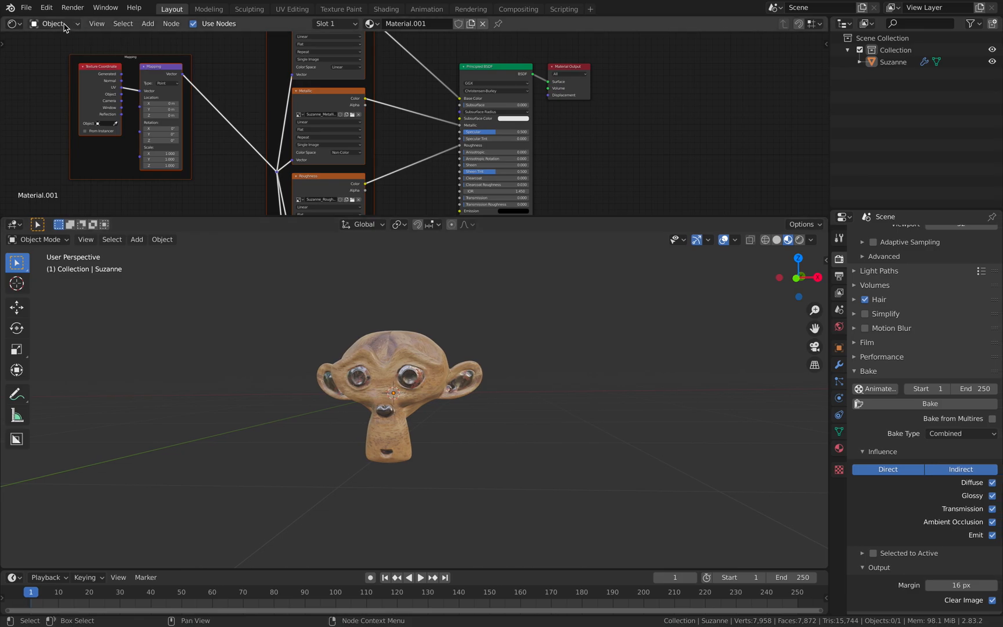
Choose File > Import > HitFilm AR Tracking Data (.hfcs)
{"action": "left_click", "coordinate": [26, 7]}
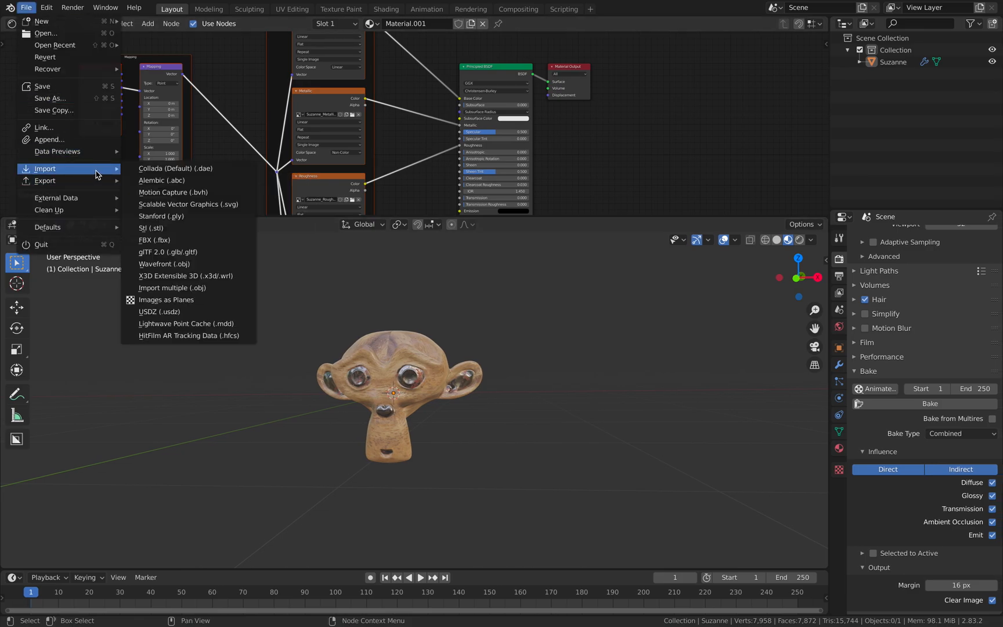
{"action": "mouse_move", "coordinate": [165, 336]}
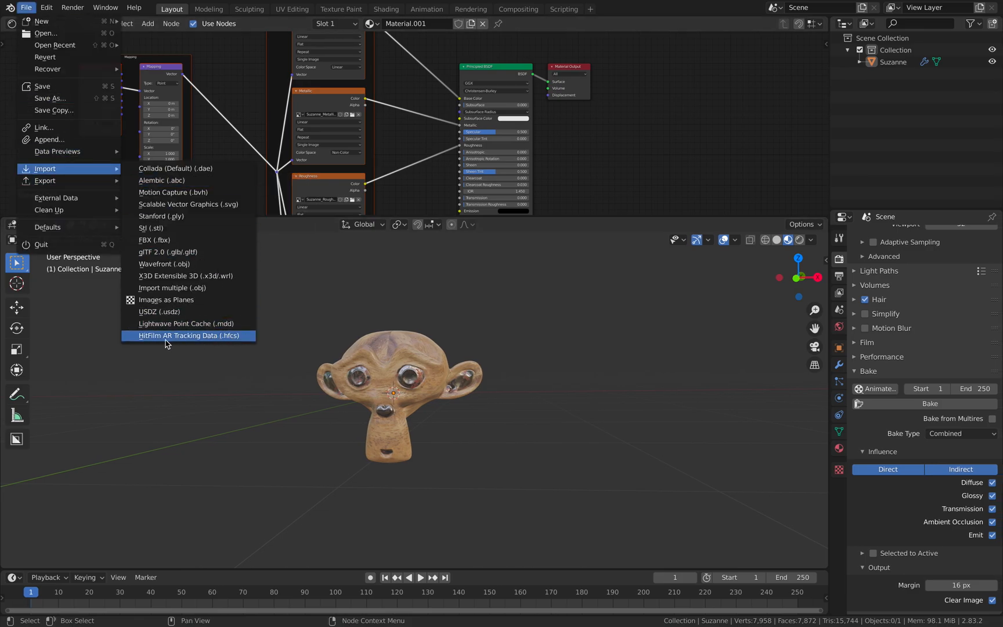
{"action": "left_click", "coordinate": [179, 335]}
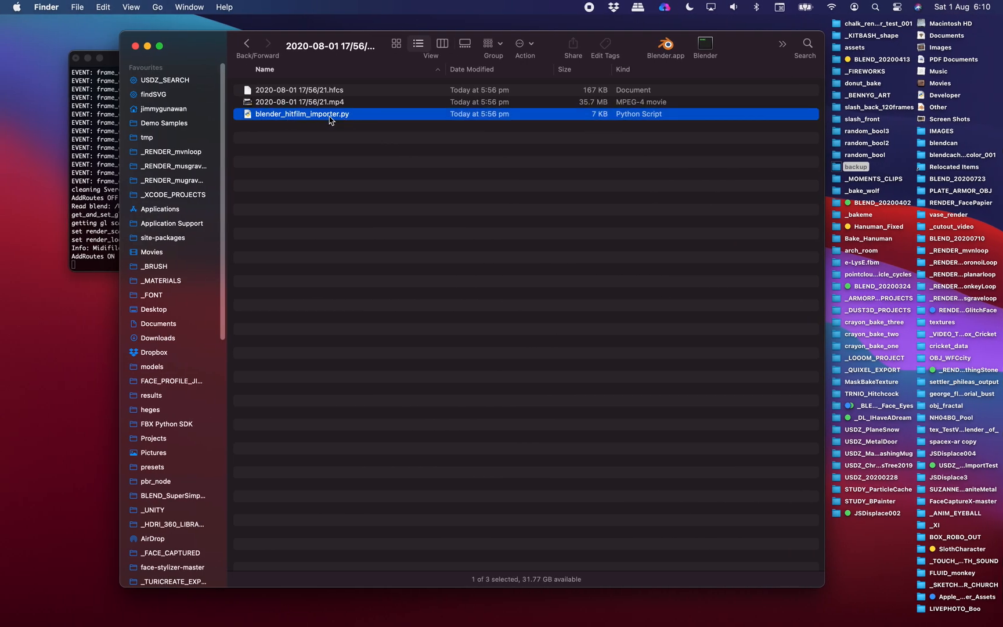
{"action": "mouse_move", "coordinate": [330, 126]}
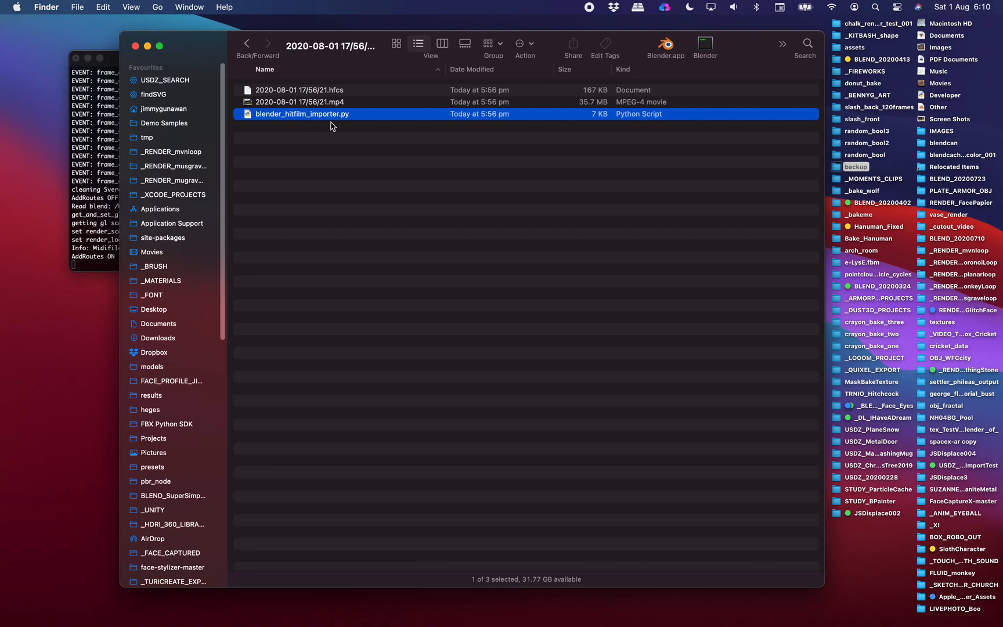
{"action": "mouse_move", "coordinate": [357, 123]}
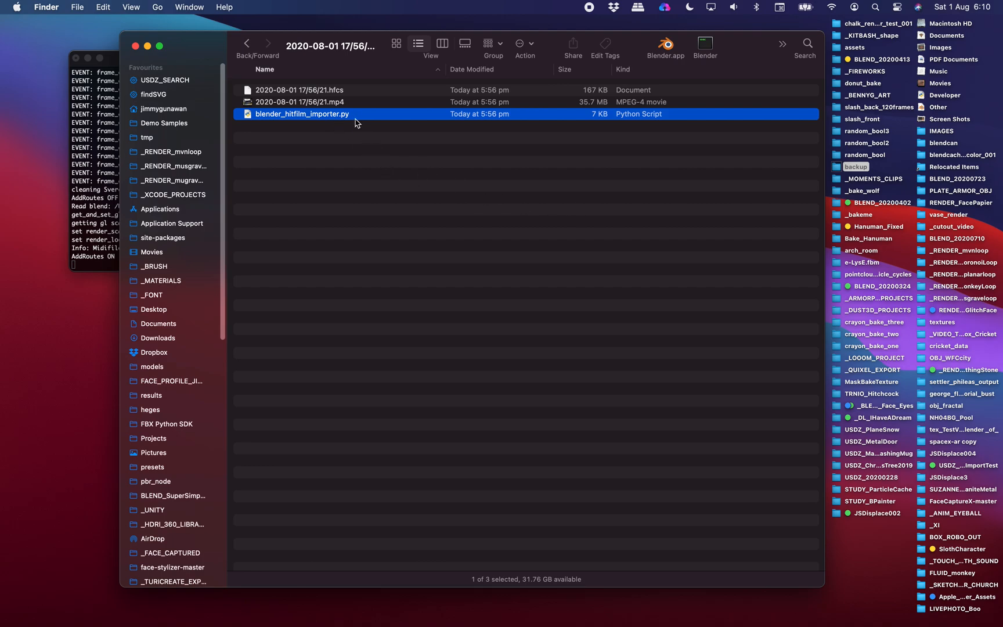
Select blender_hitfilm_importer.py in the Finder recording folder
{"action": "left_click", "coordinate": [299, 90]}
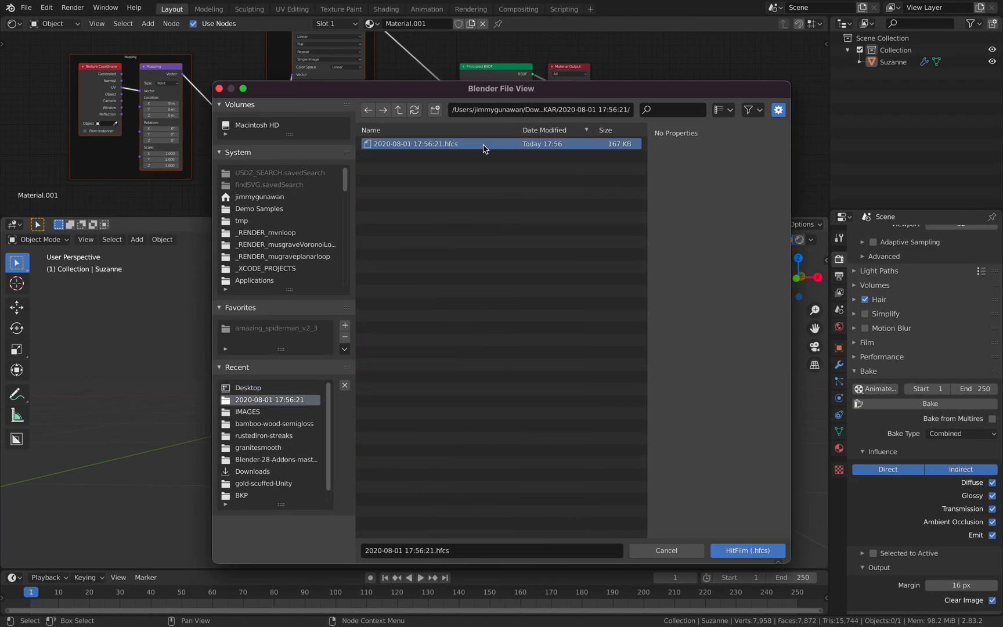
{"action": "left_click", "coordinate": [746, 550]}
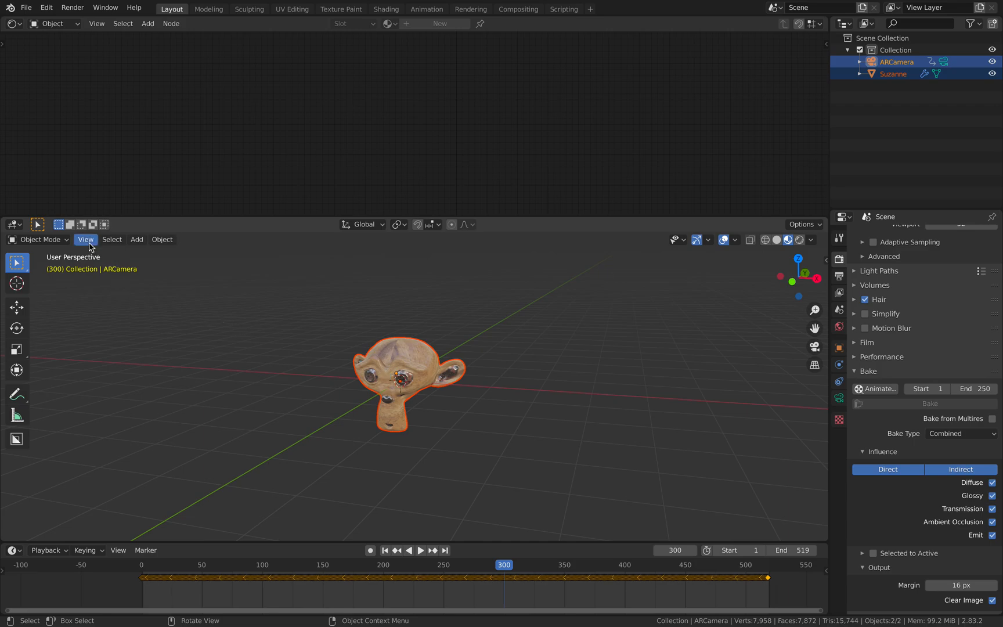
Set ARCamera as the active scene camera and scale Suzanne down
{"action": "left_click", "coordinate": [86, 239]}
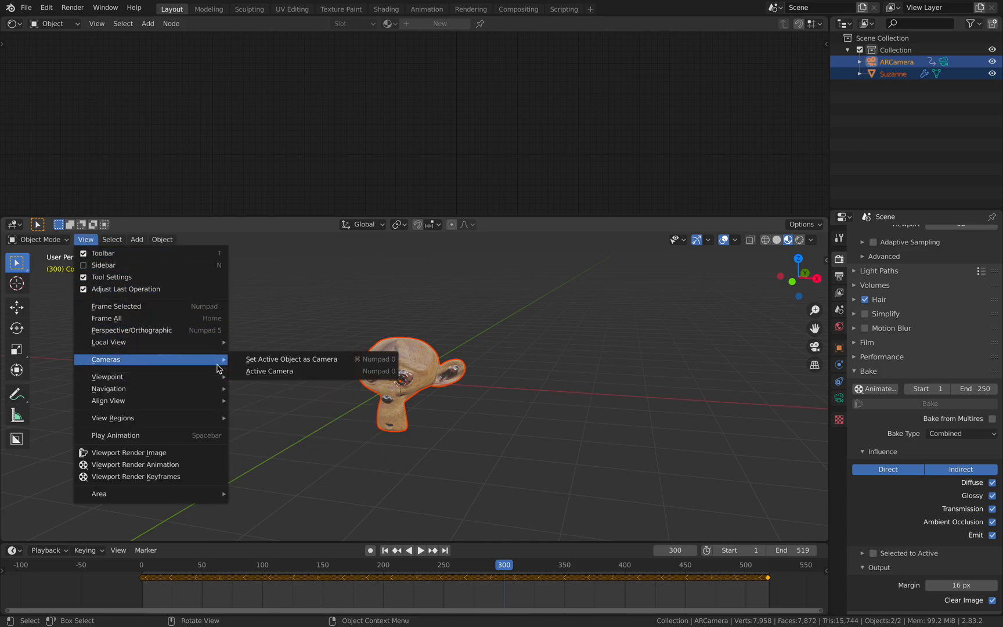
{"action": "left_click", "coordinate": [269, 371]}
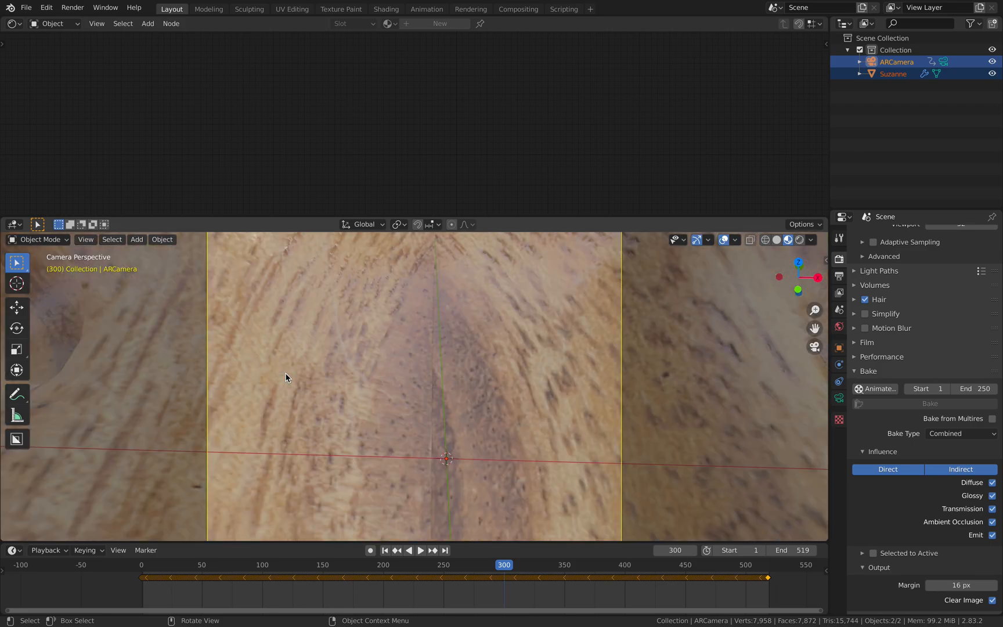
{"action": "left_click", "coordinate": [420, 551]}
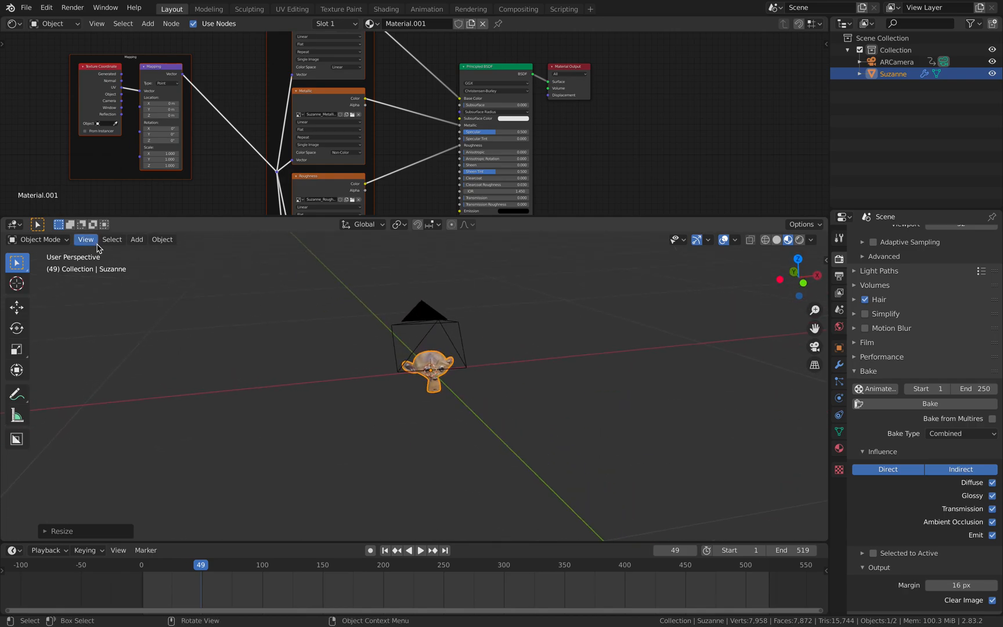
Switch to camera view and save as cameratrackingdemo_001.blend on the Desktop
{"action": "left_click", "coordinate": [86, 239]}
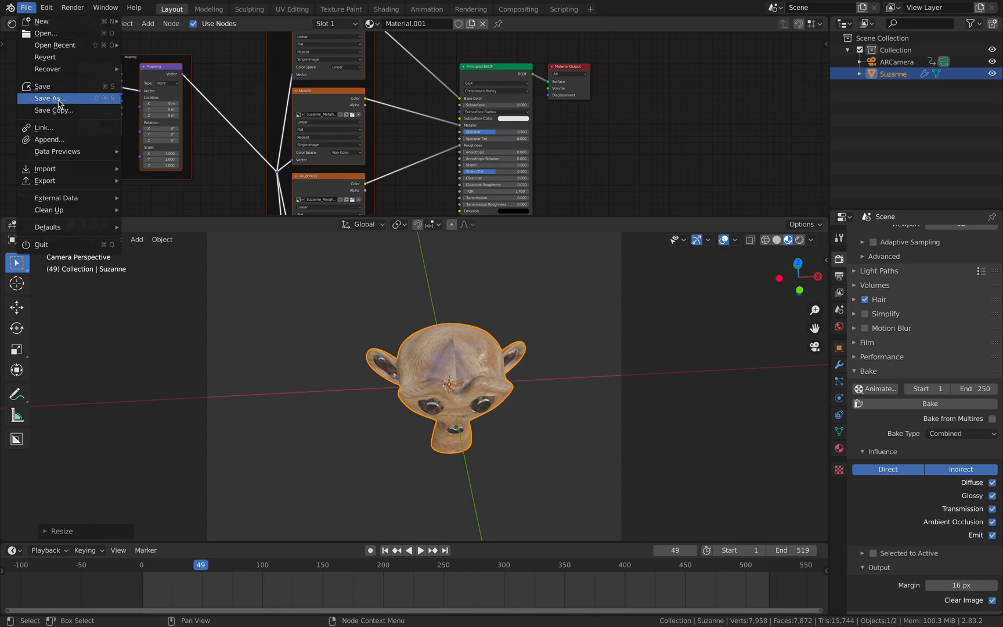
{"action": "left_click", "coordinate": [51, 98]}
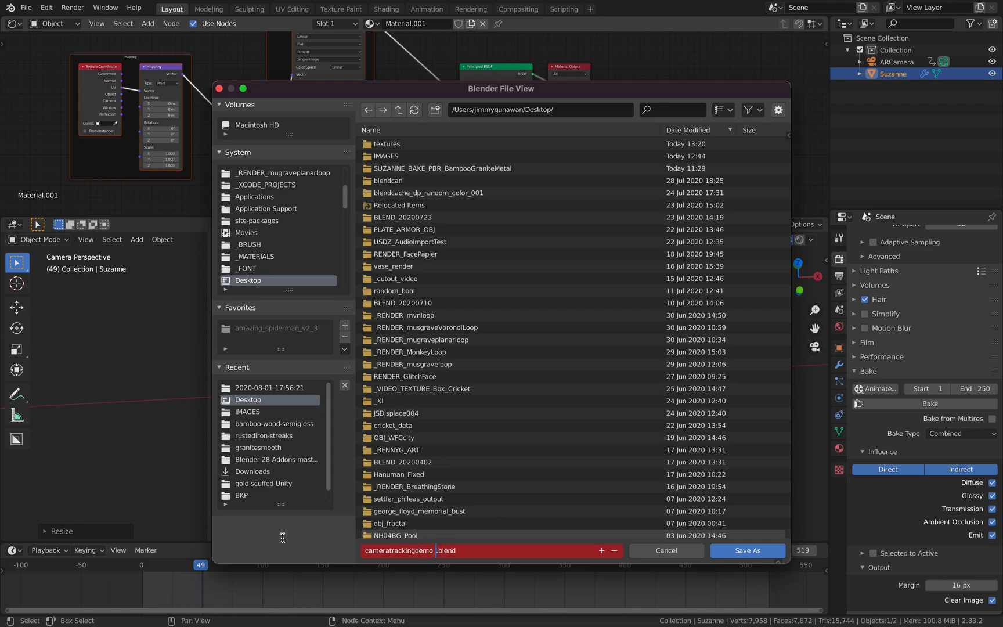
{"action": "left_click", "coordinate": [746, 550]}
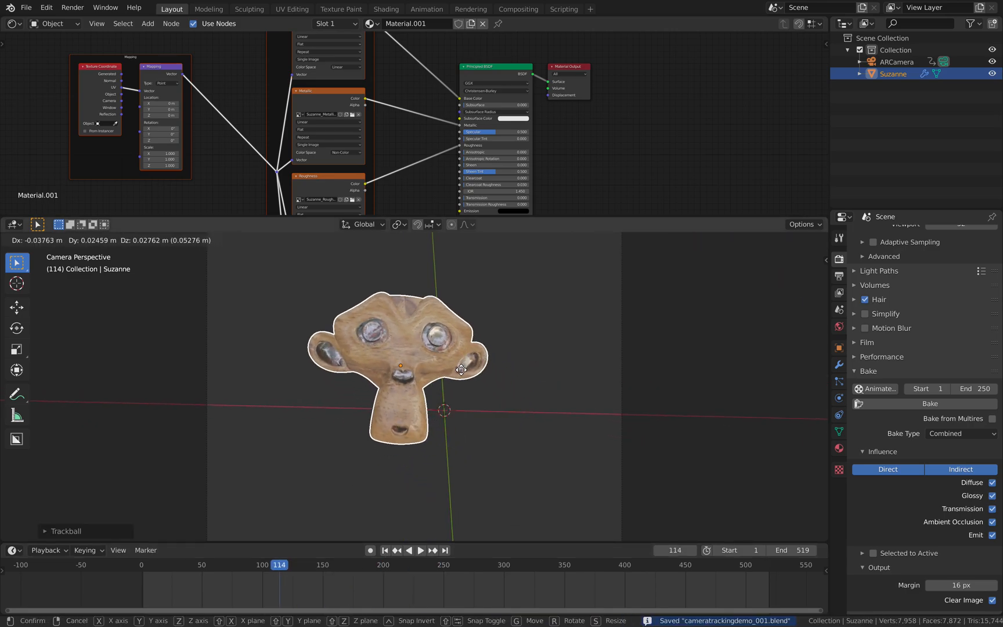
Rotate Suzanne toward the camera, check later frames, deselect it, and save with Ctrl+S
{"action": "left_click", "coordinate": [420, 550]}
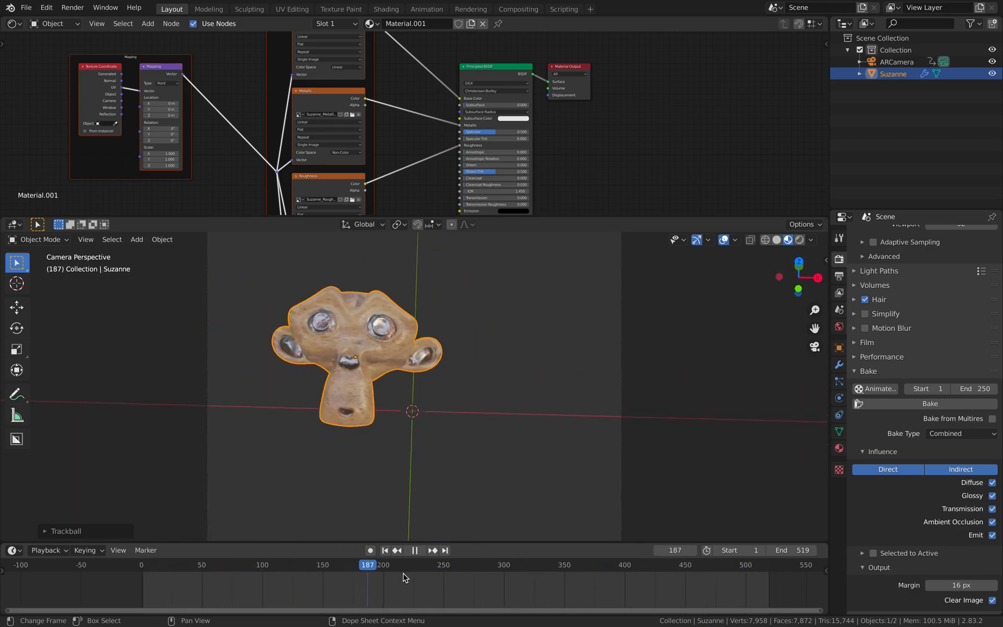
{"action": "left_click", "coordinate": [621, 565]}
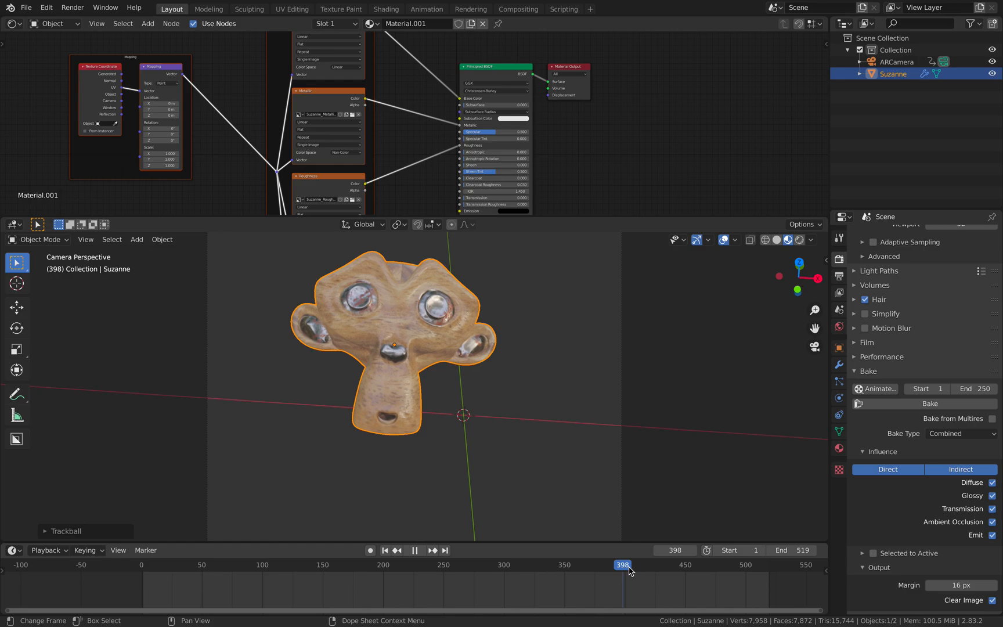
{"action": "left_click", "coordinate": [678, 565]}
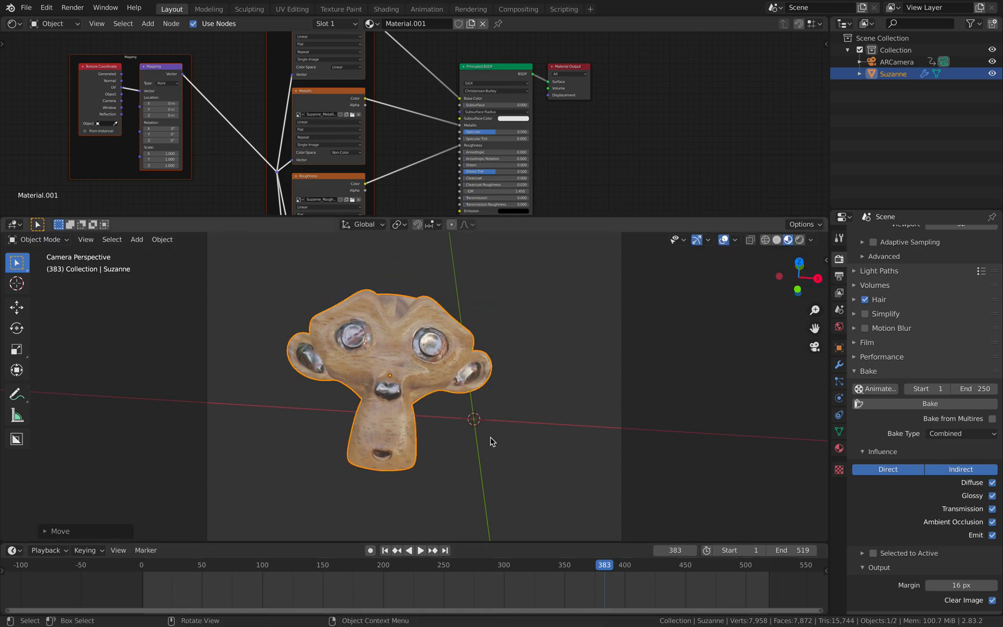
{"action": "left_click", "coordinate": [554, 442]}
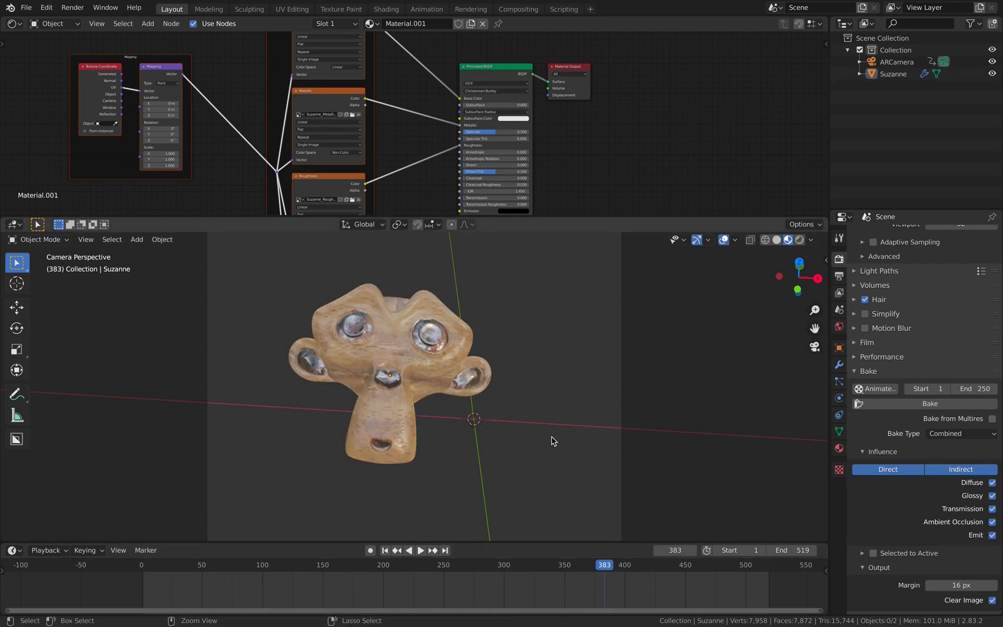
{"action": "key", "text": "ctrl+s"}
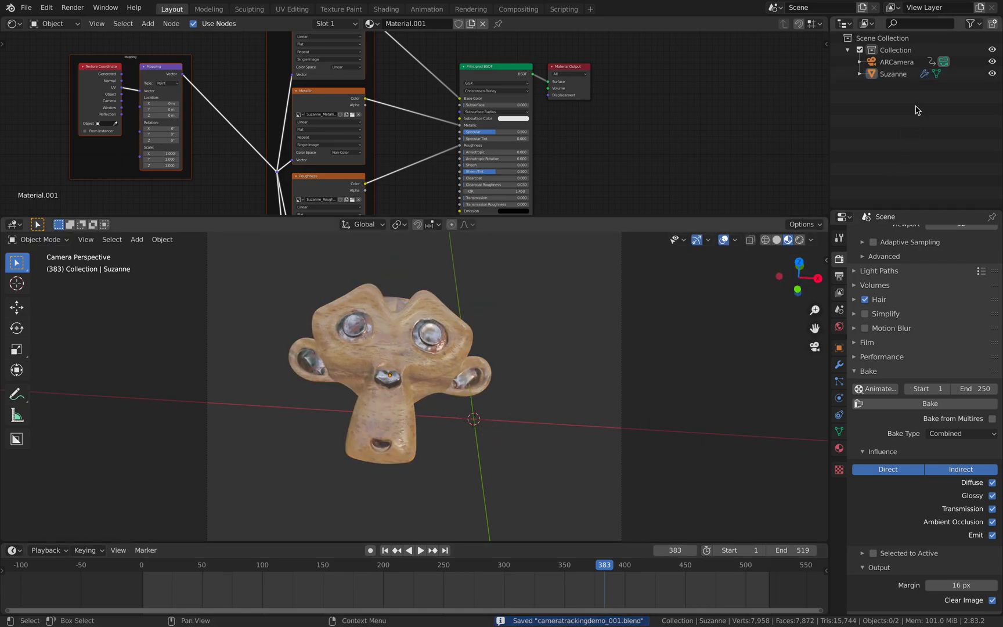
{"action": "left_click", "coordinate": [898, 62]}
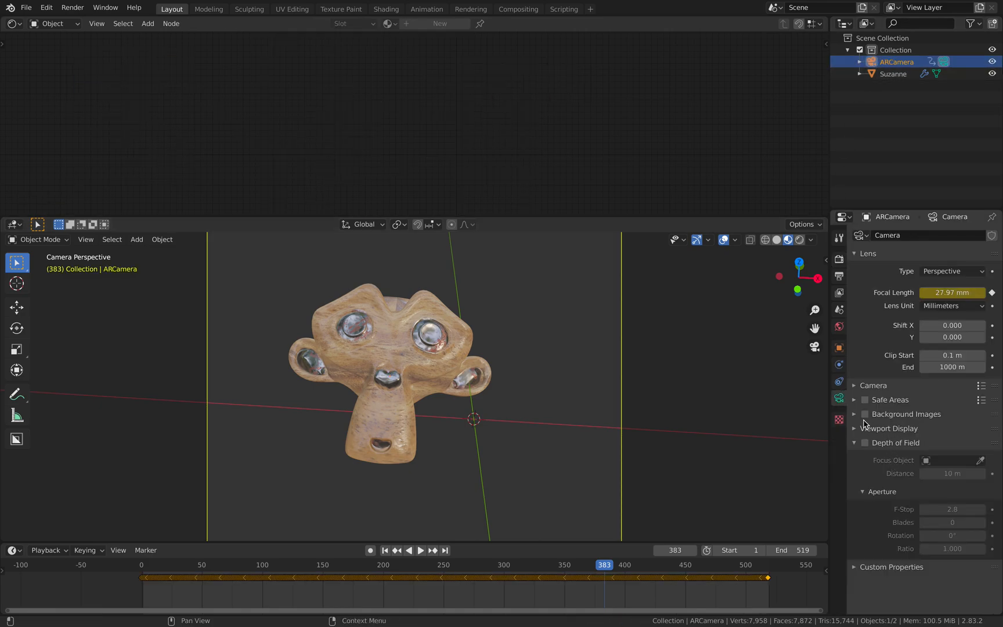
{"action": "left_click", "coordinate": [865, 414]}
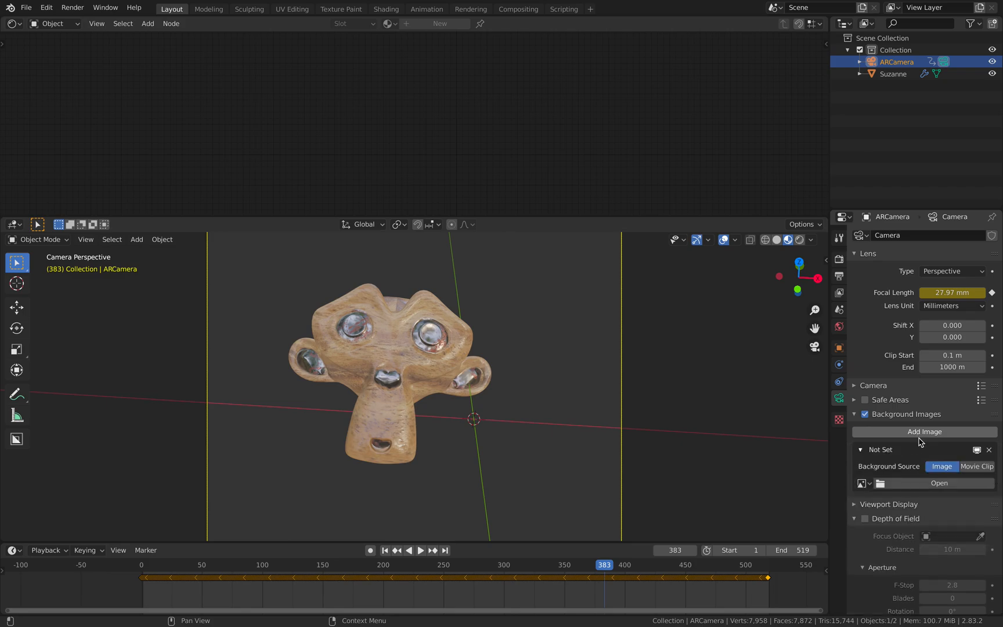
{"action": "left_click", "coordinate": [976, 465]}
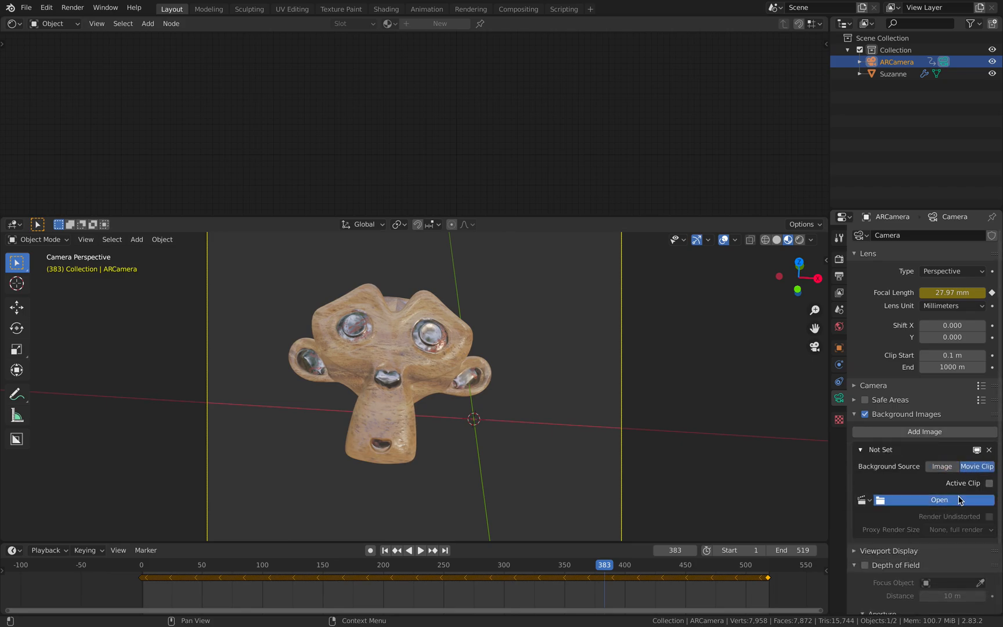
{"action": "left_click", "coordinate": [939, 500]}
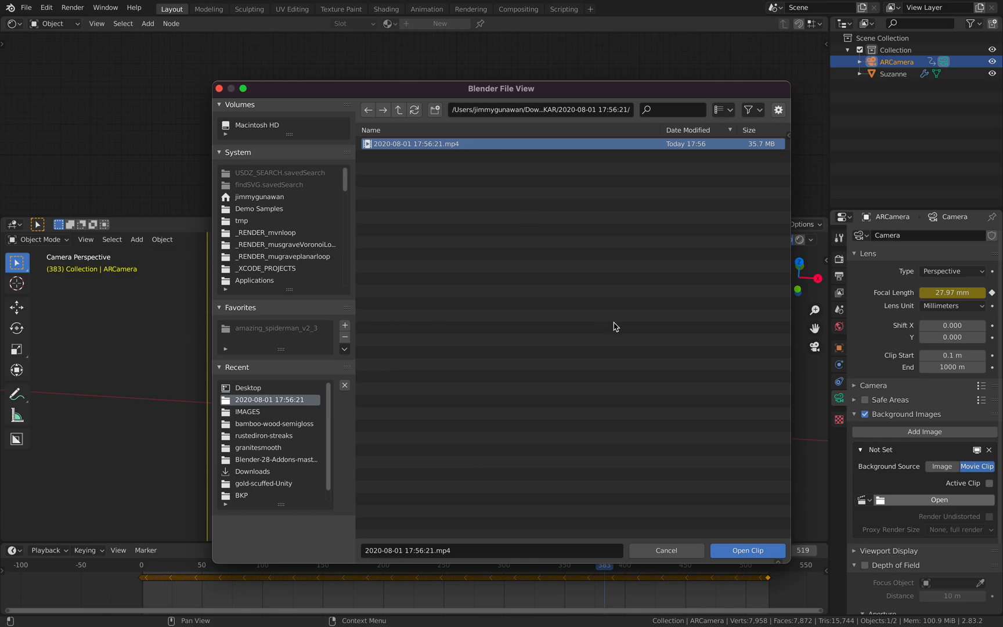
{"action": "left_click", "coordinate": [747, 551]}
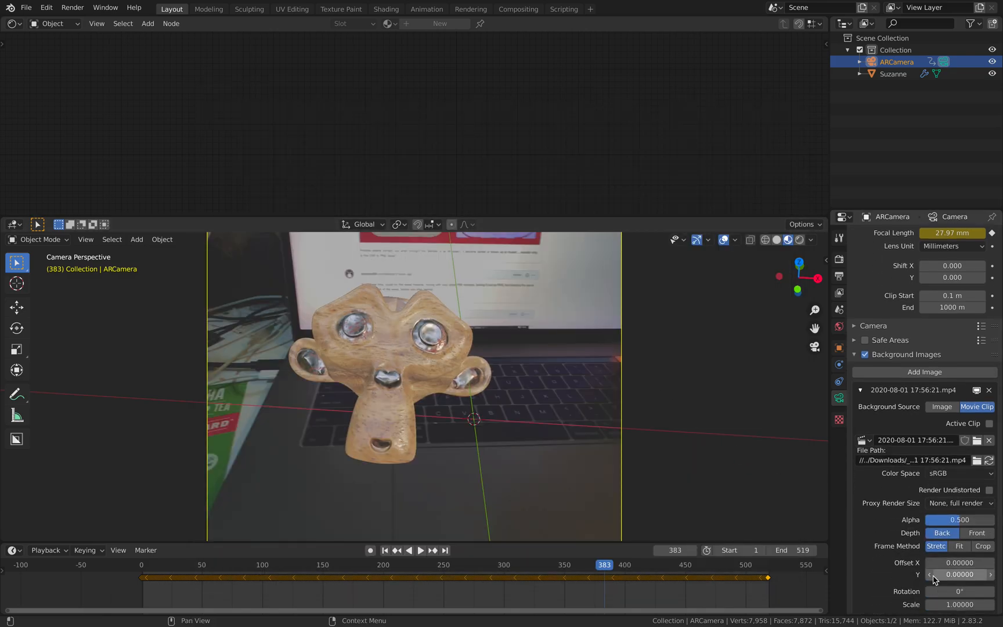
{"action": "scroll", "scroll_direction": "down", "scroll_amount": 3}
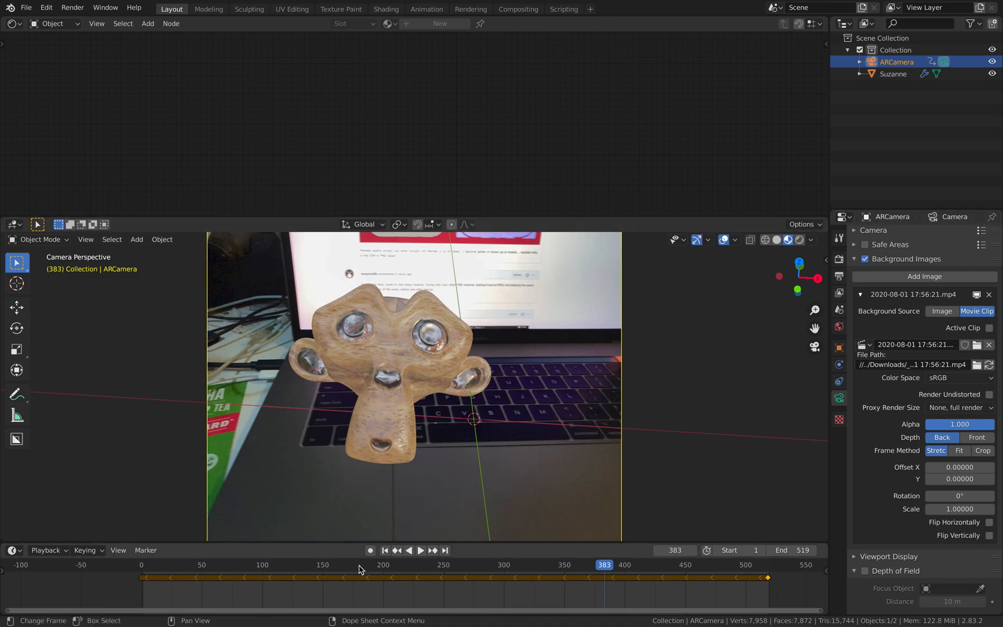
Scrub the background footage across several frames to check Suzanne's tracking, stopping at frame 326
{"action": "left_click", "coordinate": [420, 550]}
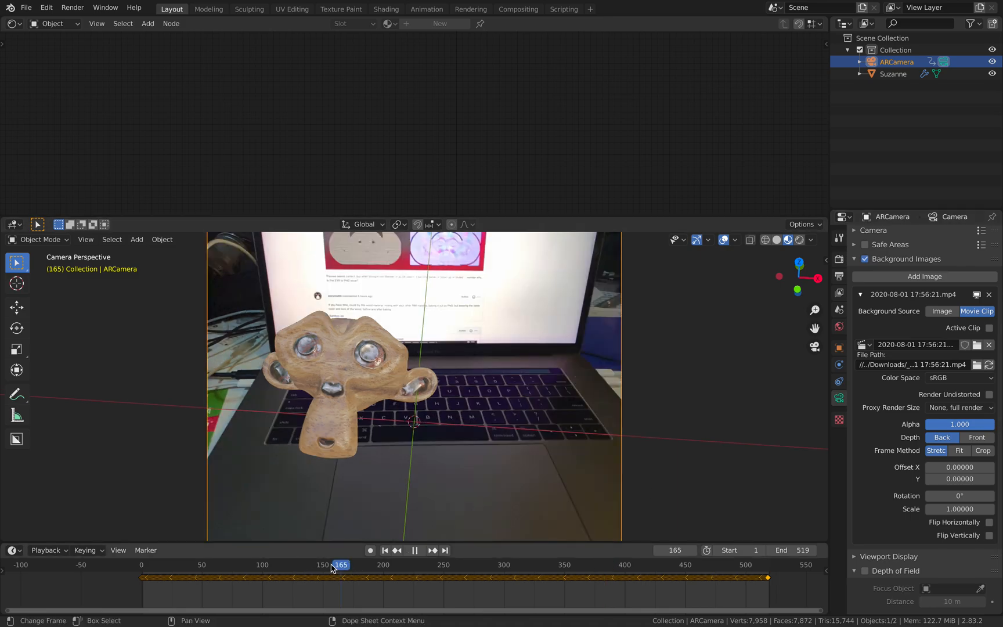
{"action": "left_click", "coordinate": [330, 564]}
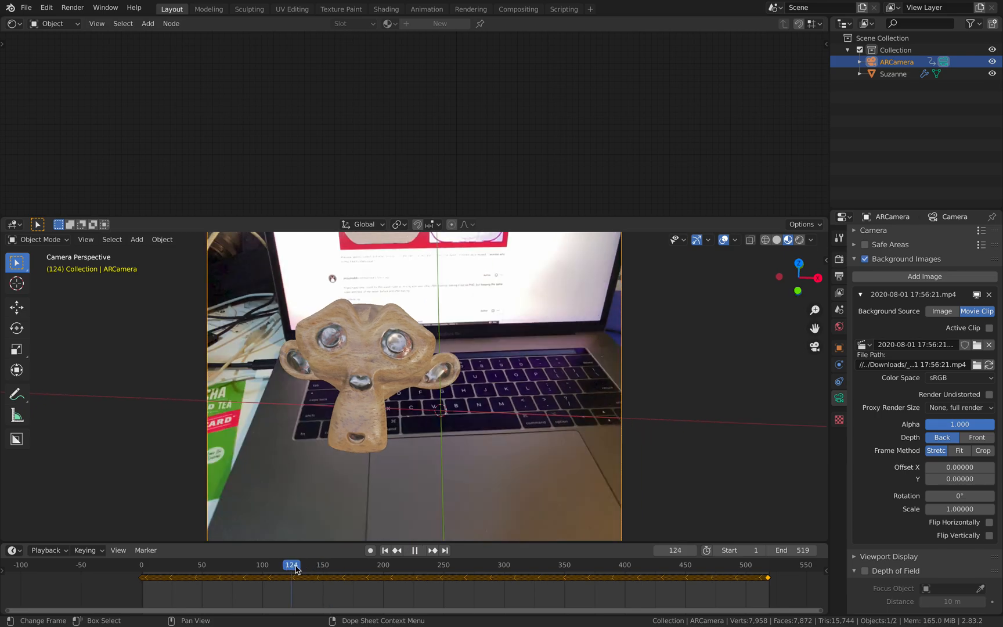
{"action": "left_click", "coordinate": [310, 565]}
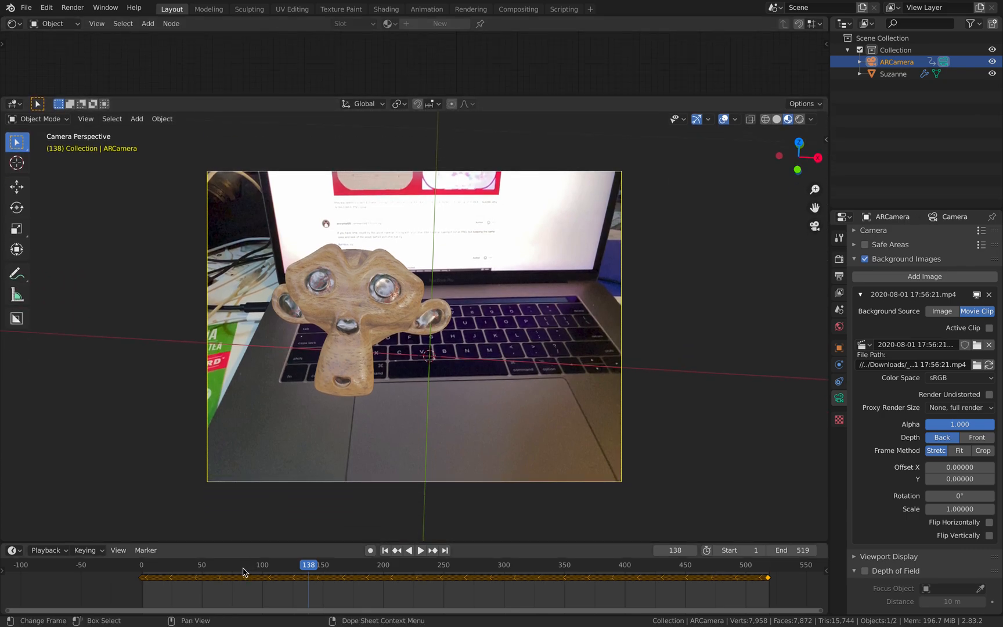
{"action": "left_click", "coordinate": [421, 550]}
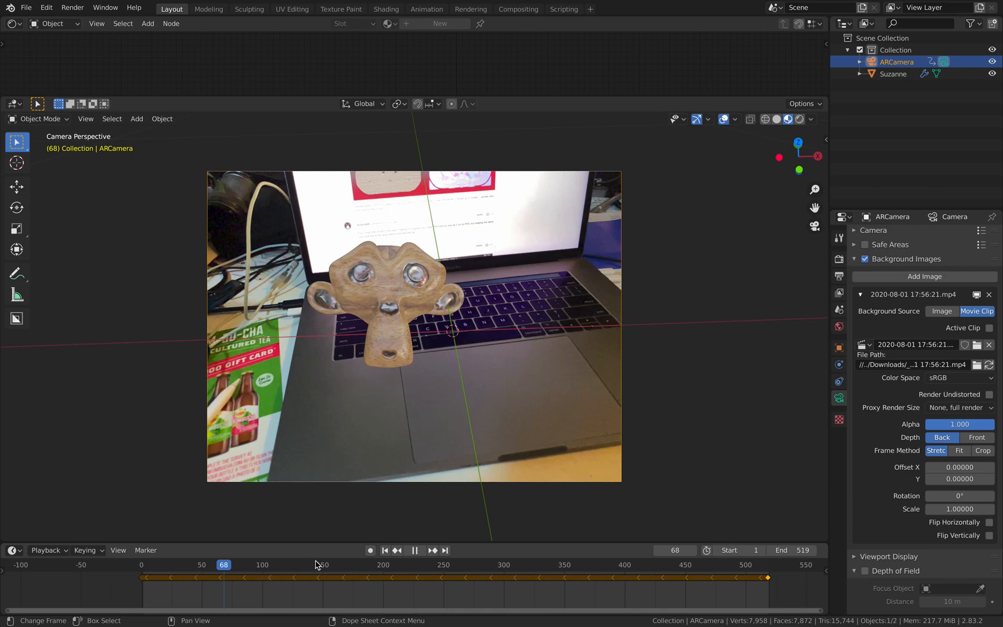
{"action": "left_click", "coordinate": [414, 551]}
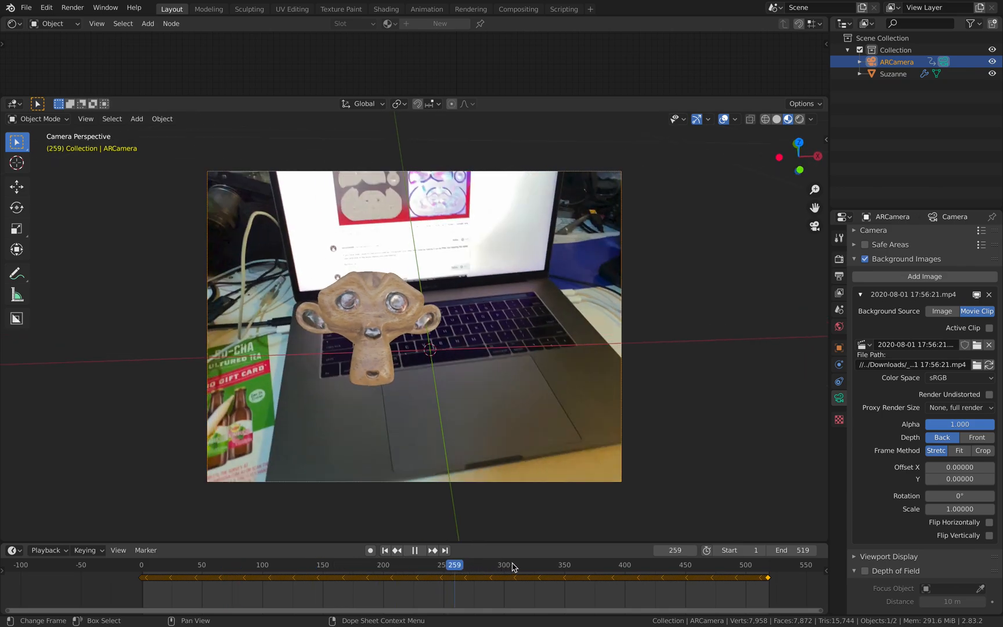
{"action": "left_click", "coordinate": [478, 565]}
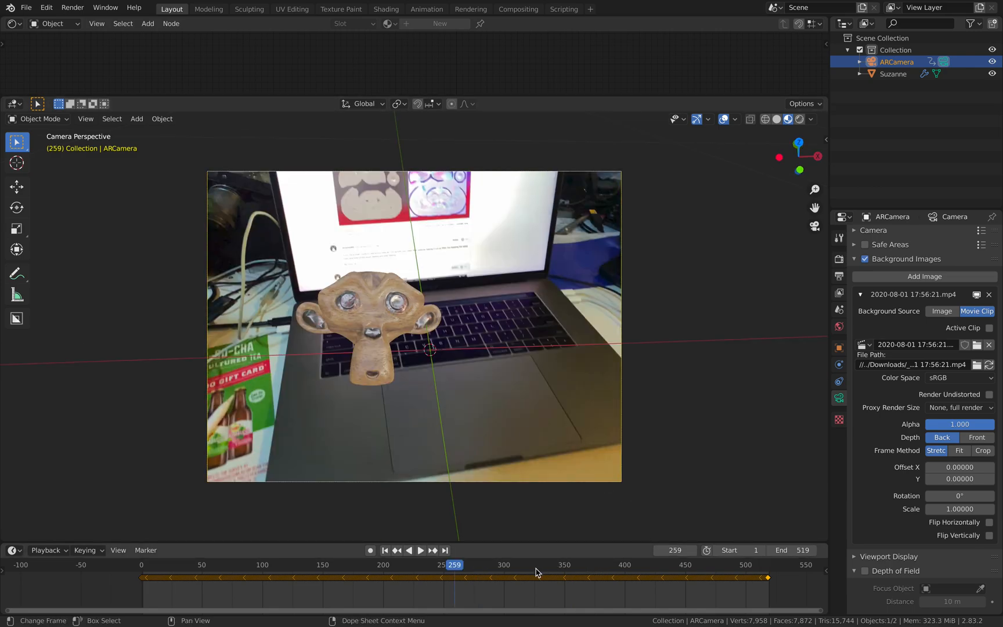
{"action": "left_click", "coordinate": [536, 564]}
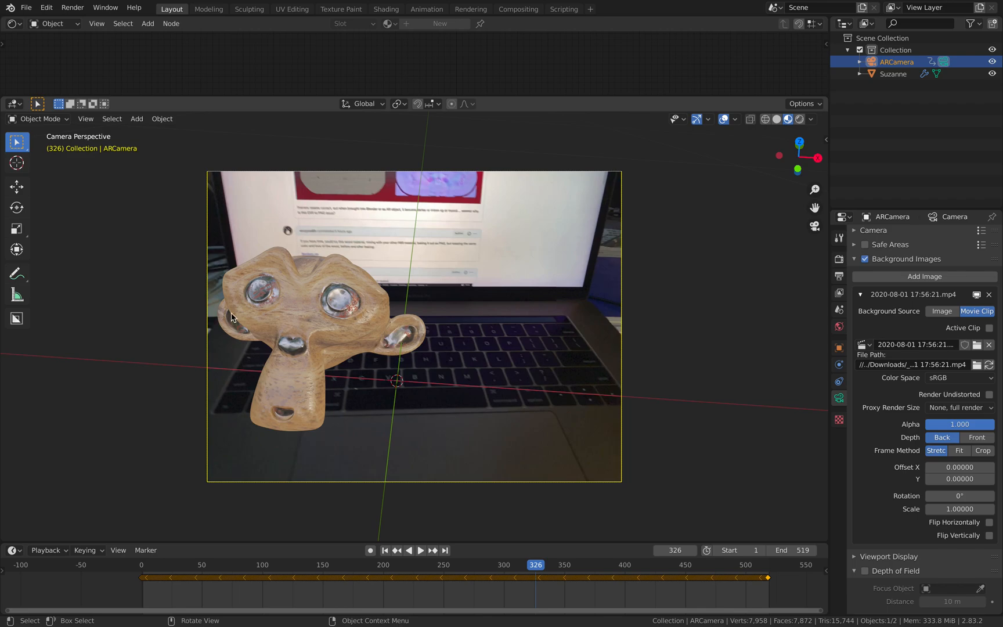
{"action": "mouse_move", "coordinate": [654, 370]}
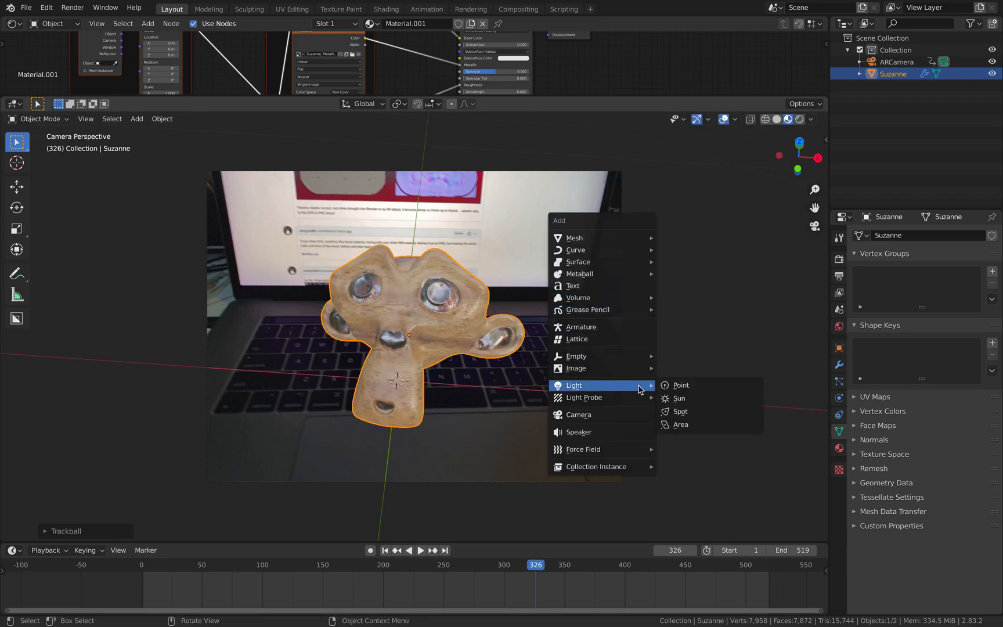
Add a Sun light, play and stop the clip, then delete the Sun from the Outliner
{"action": "left_click", "coordinate": [676, 412]}
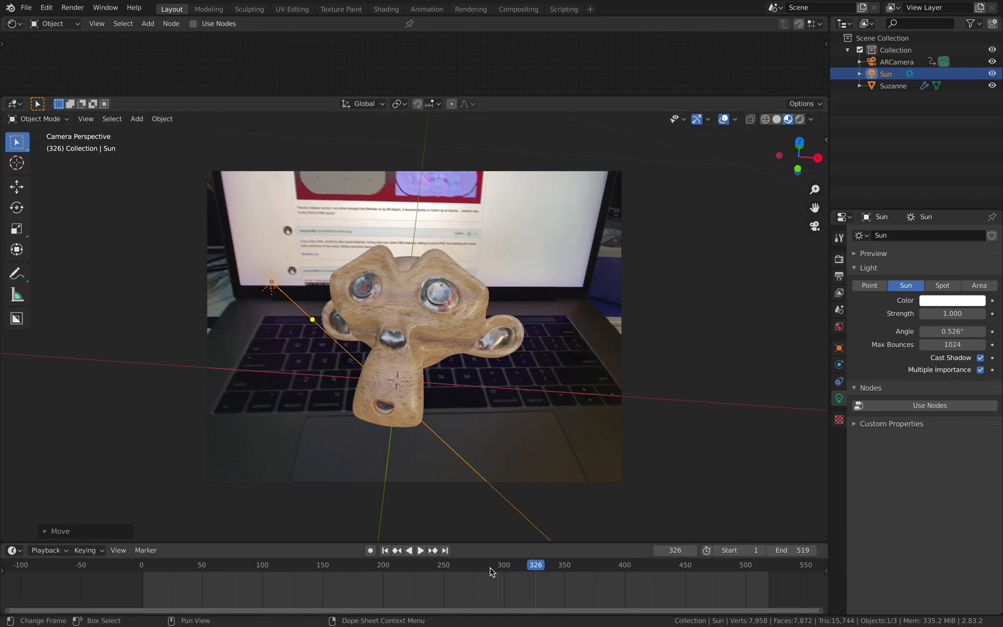
{"action": "left_click", "coordinate": [420, 551]}
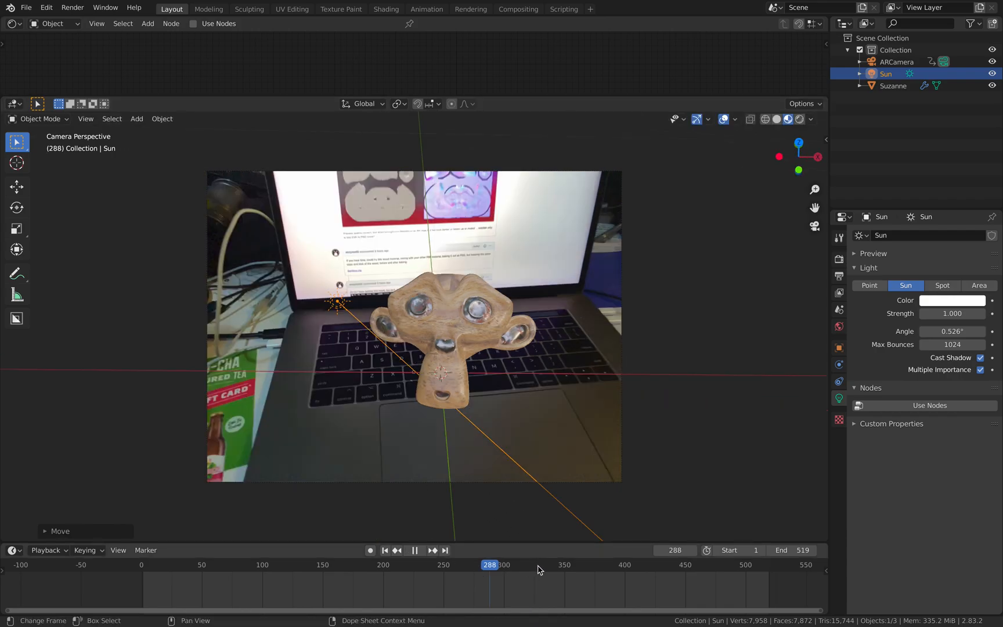
{"action": "left_click", "coordinate": [527, 564]}
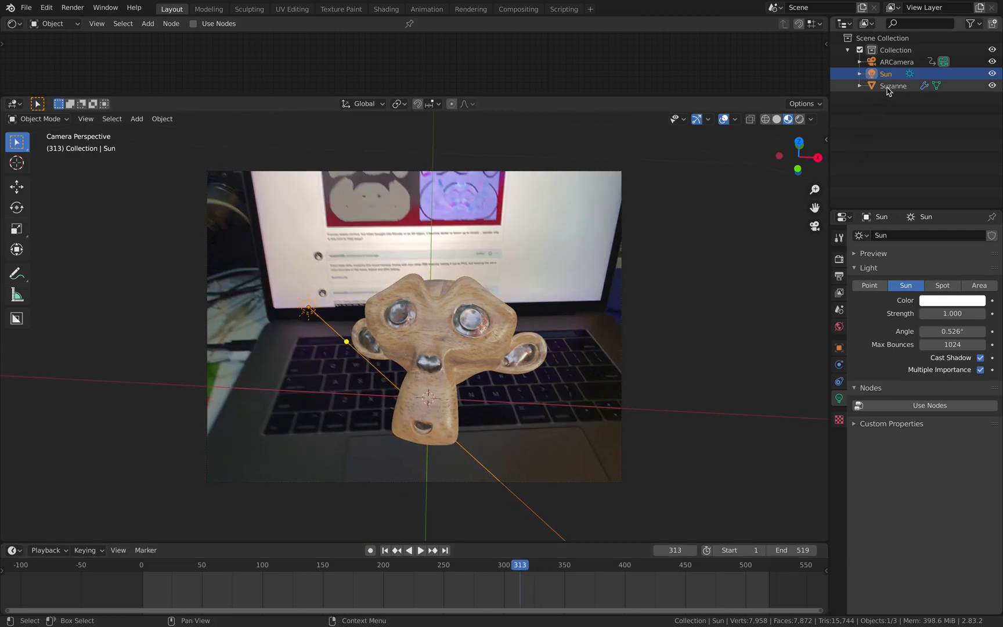
{"action": "right_click", "coordinate": [885, 73]}
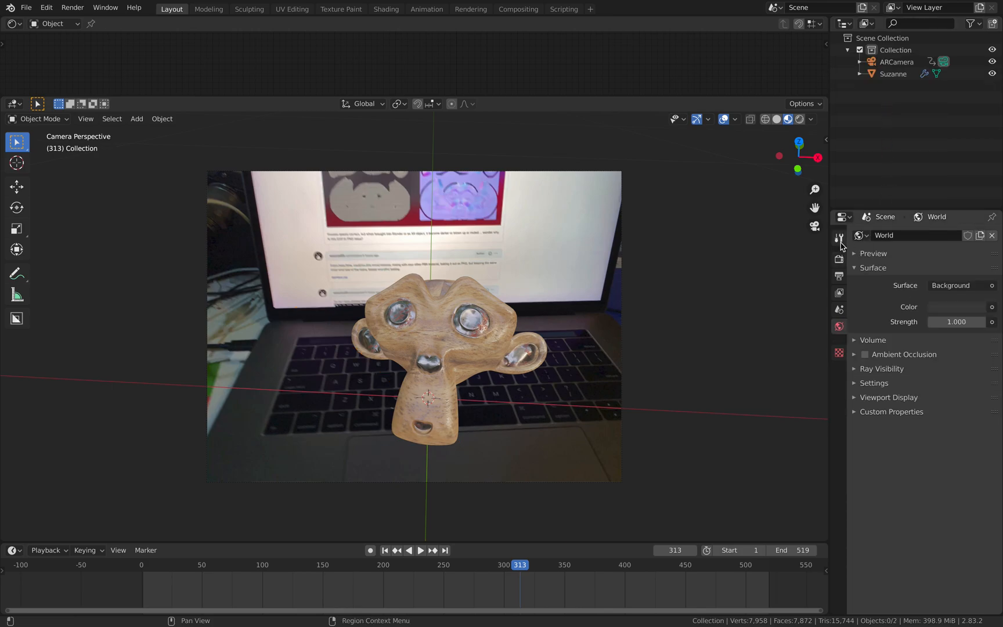
Set the render engine to Eevee in Render Properties, then jump to a later frame
{"action": "left_click", "coordinate": [839, 237]}
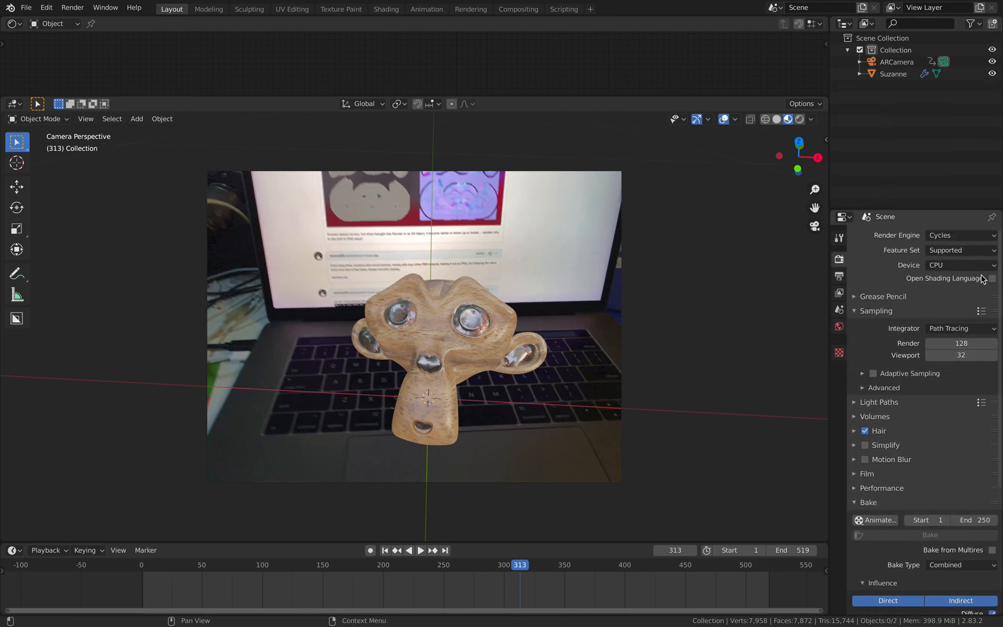
{"action": "left_click", "coordinate": [959, 235]}
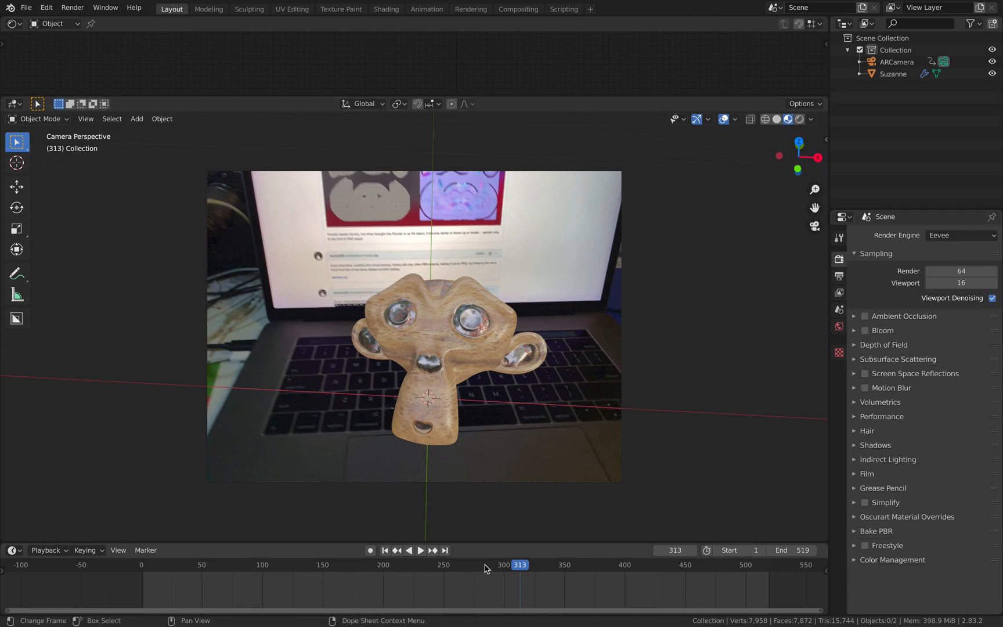
{"action": "left_click", "coordinate": [489, 565]}
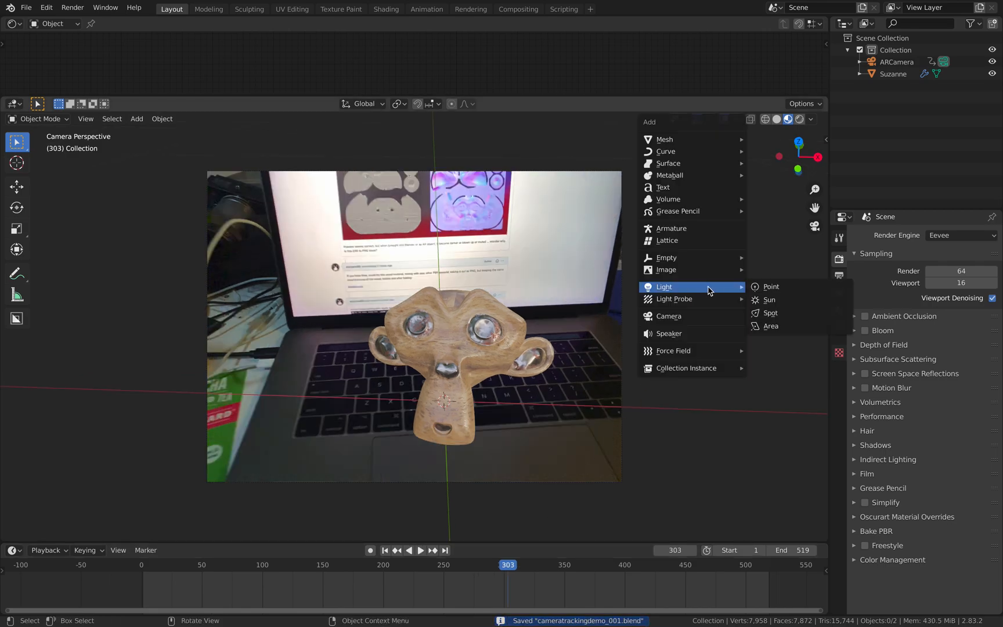
Add an Area light above Suzanne, preview in Rendered shading, and set its power to 140 mW
{"action": "left_click", "coordinate": [771, 326]}
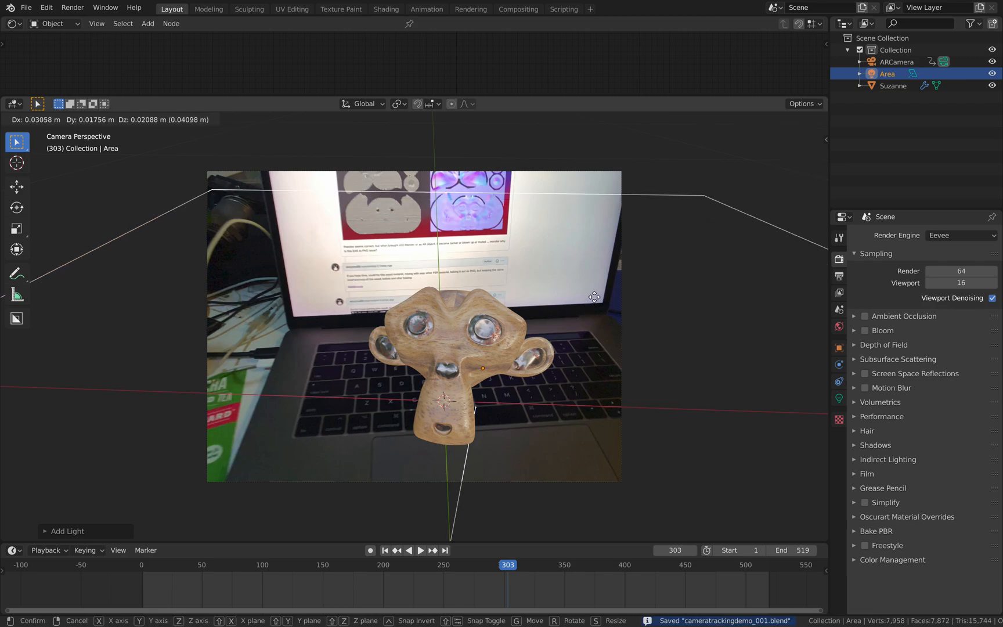
{"action": "left_click", "coordinate": [474, 323]}
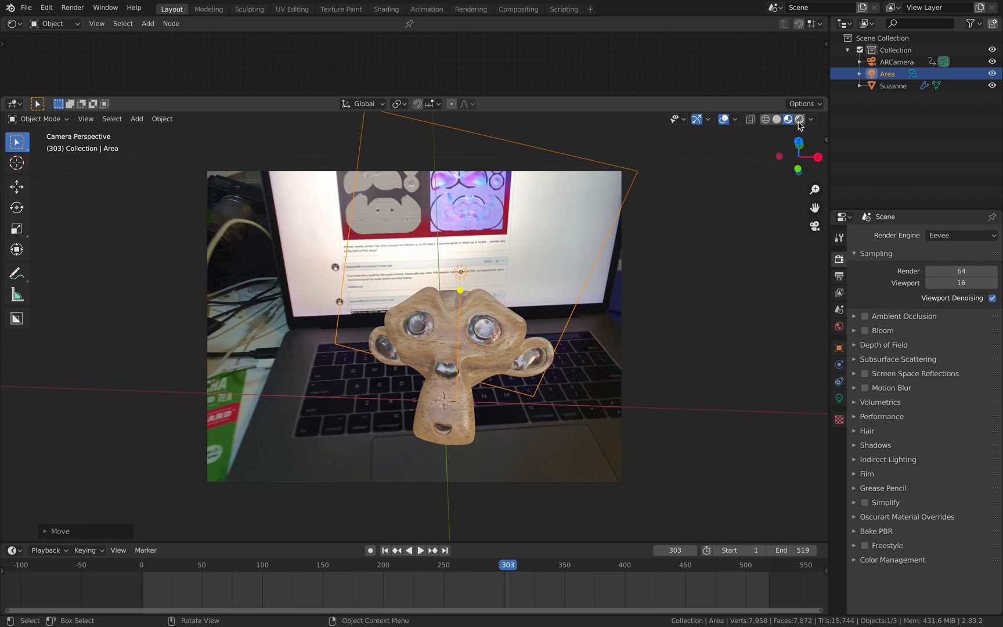
{"action": "left_click", "coordinate": [788, 119]}
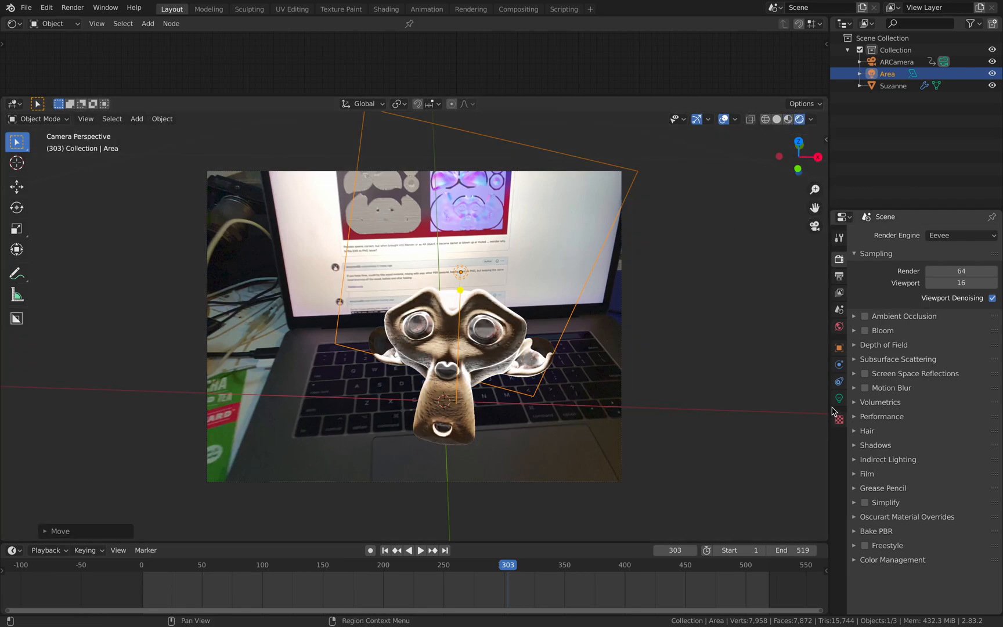
{"action": "left_click", "coordinate": [839, 399]}
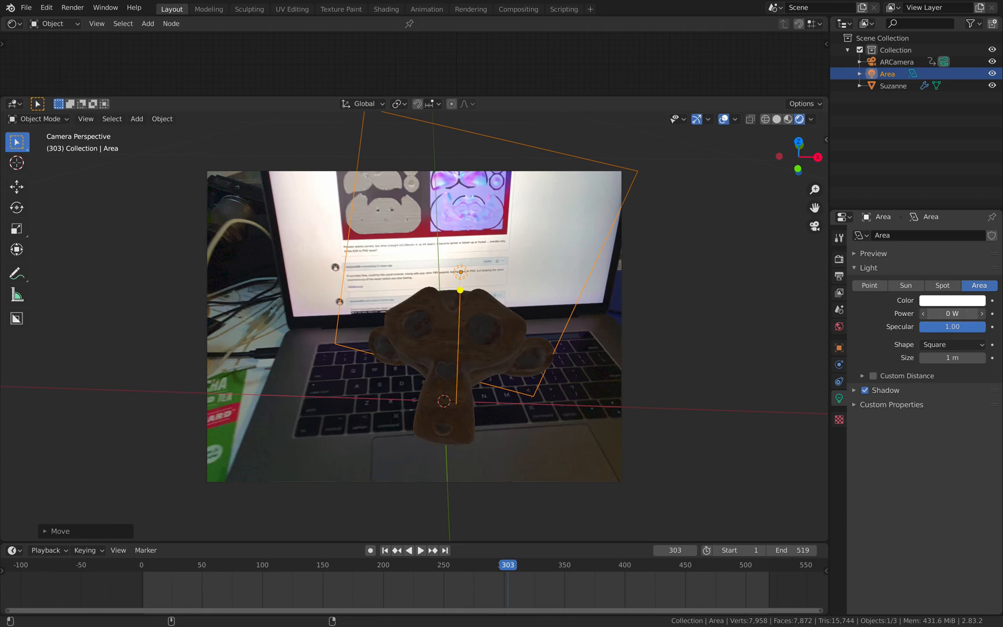
{"action": "left_click", "coordinate": [952, 314]}
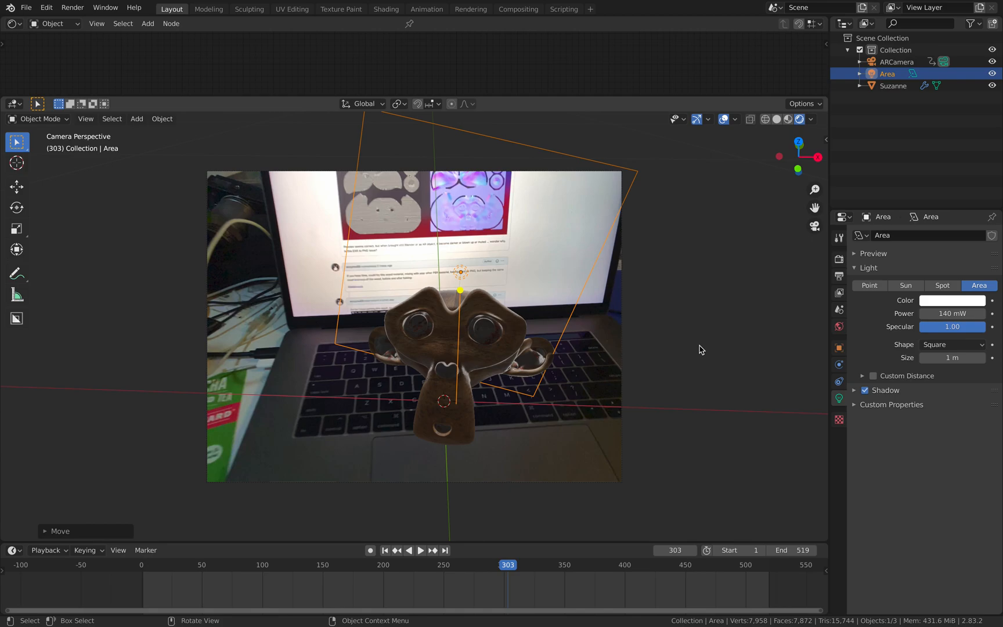
Duplicate the area light twice, rotating a copy toward Suzanne, and tint one pale green
{"action": "key", "text": "shift+d"}
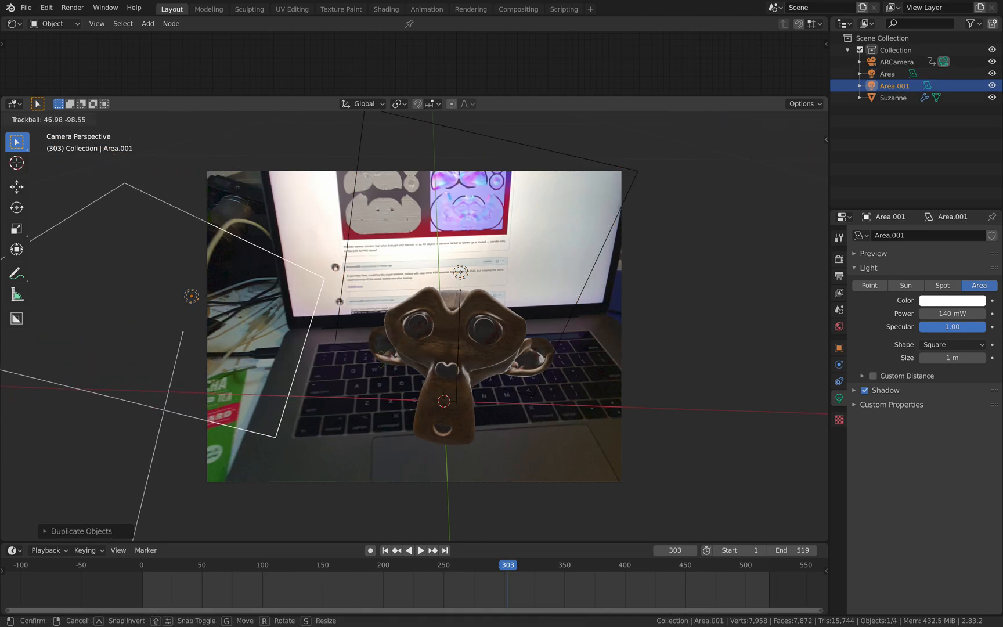
{"action": "key", "text": "r"}
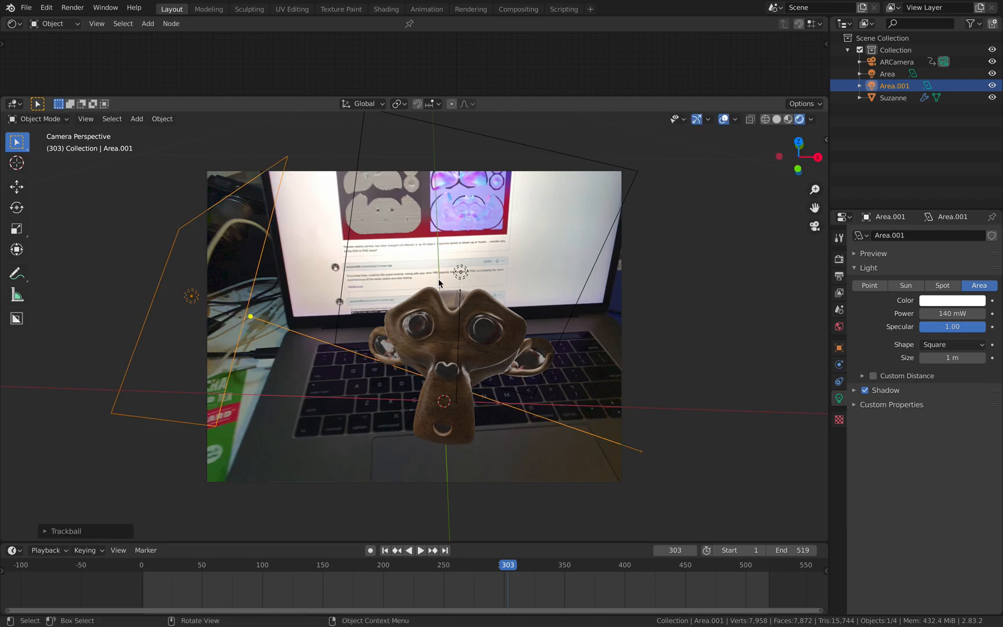
{"action": "key", "text": "shift+d"}
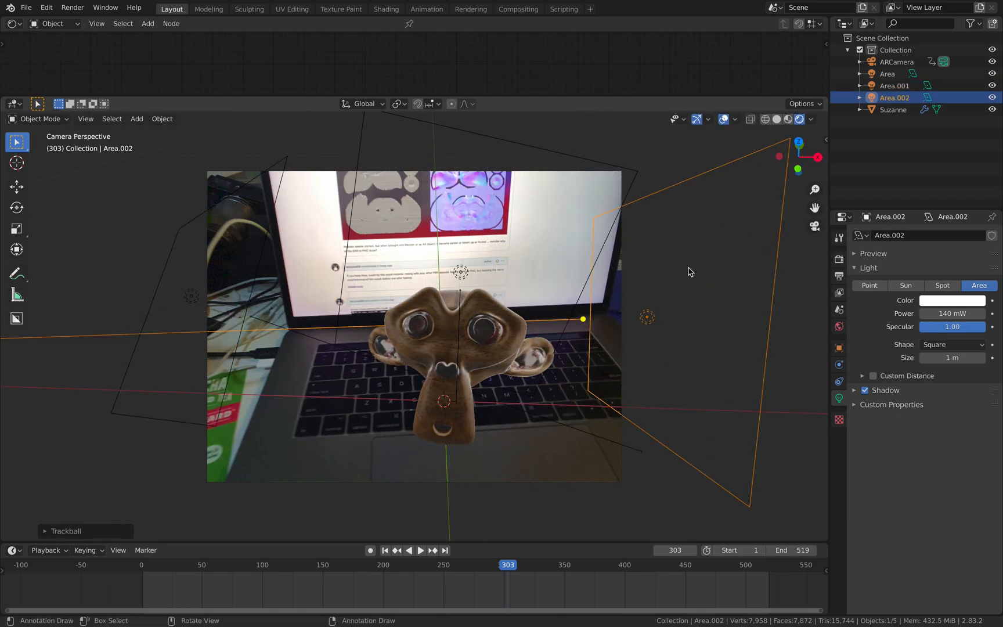
{"action": "left_click", "coordinate": [953, 300]}
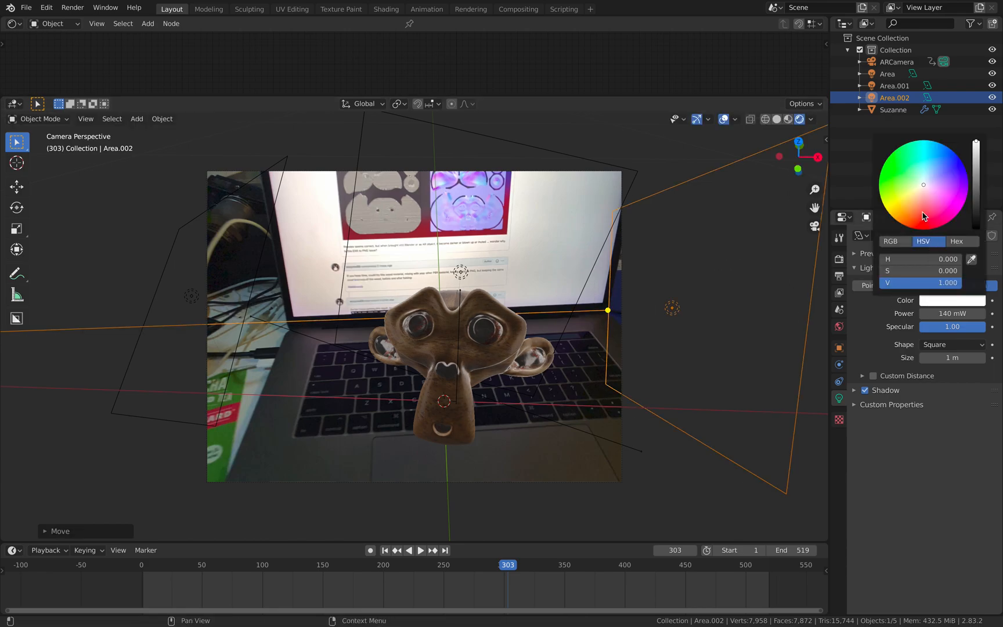
{"action": "left_click", "coordinate": [176, 359]}
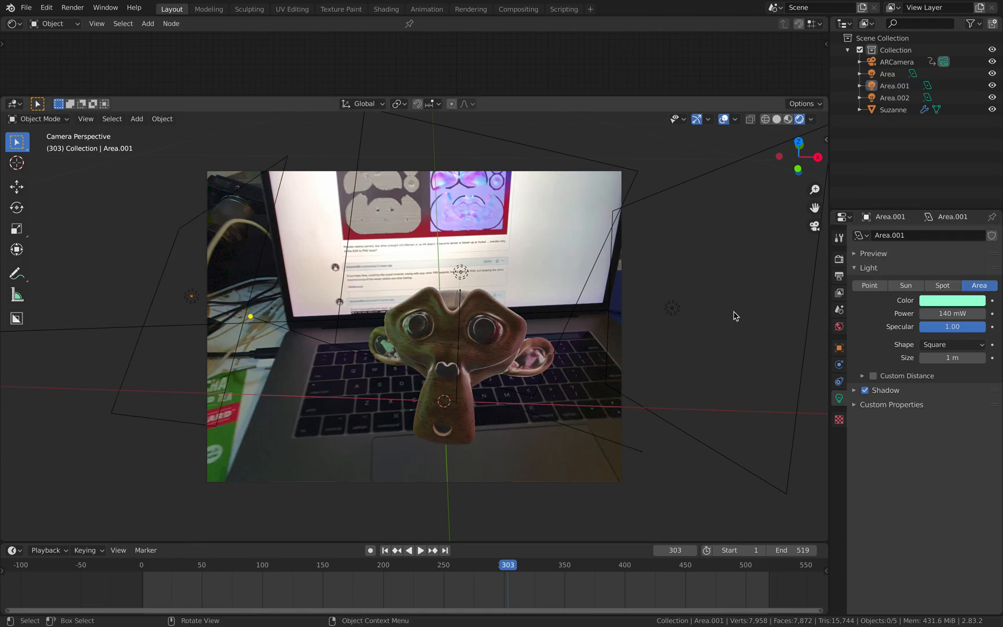
Play the clip and check the lighting at earlier and later frames
{"action": "left_click", "coordinate": [420, 550]}
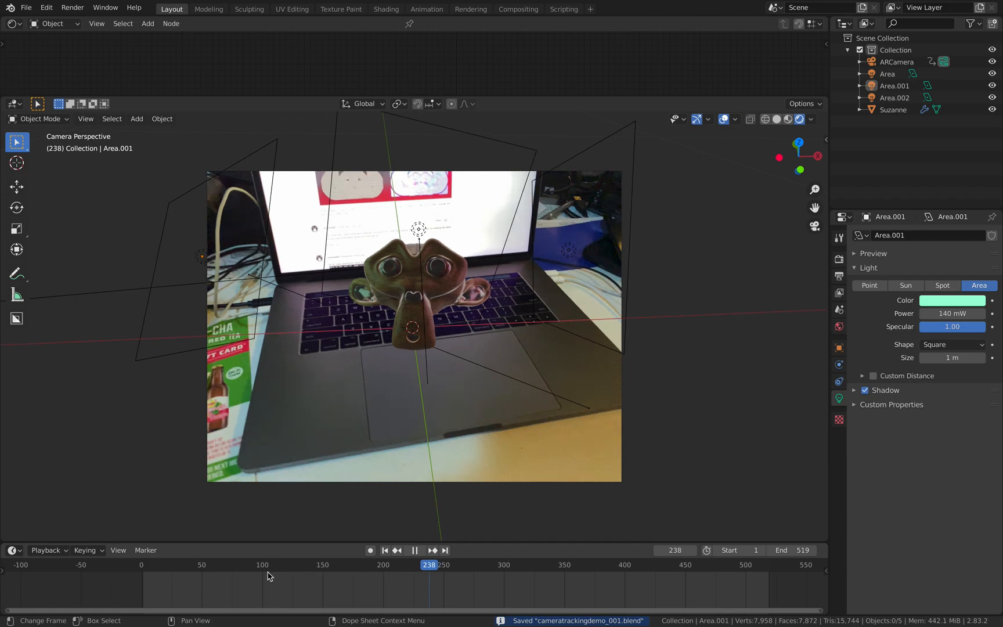
{"action": "left_click", "coordinate": [247, 565]}
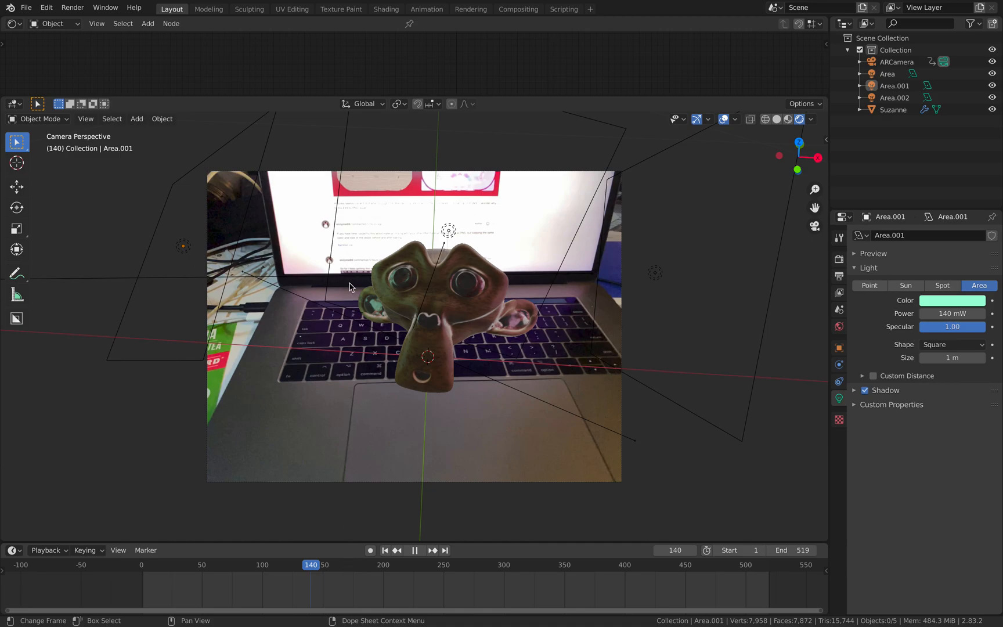
{"action": "left_click", "coordinate": [414, 549]}
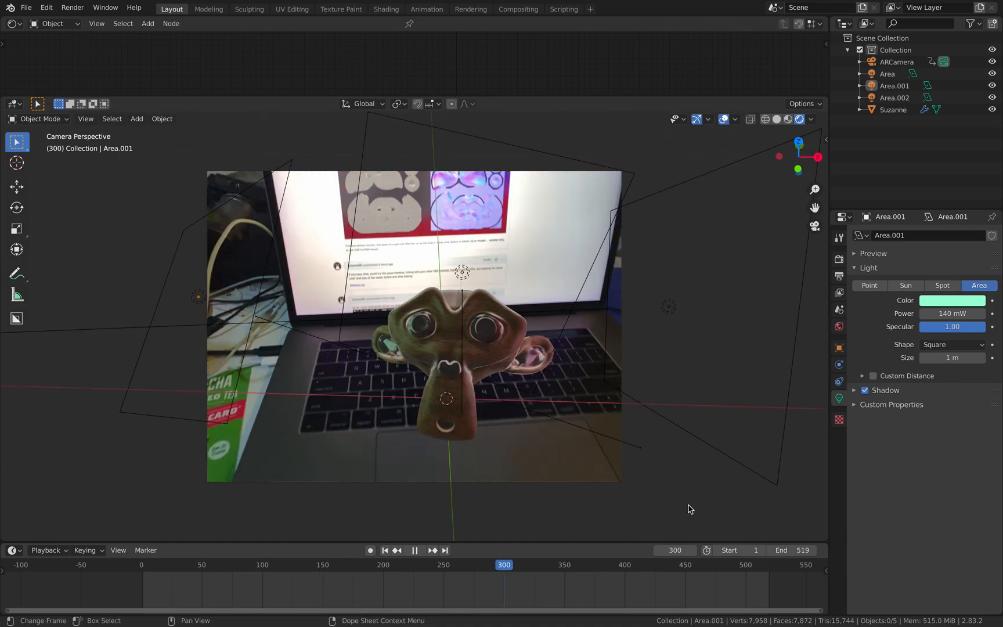
Stop playback at frame 440 and add a Cylinder mesh
{"action": "left_click", "coordinate": [136, 118]}
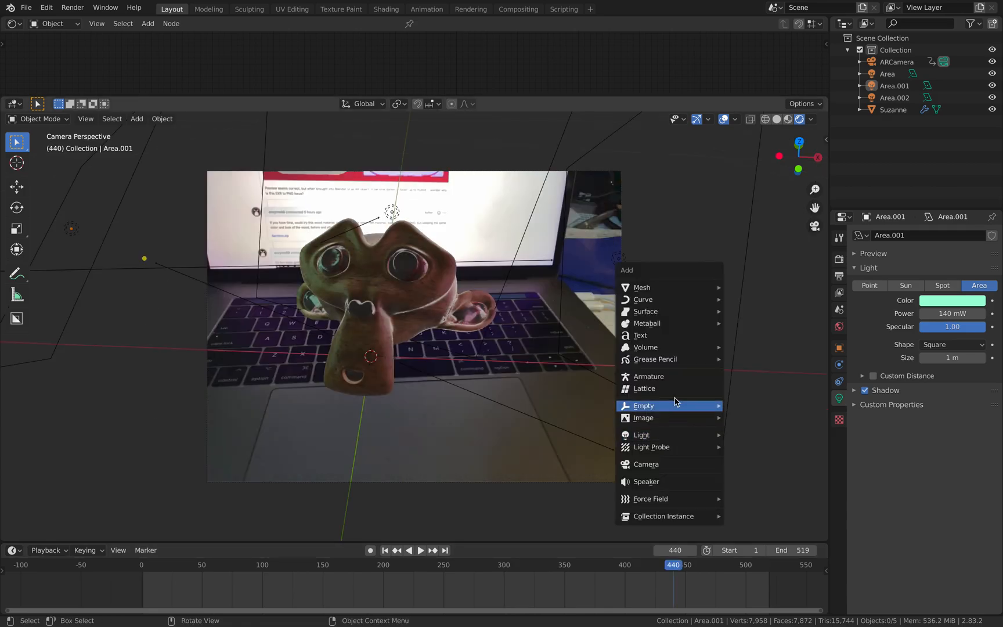
{"action": "mouse_move", "coordinate": [706, 285]}
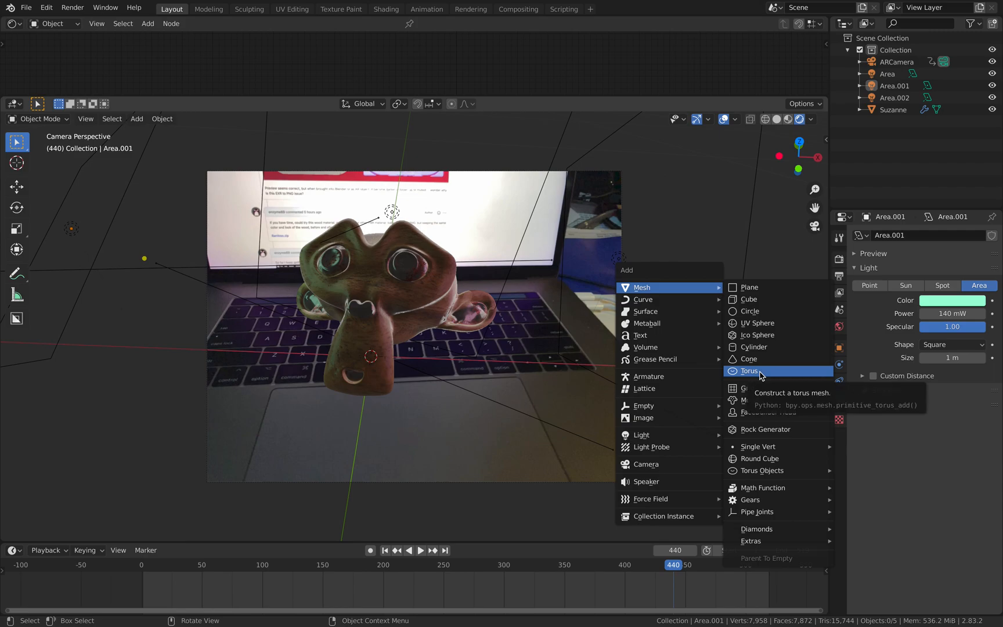
{"action": "mouse_move", "coordinate": [749, 358]}
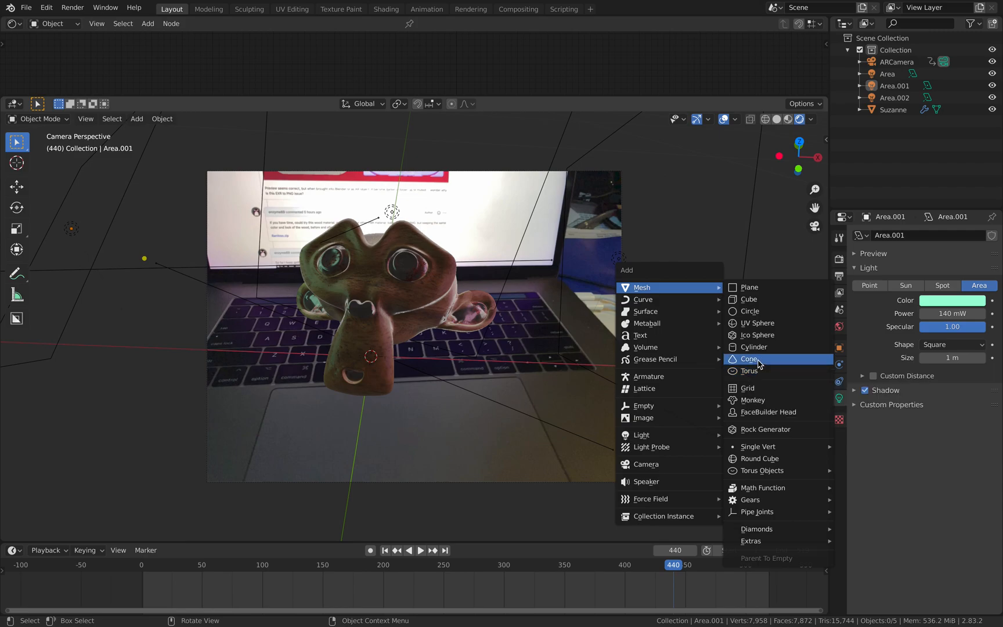
{"action": "left_click", "coordinate": [754, 346]}
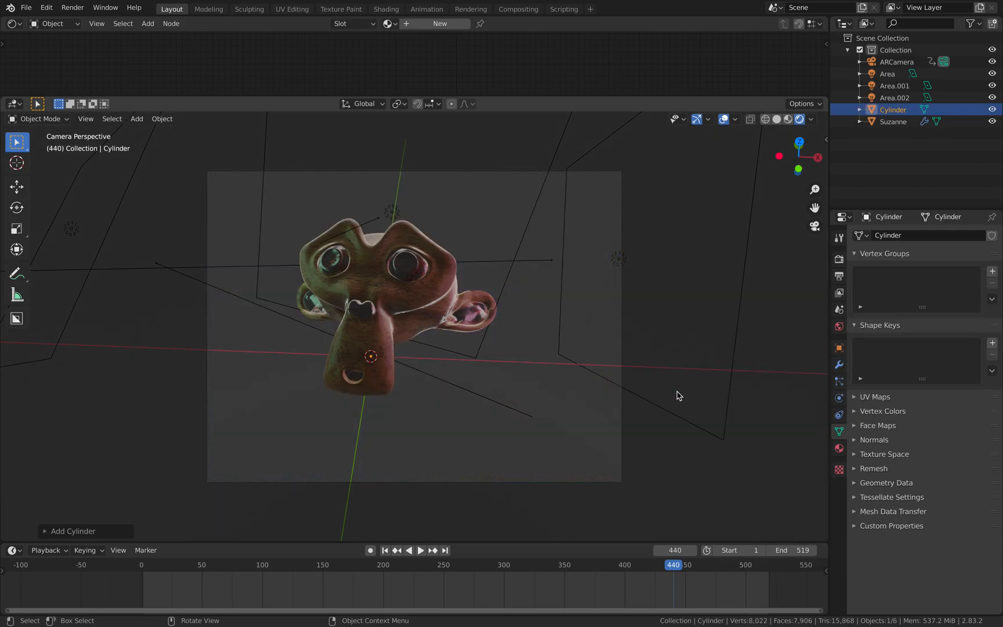
{"action": "key", "text": "s"}
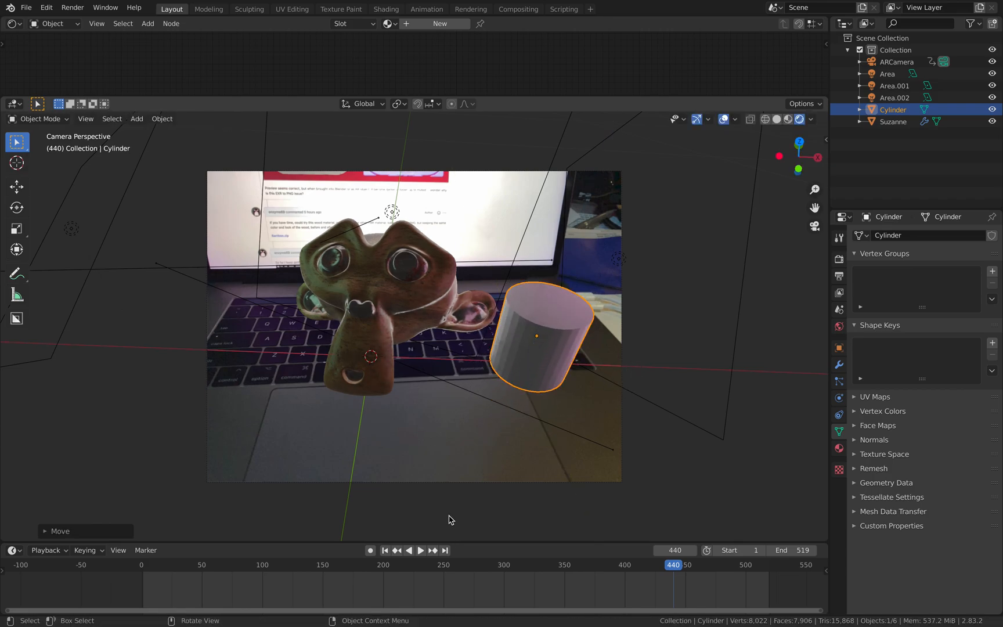
{"action": "mouse_move", "coordinate": [467, 565]}
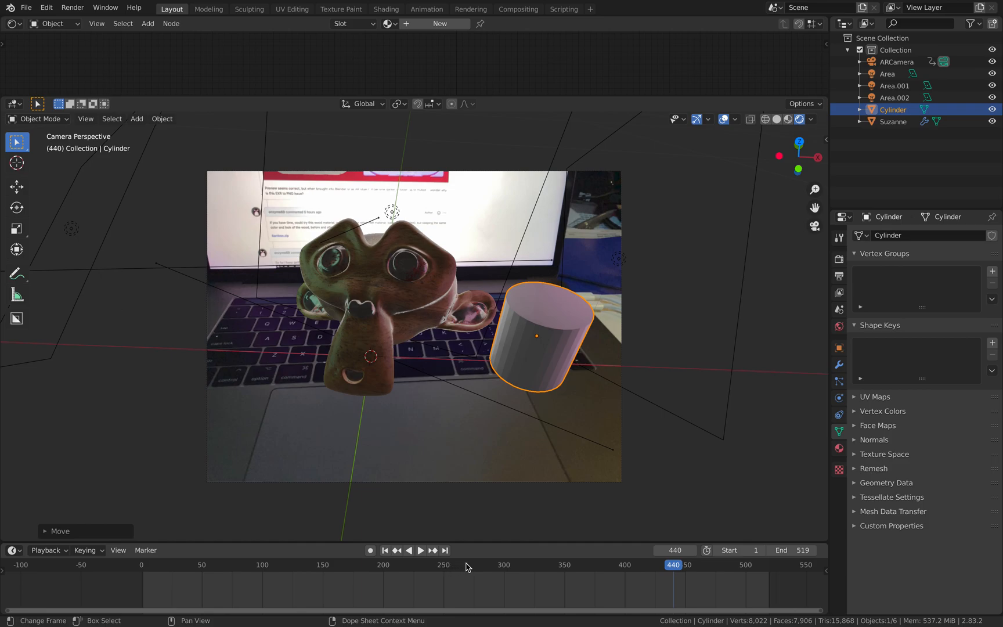
{"action": "left_click", "coordinate": [420, 551]}
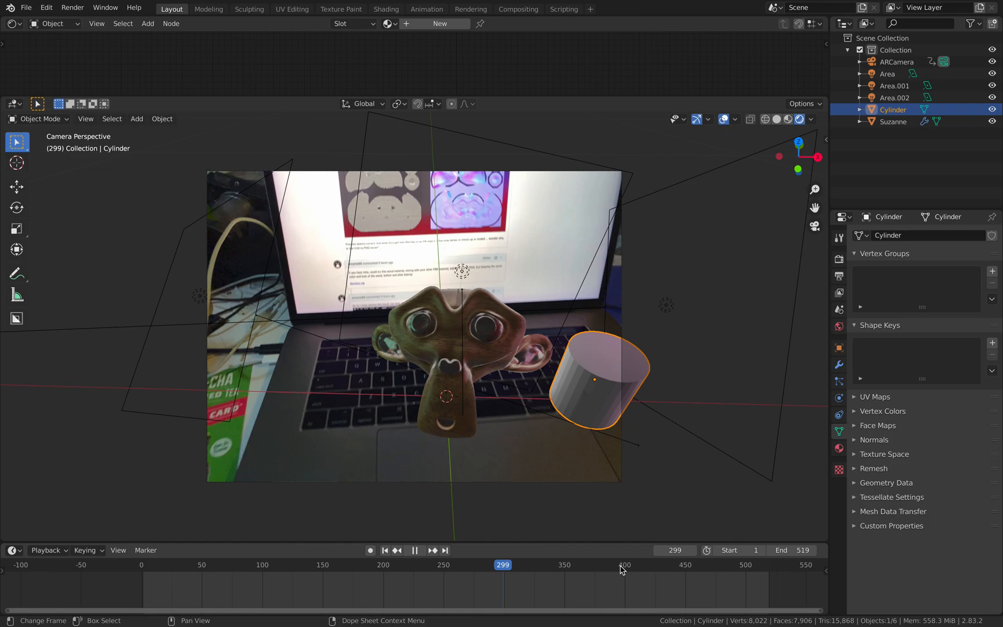
{"action": "left_click", "coordinate": [619, 565]}
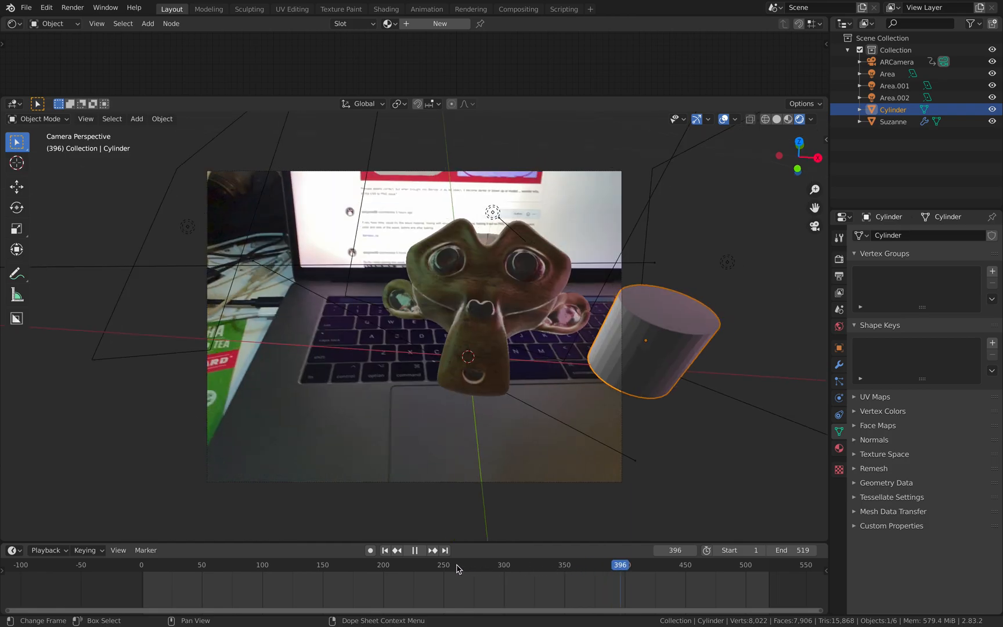
{"action": "left_click", "coordinate": [452, 565]}
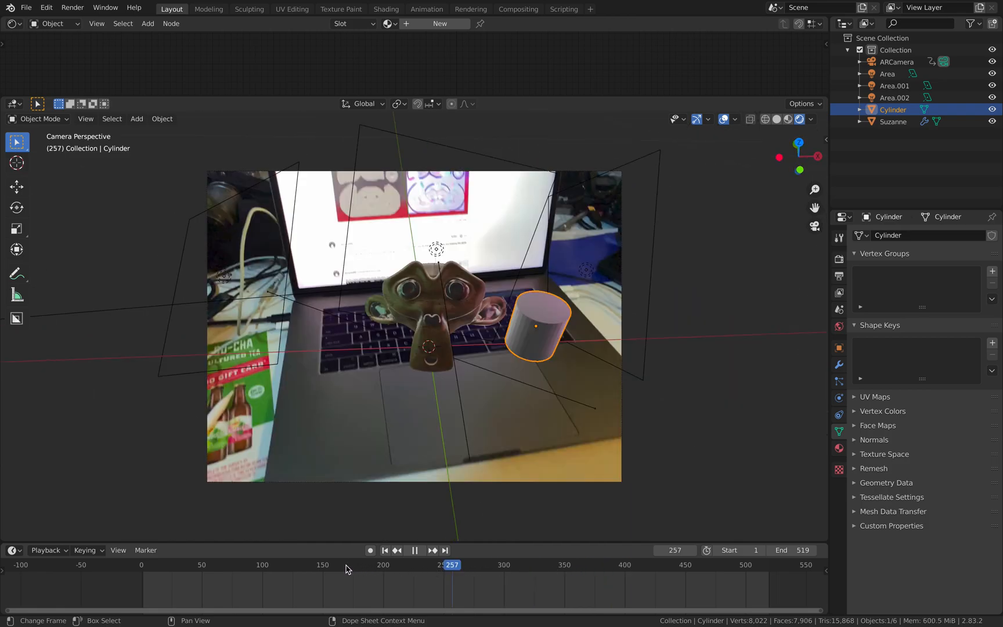
{"action": "left_click", "coordinate": [302, 565]}
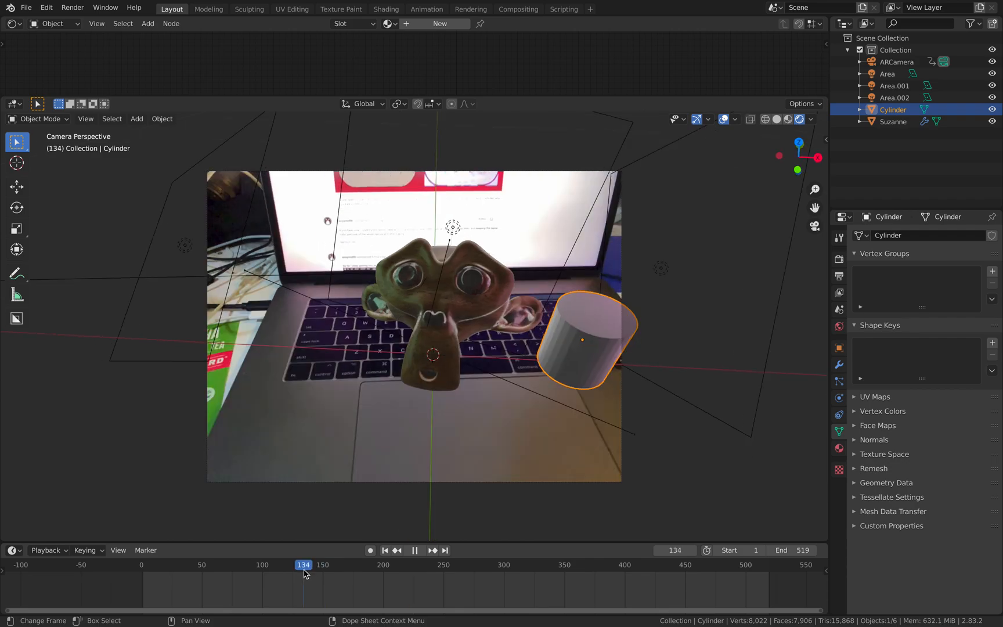
{"action": "left_click", "coordinate": [414, 550]}
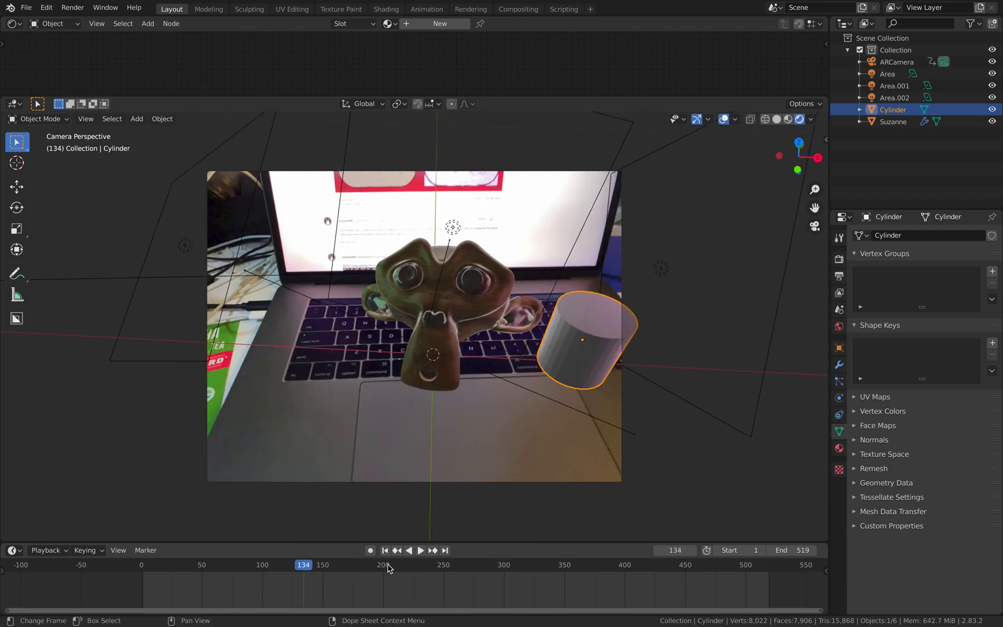
{"action": "left_click", "coordinate": [421, 551]}
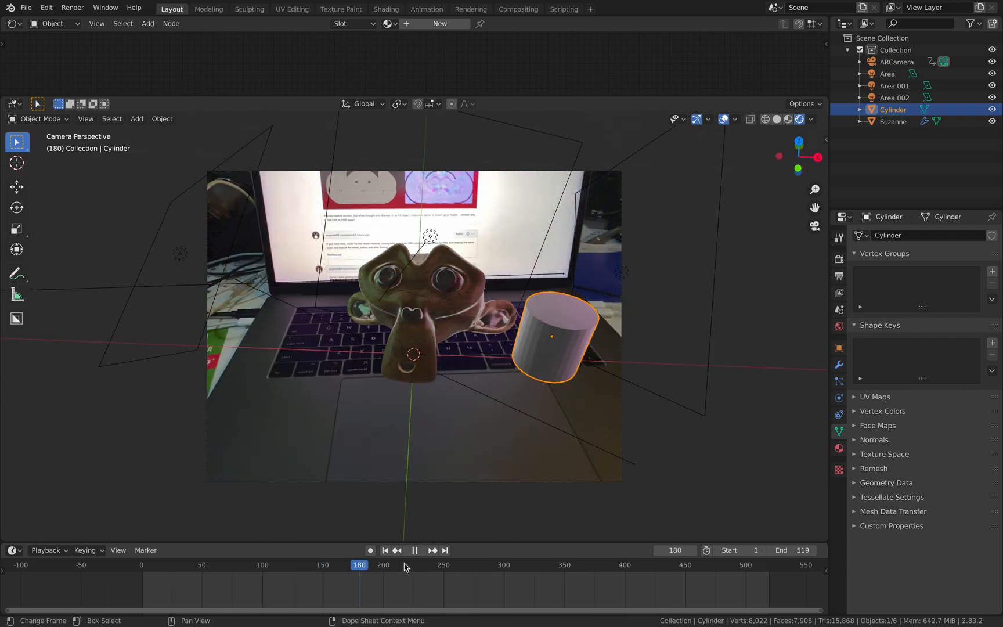
{"action": "left_click", "coordinate": [403, 564]}
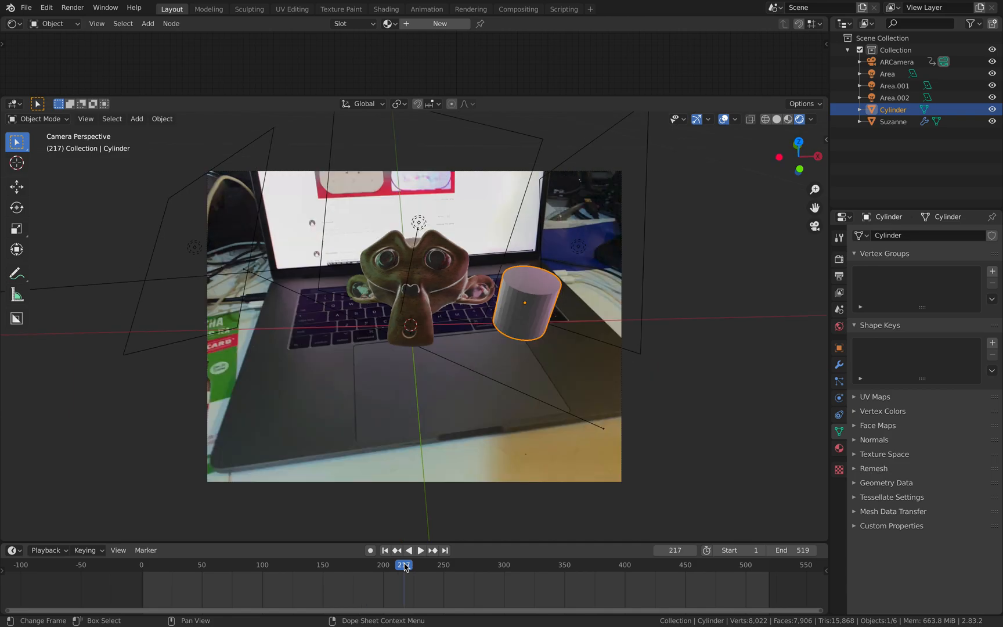
{"action": "mouse_move", "coordinate": [520, 569]}
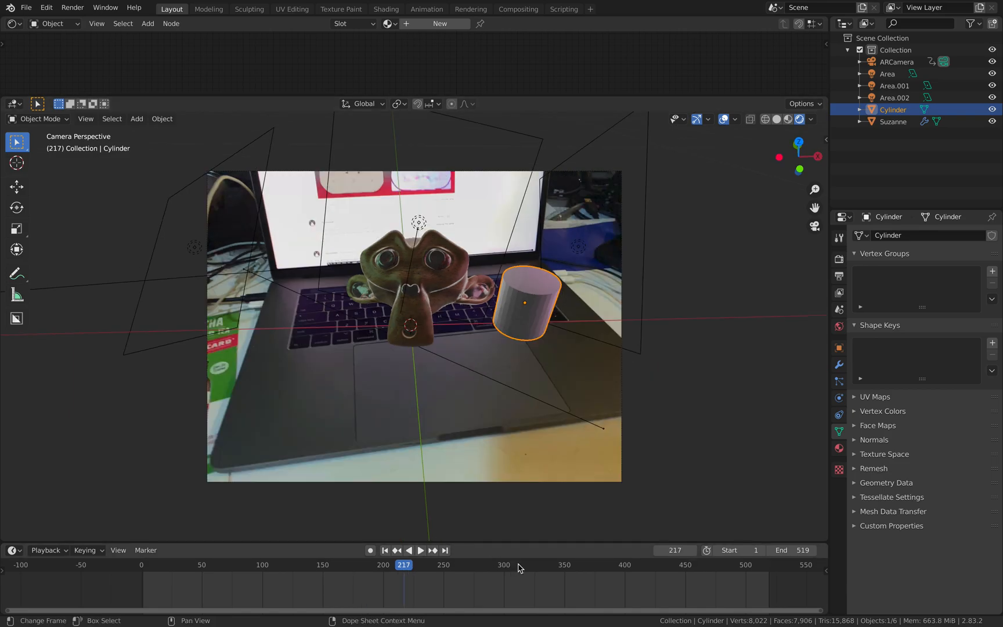
{"action": "left_click", "coordinate": [420, 551]}
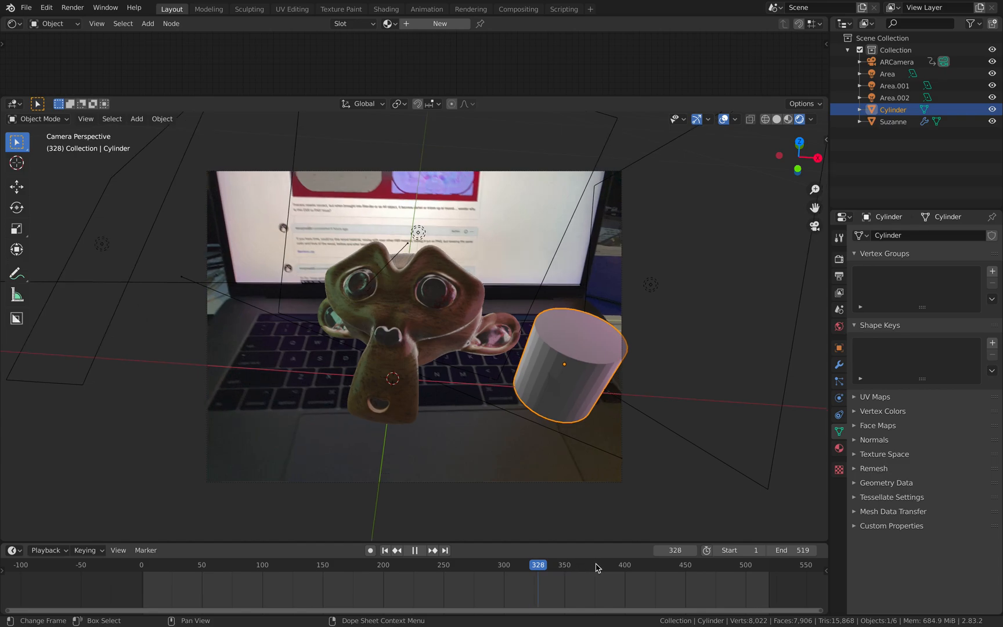
{"action": "left_click", "coordinate": [658, 565]}
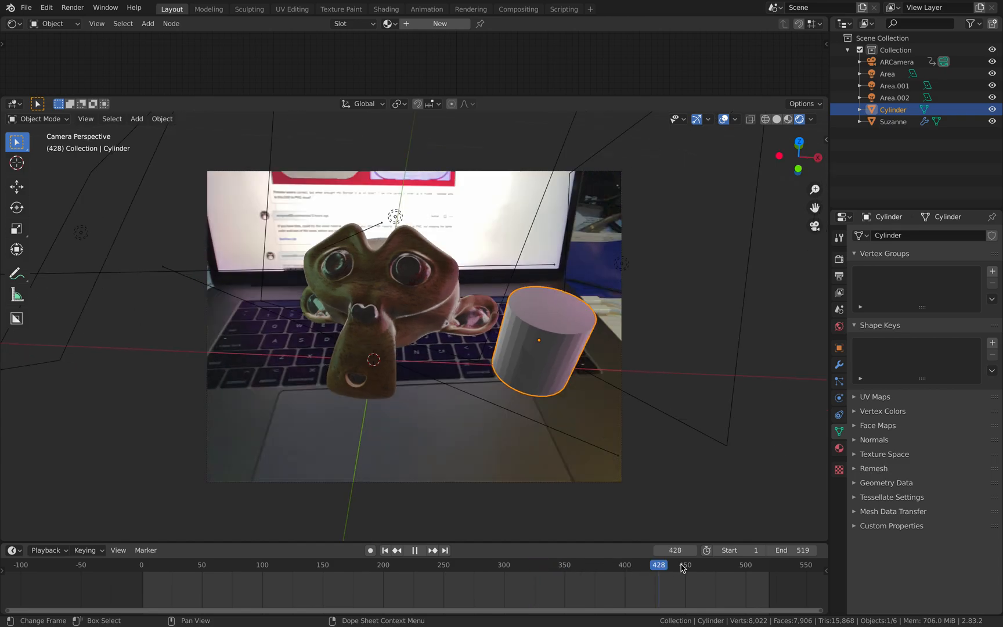
{"action": "left_click", "coordinate": [518, 564]}
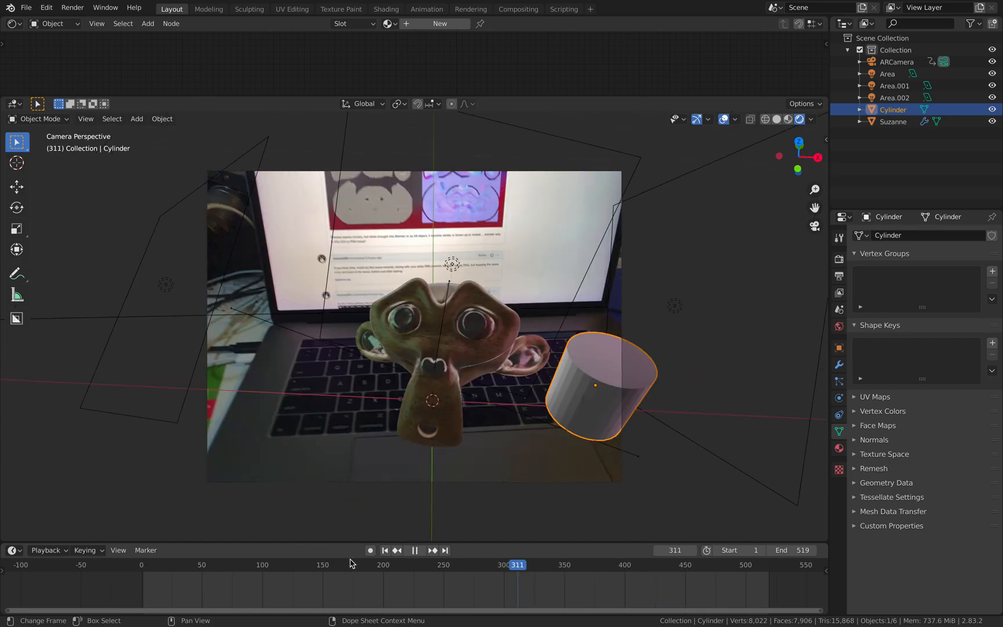
{"action": "left_click", "coordinate": [324, 565]}
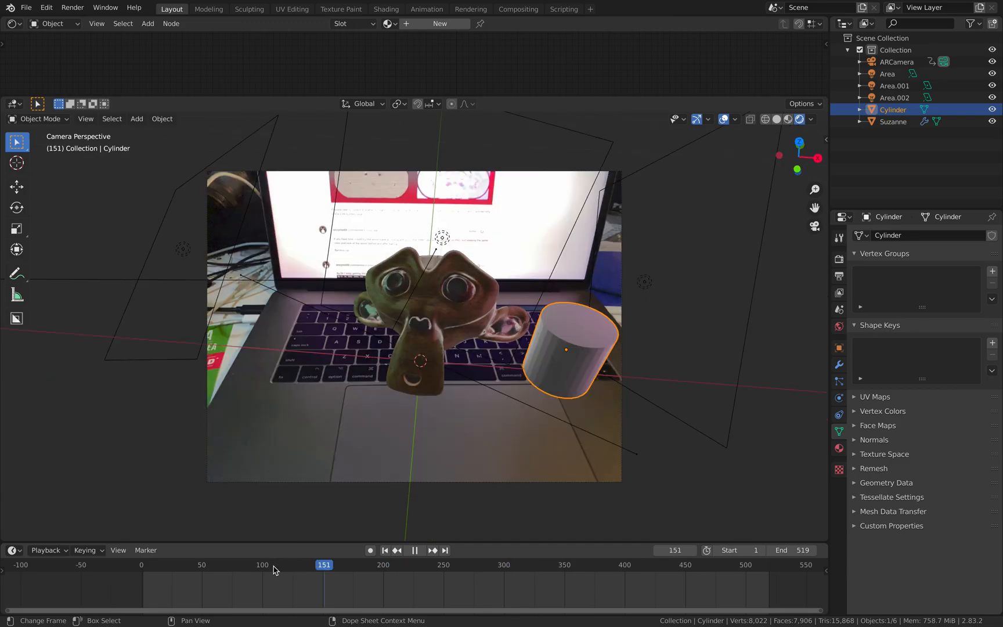
{"action": "left_click", "coordinate": [313, 565]}
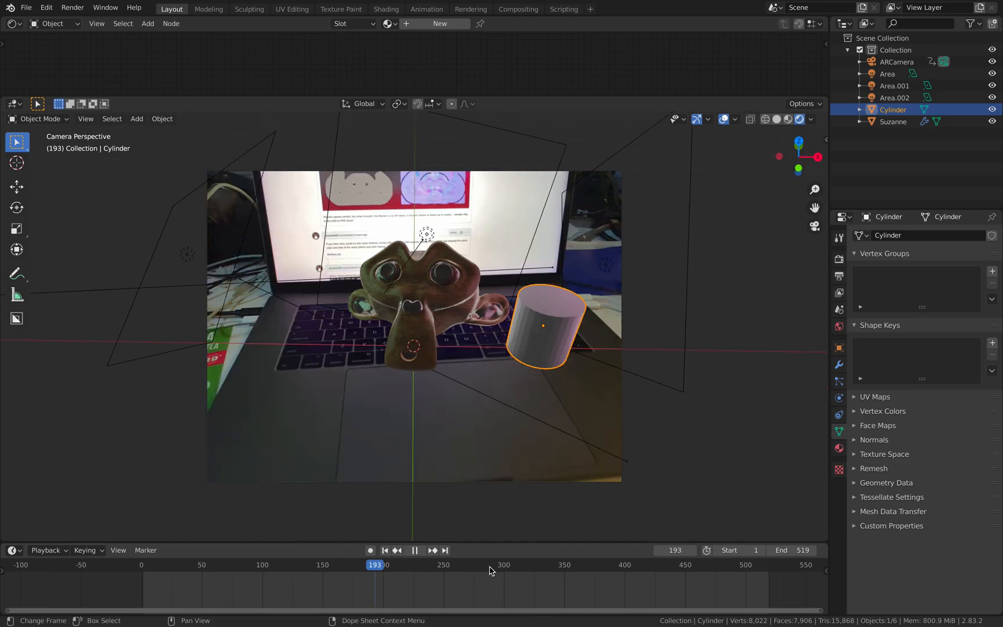
{"action": "left_click", "coordinate": [420, 565]}
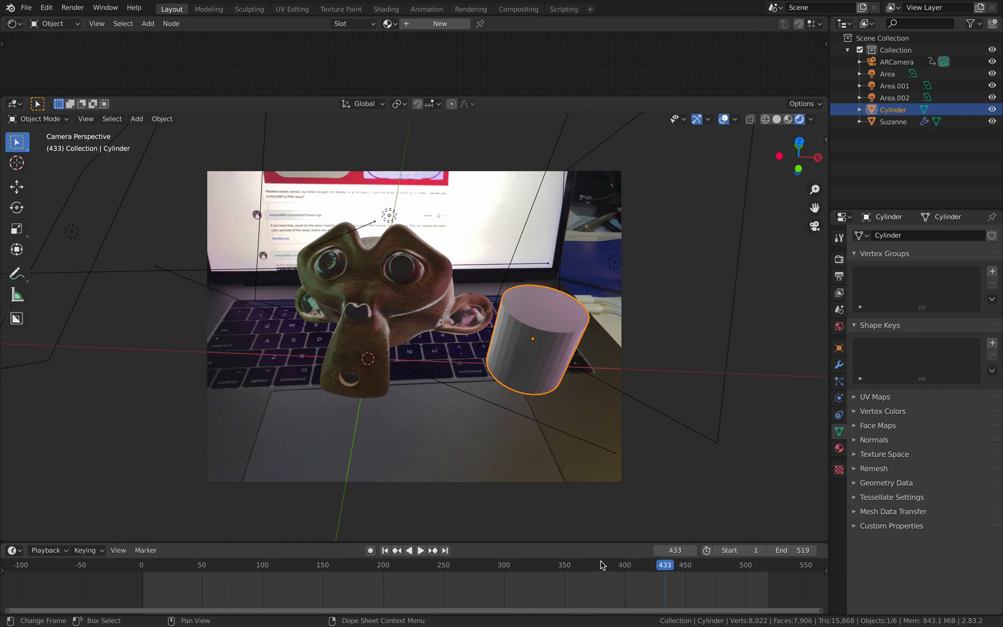
Add a torus left of Suzanne and check it at several frames around 177
{"action": "left_click", "coordinate": [137, 118]}
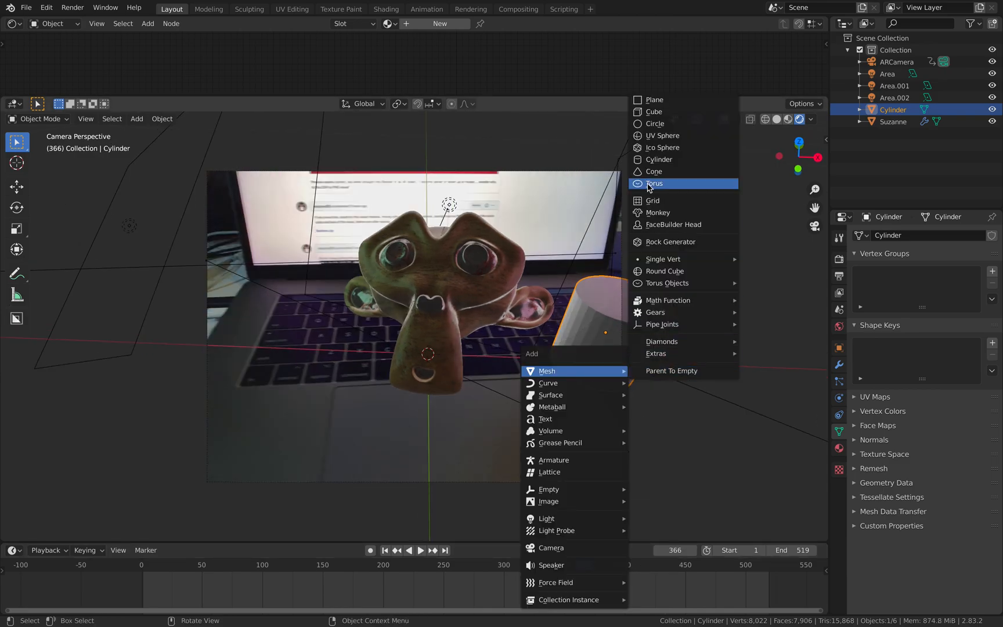
{"action": "left_click", "coordinate": [653, 183]}
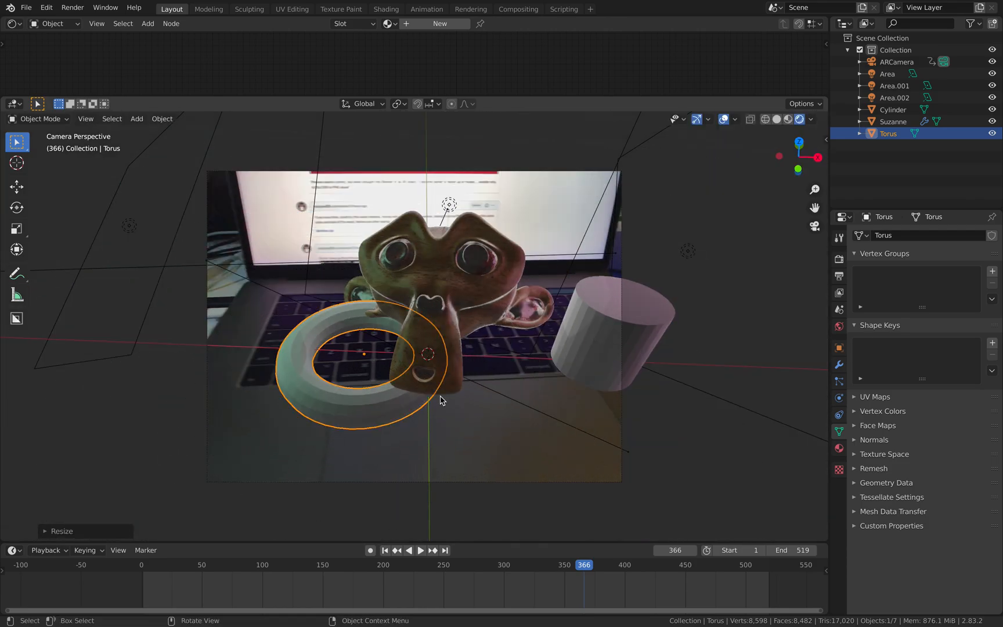
{"action": "left_click", "coordinate": [421, 551]}
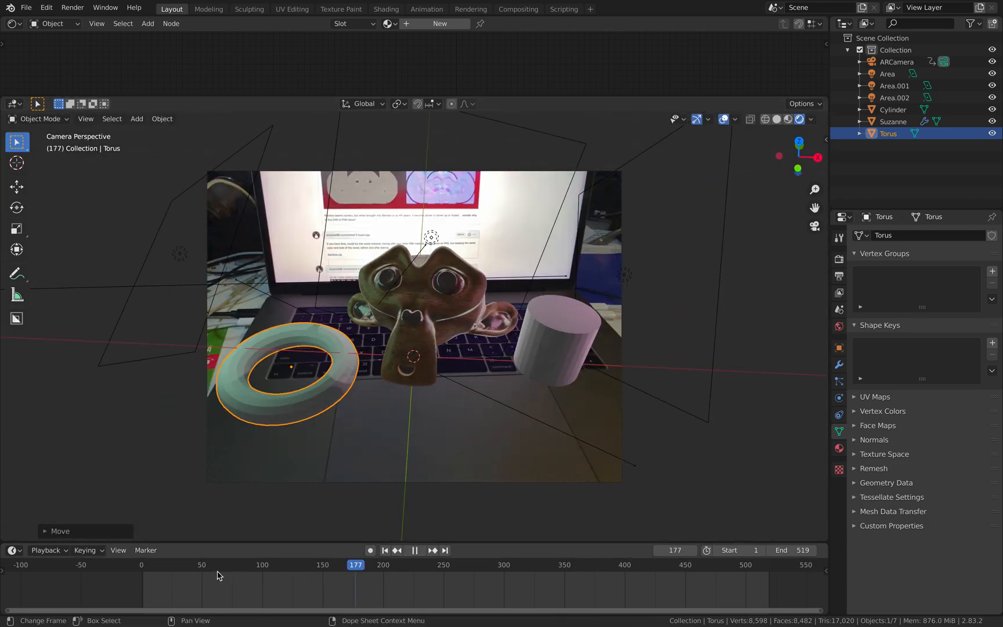
{"action": "left_click", "coordinate": [346, 565]}
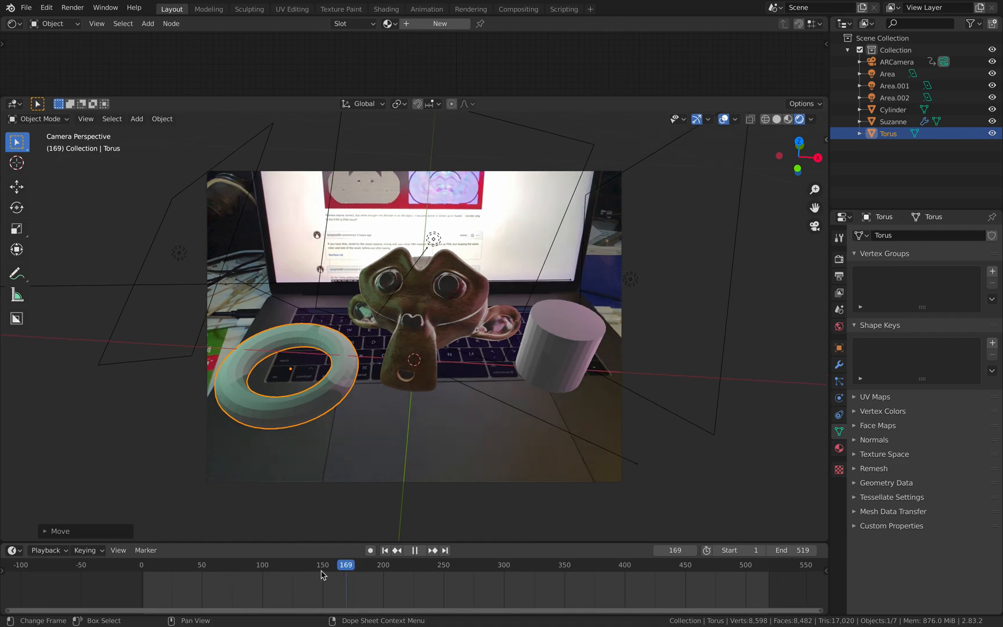
{"action": "left_click", "coordinate": [257, 565]}
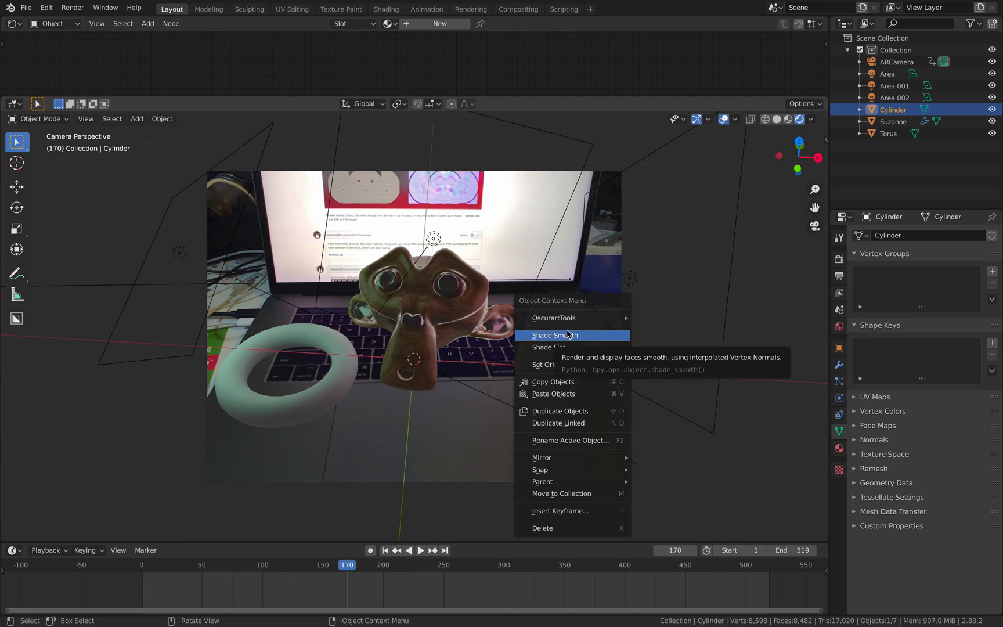
Shade the cylinder smooth, give it a new pink material, and view it at frames 260 and 325
{"action": "left_click", "coordinate": [555, 335]}
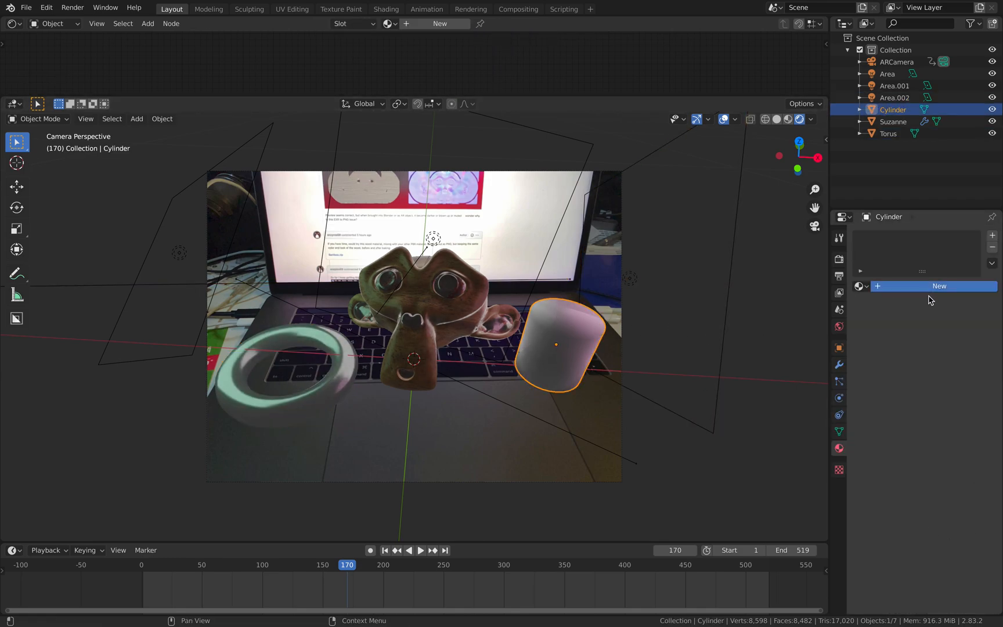
{"action": "left_click", "coordinate": [939, 286]}
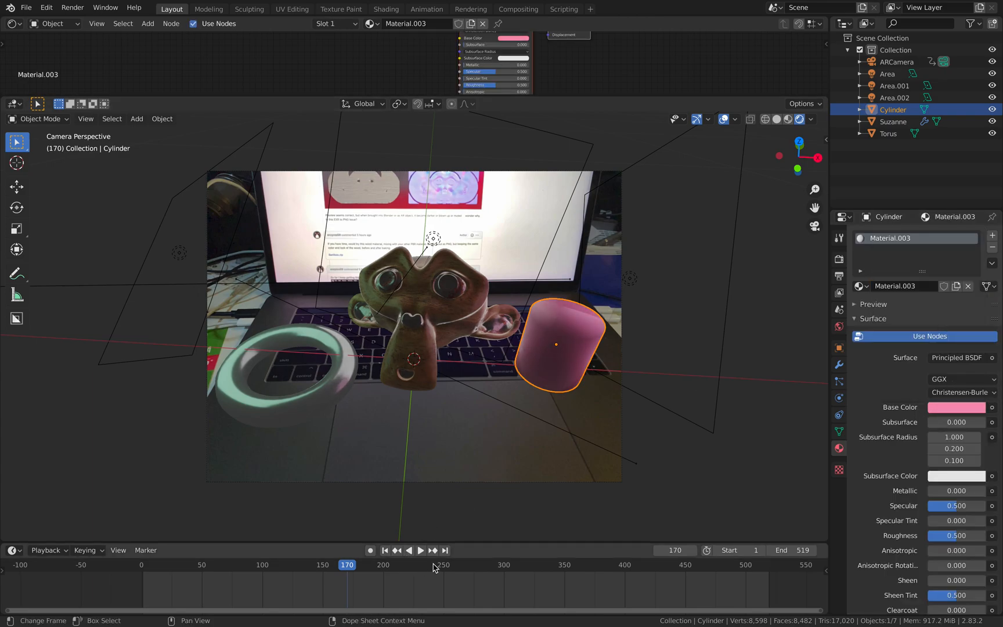
{"action": "left_click", "coordinate": [421, 550]}
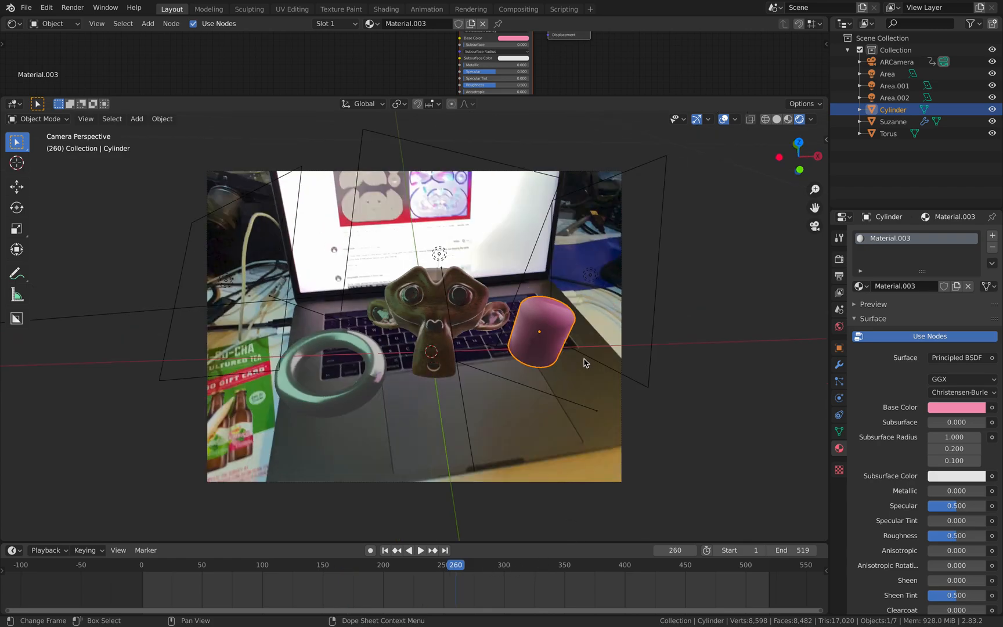
{"action": "left_click", "coordinate": [535, 564]}
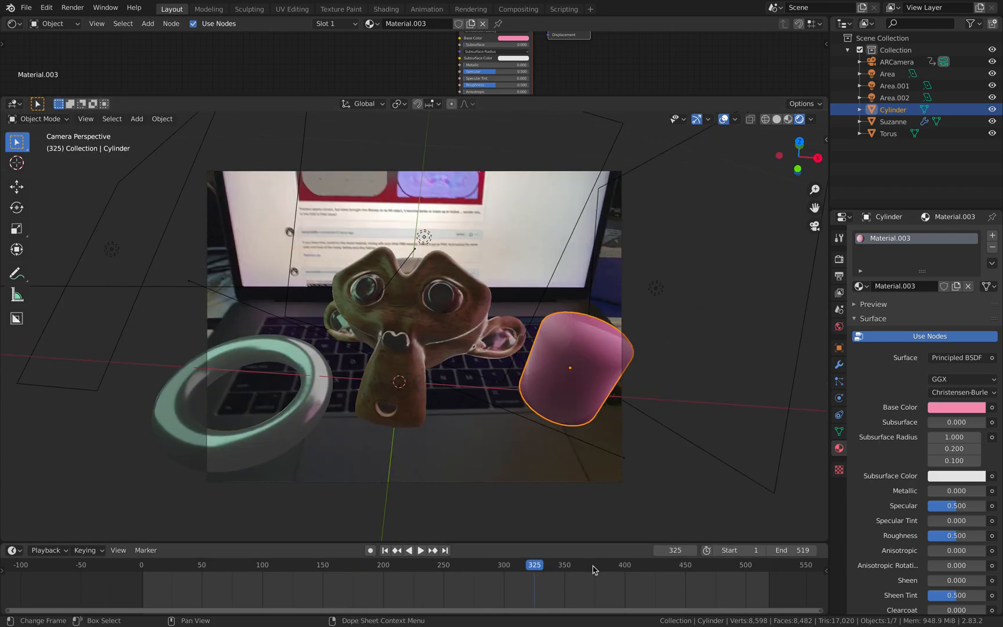
{"action": "left_click", "coordinate": [591, 564]}
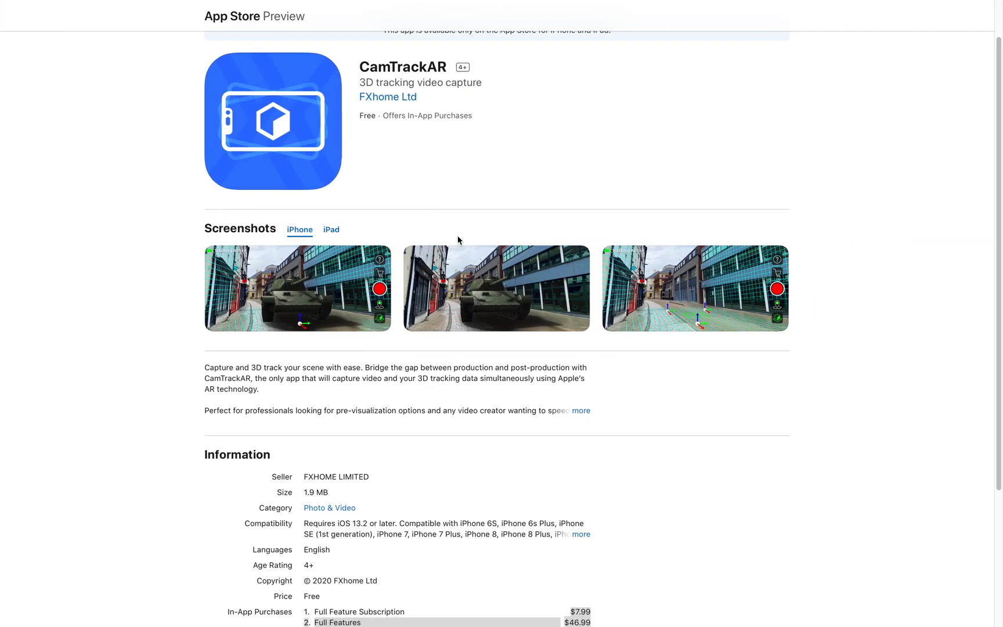
Scroll up the CamTrackAR App Store page to show its full header
{"action": "scroll", "scroll_direction": "up", "scroll_amount": 3}
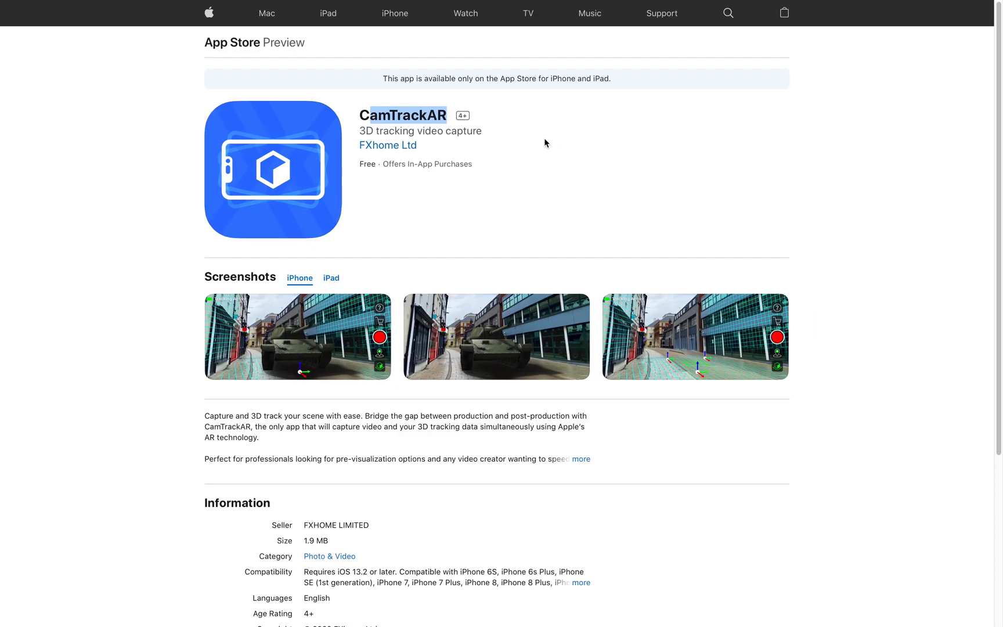
{"action": "mouse_move", "coordinate": [566, 194]}
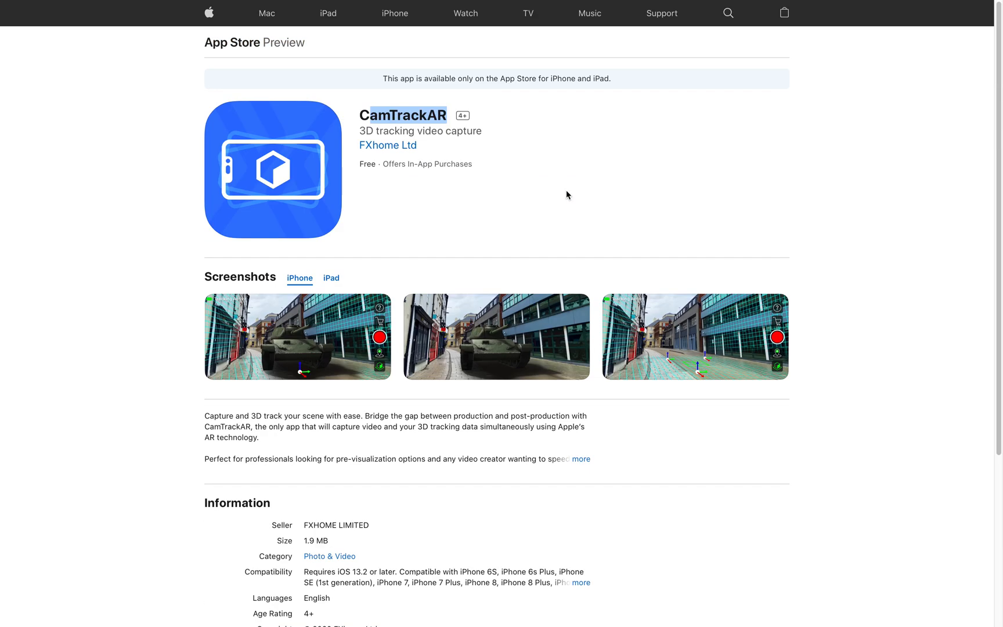
{"action": "mouse_move", "coordinate": [483, 368]}
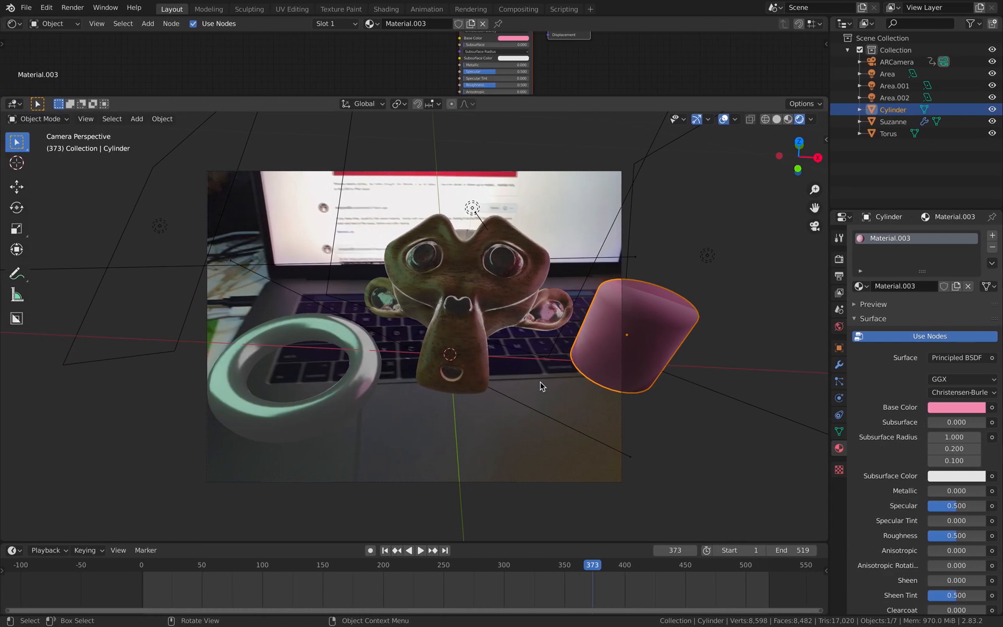
Scrub the Blender timeline to frame 265 to view the composite
{"action": "left_click", "coordinate": [420, 551]}
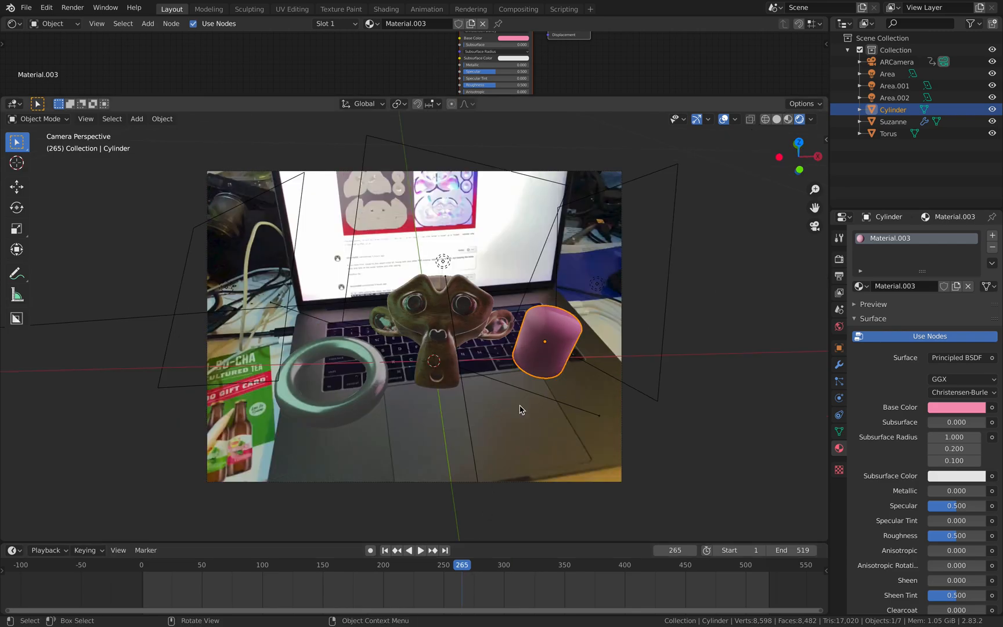
{"action": "mouse_move", "coordinate": [438, 568]}
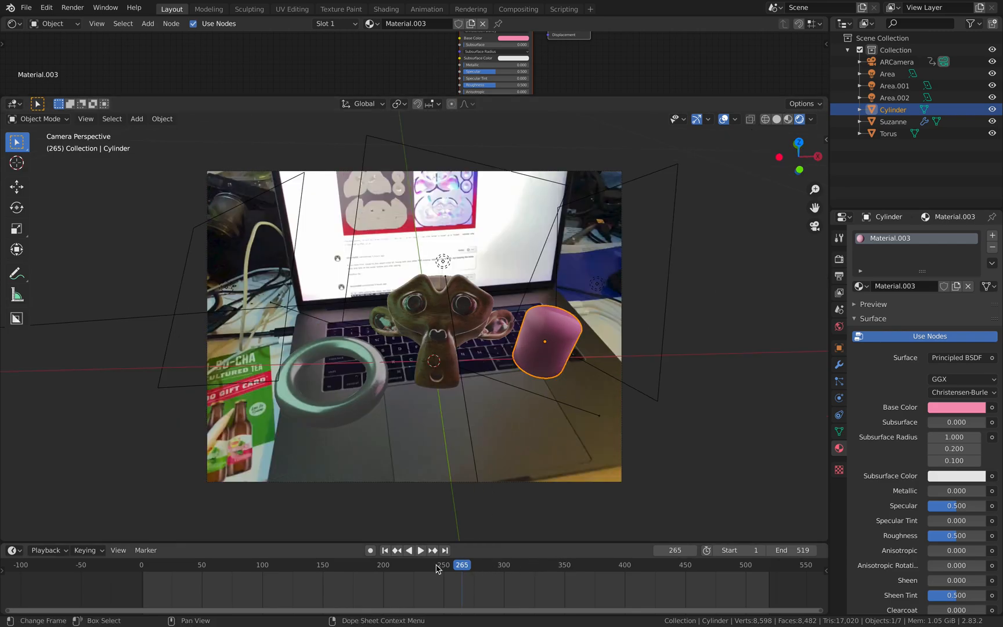